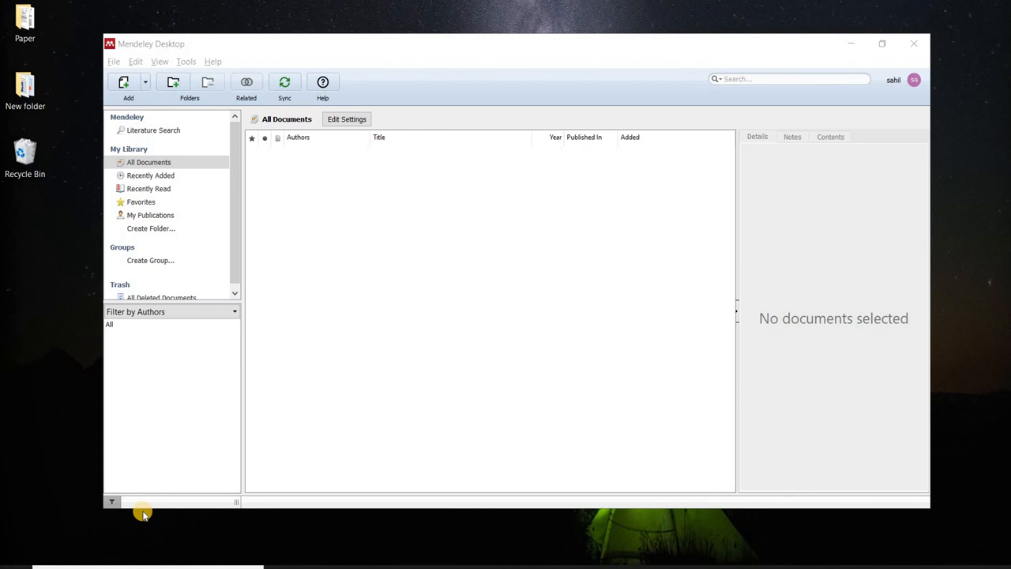
{"action": "mouse_move", "coordinate": [520, 365]}
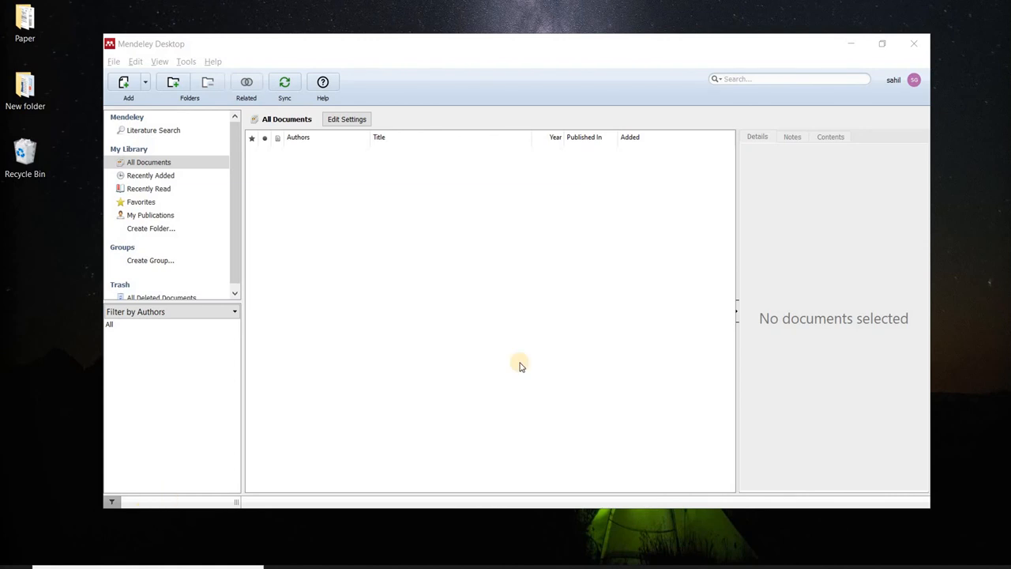
{"action": "mouse_move", "coordinate": [744, 69]}
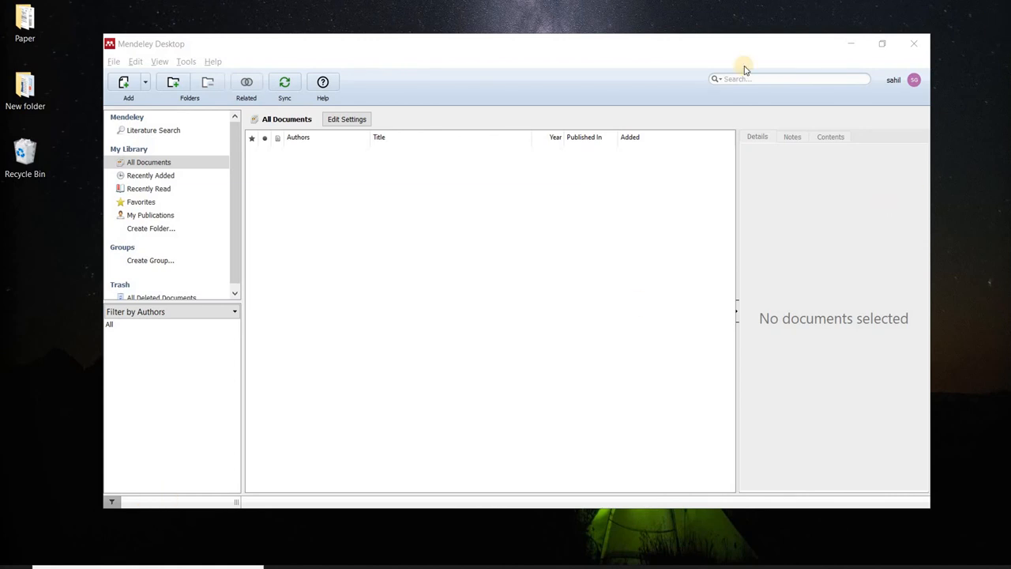
{"action": "mouse_move", "coordinate": [487, 98]}
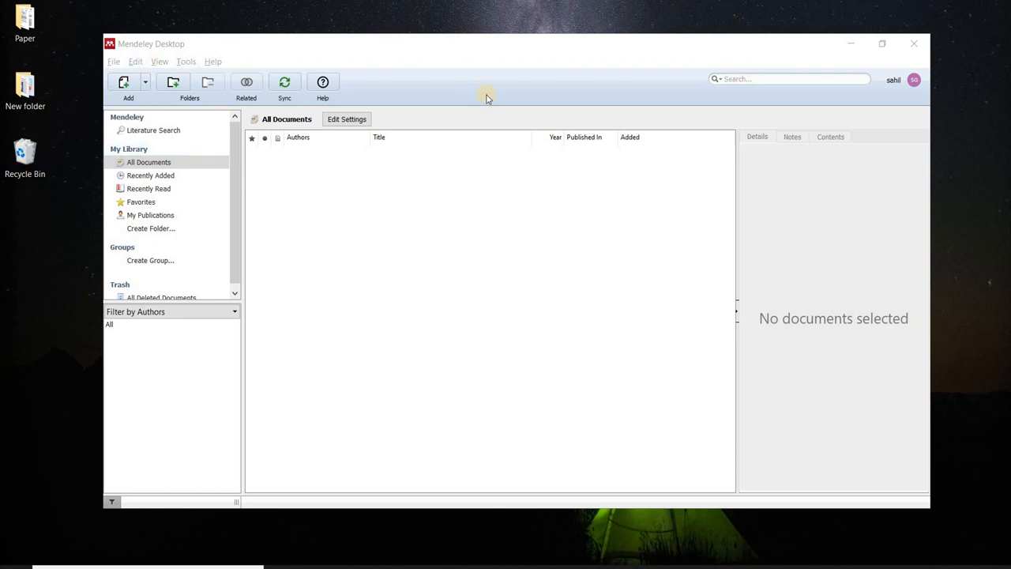
{"action": "mouse_move", "coordinate": [193, 51]}
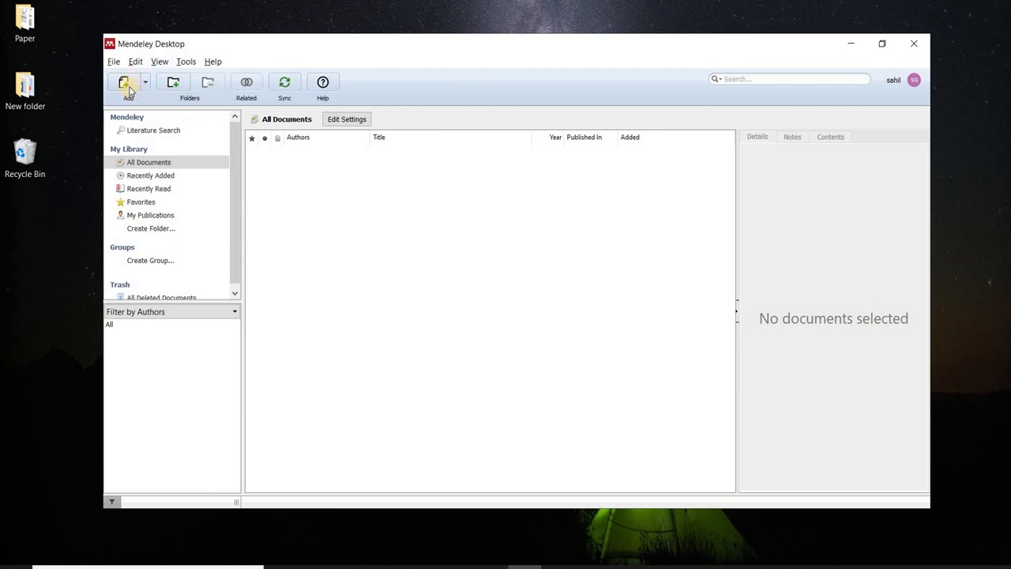
{"action": "mouse_move", "coordinate": [128, 85]}
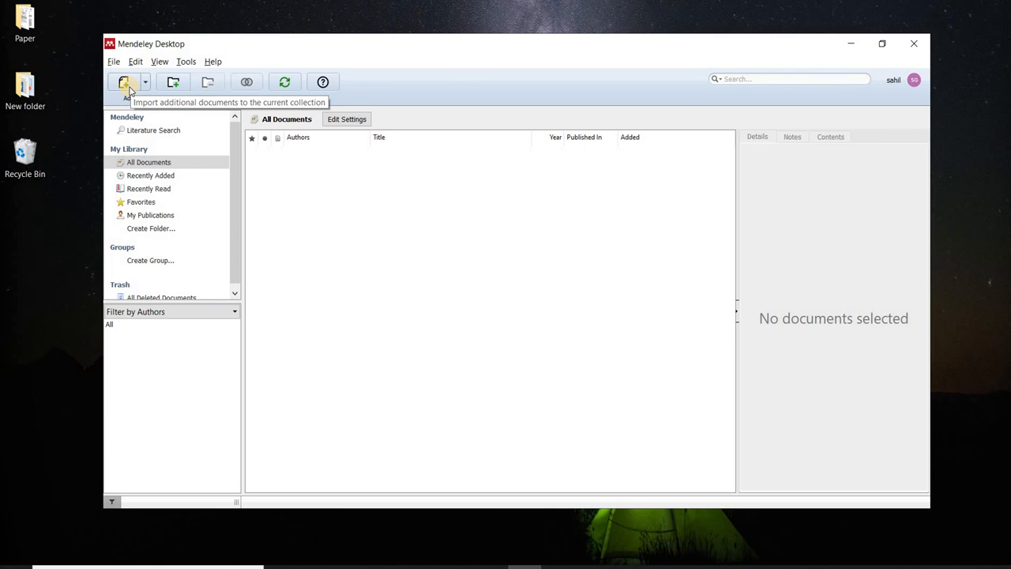
Step: Start adding individual files to the library, then cancel that approach
{"action": "left_click", "coordinate": [125, 82]}
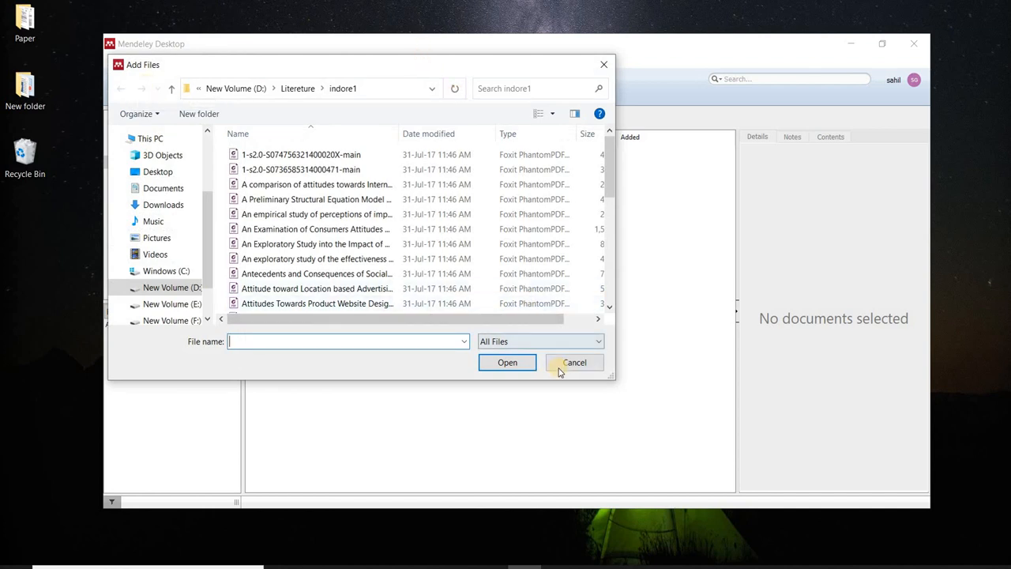
{"action": "left_click", "coordinate": [575, 361]}
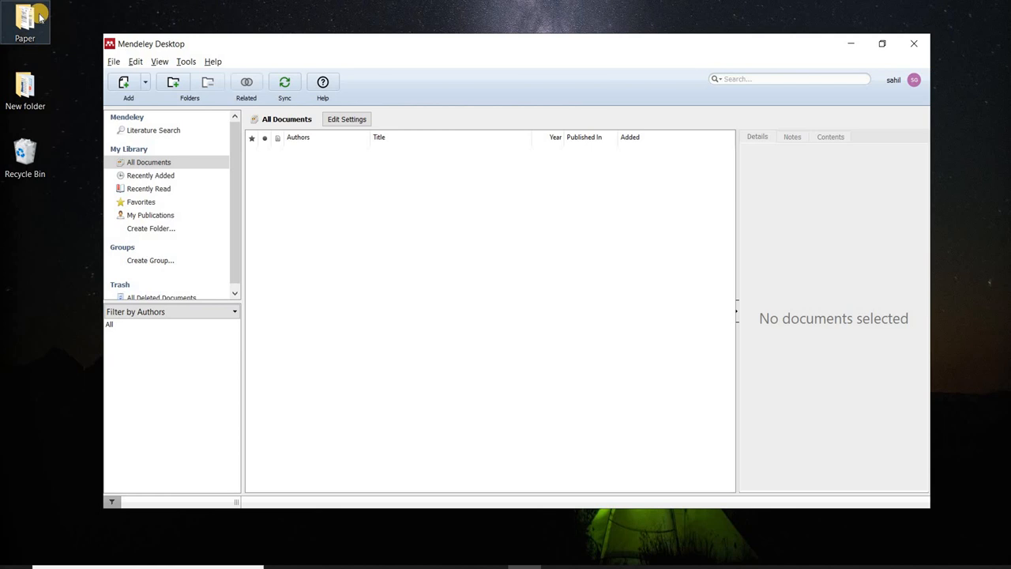
{"action": "double_click", "coordinate": [25, 19]}
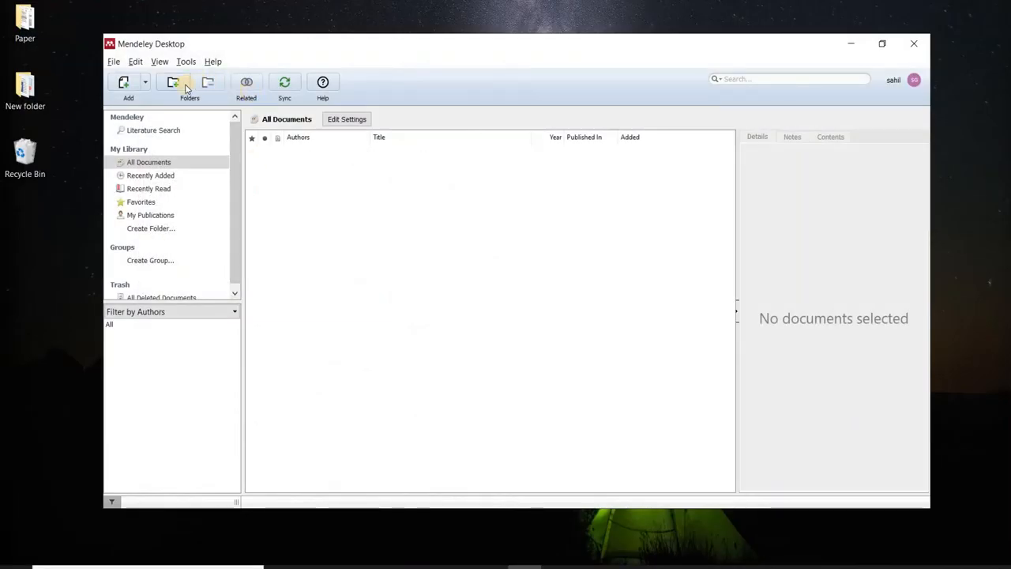
Step: Import the whole Paper folder from the desktop into the Mendeley library via Add Folder
{"action": "left_click", "coordinate": [174, 82]}
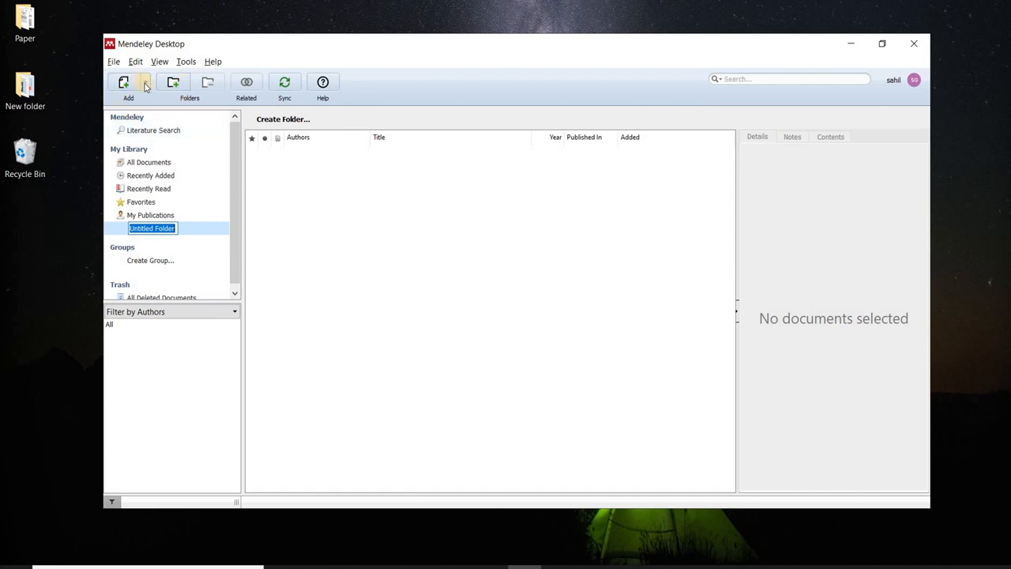
{"action": "left_click", "coordinate": [145, 83]}
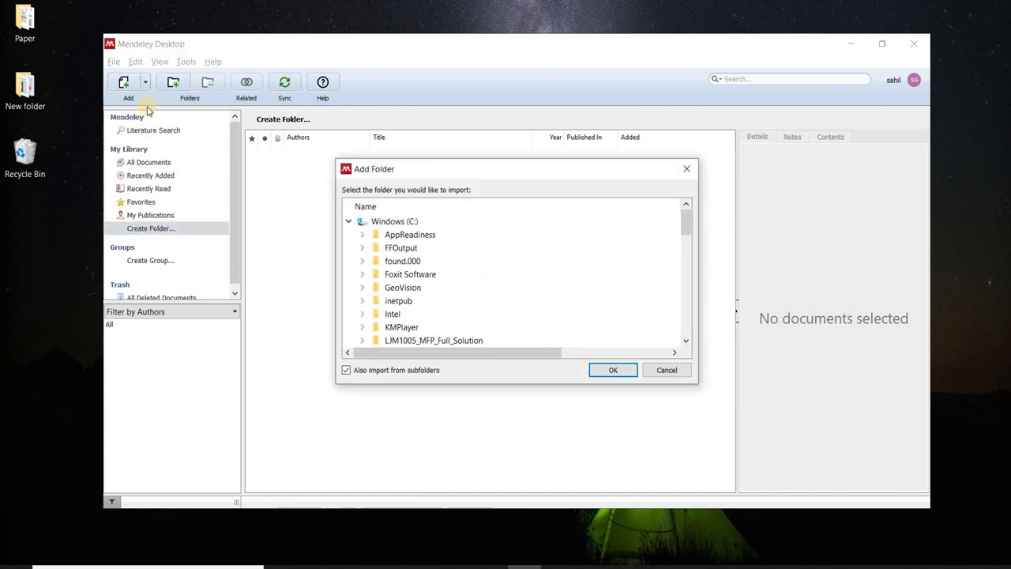
{"action": "left_click", "coordinate": [349, 221]}
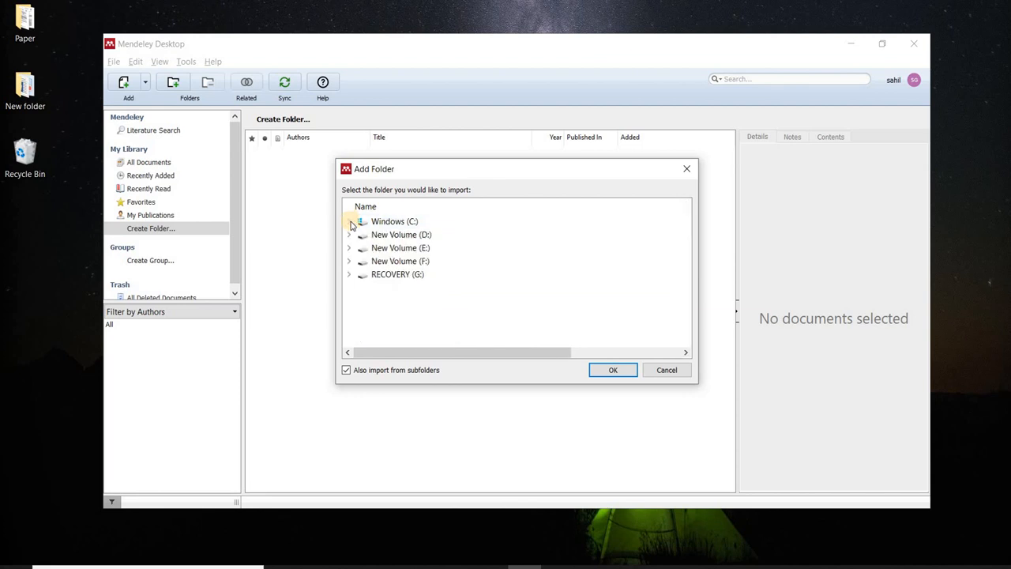
{"action": "left_click", "coordinate": [351, 222]}
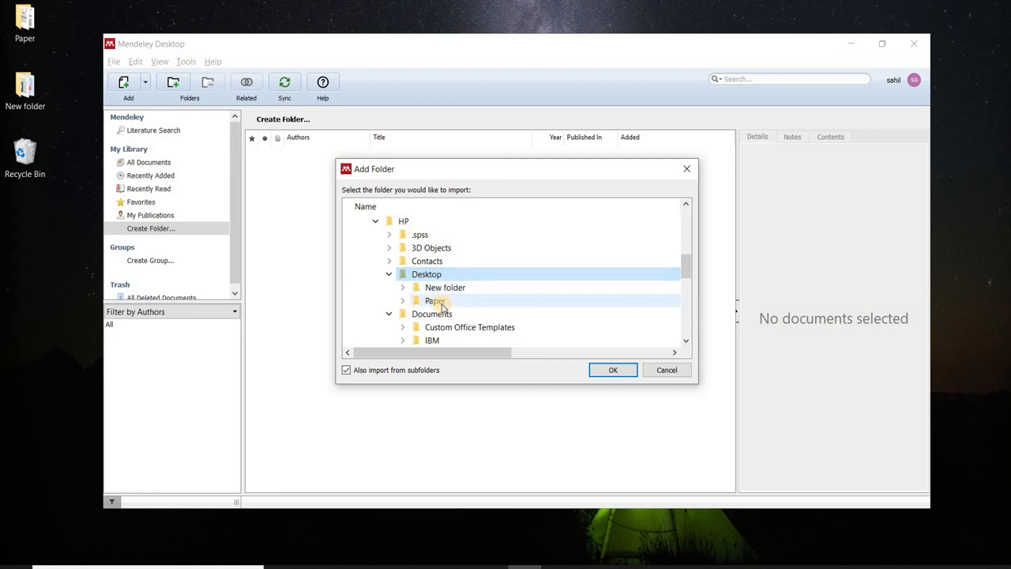
{"action": "left_click", "coordinate": [613, 369]}
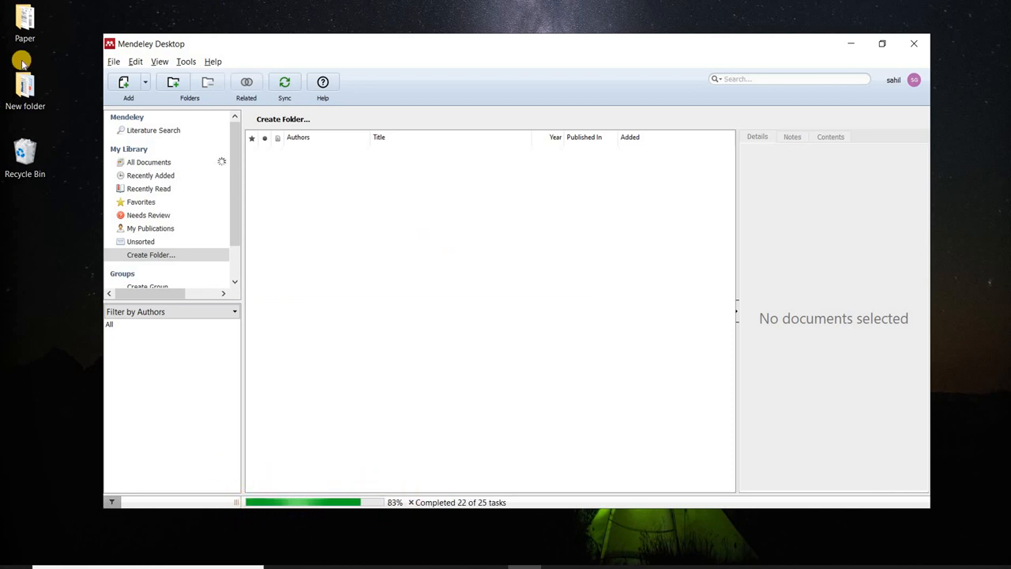
{"action": "mouse_move", "coordinate": [330, 308]}
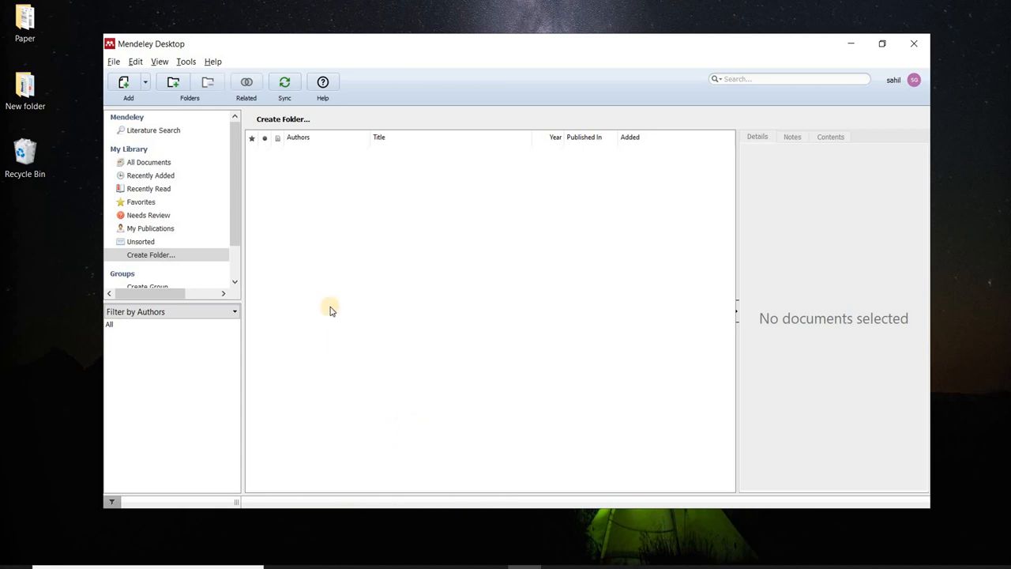
{"action": "mouse_move", "coordinate": [856, 158]}
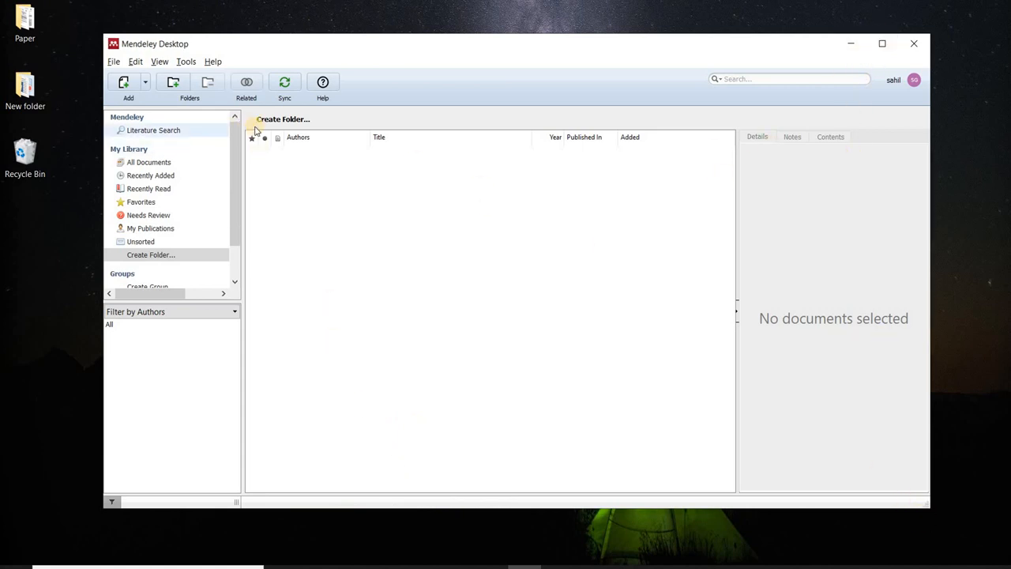
Step: Show All Documents and sort the imported papers by title, then by year
{"action": "left_click", "coordinate": [882, 44]}
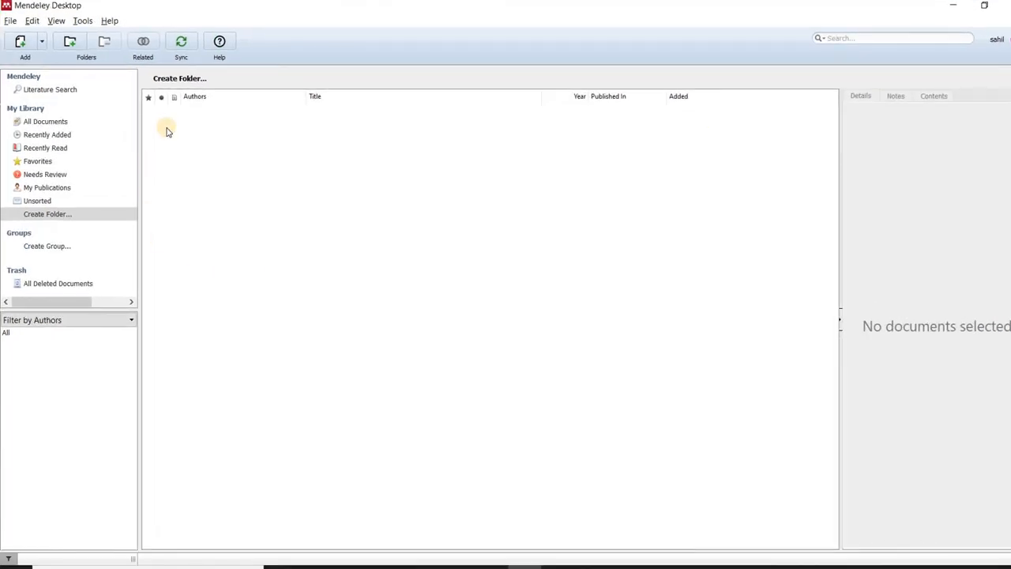
{"action": "mouse_move", "coordinate": [109, 199]}
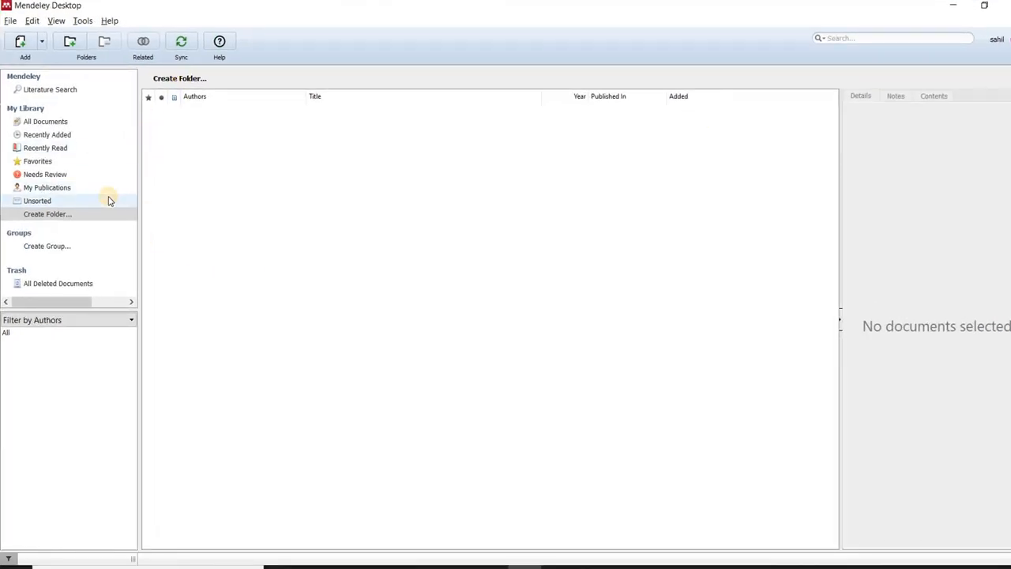
{"action": "left_click", "coordinate": [44, 115]}
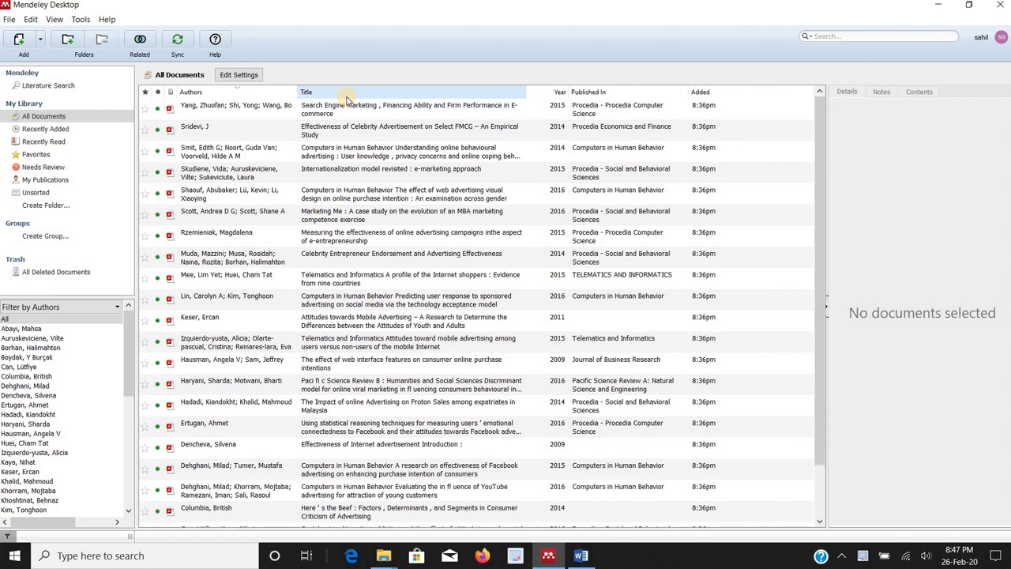
{"action": "left_click", "coordinate": [306, 91]}
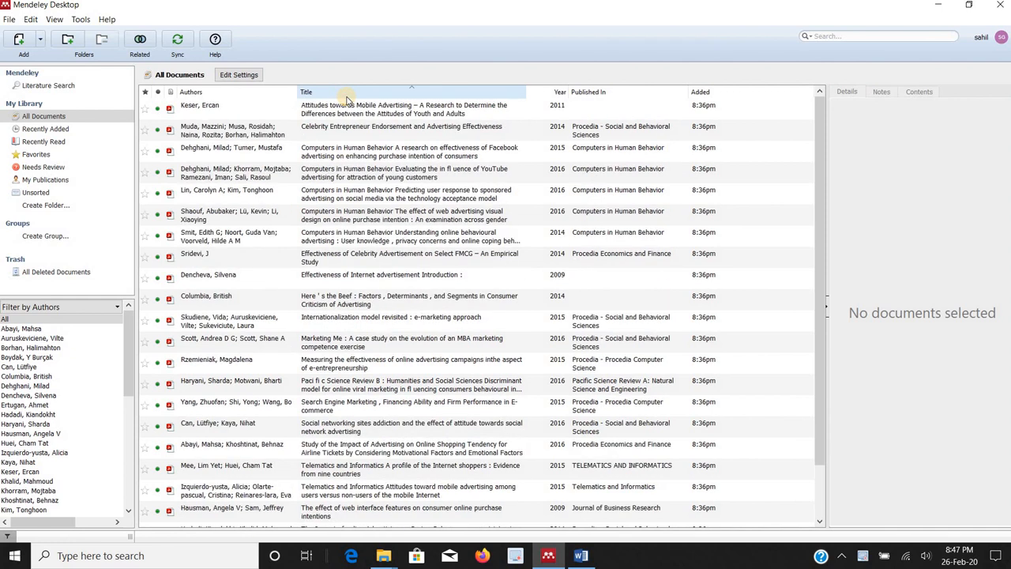
{"action": "left_click", "coordinate": [307, 92]}
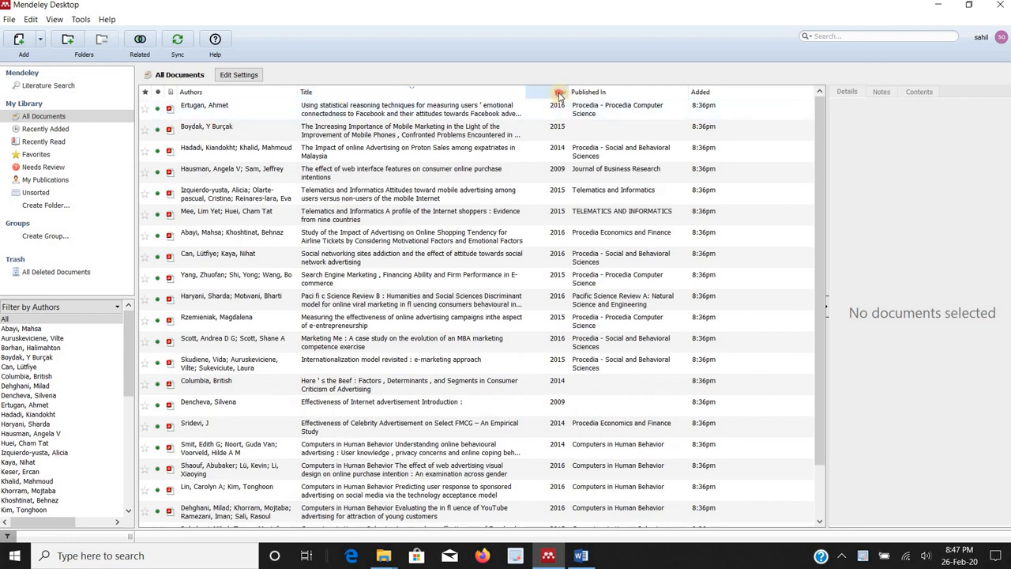
Step: Reverse the year ordering, then sort the papers by journal and by date added
{"action": "left_click", "coordinate": [559, 92]}
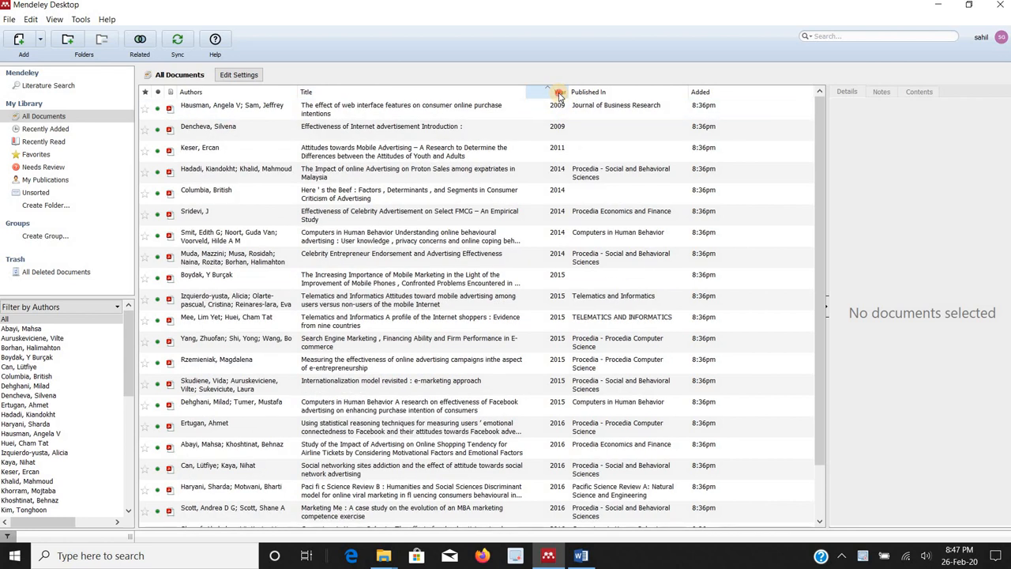
{"action": "left_click", "coordinate": [559, 92]}
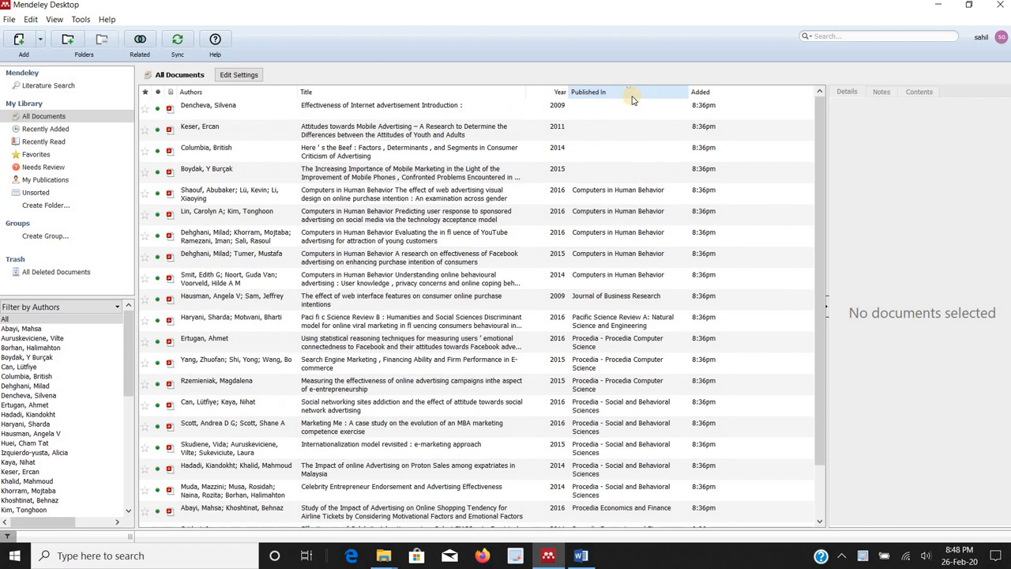
{"action": "left_click", "coordinate": [700, 91]}
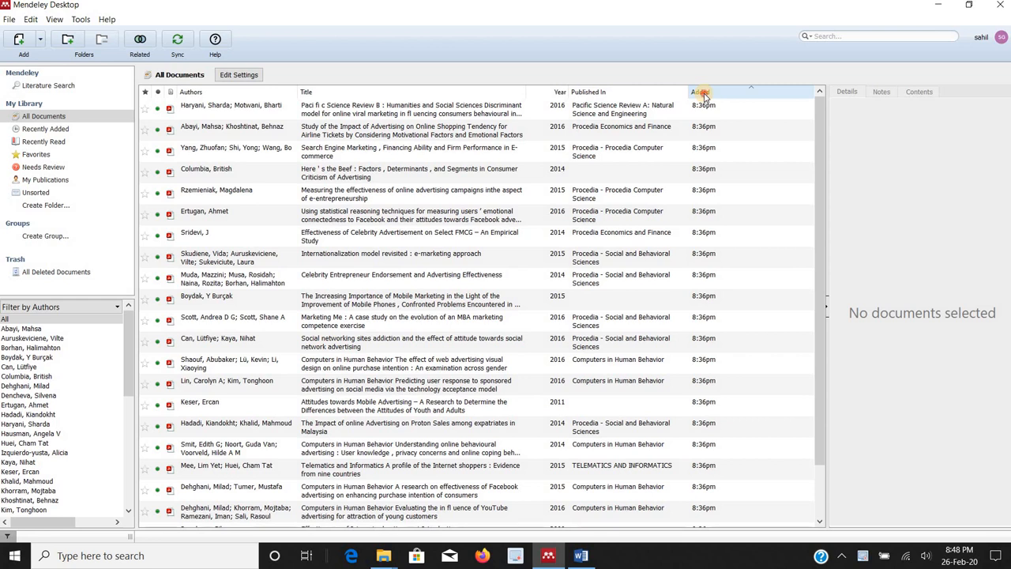
{"action": "left_click", "coordinate": [701, 92]}
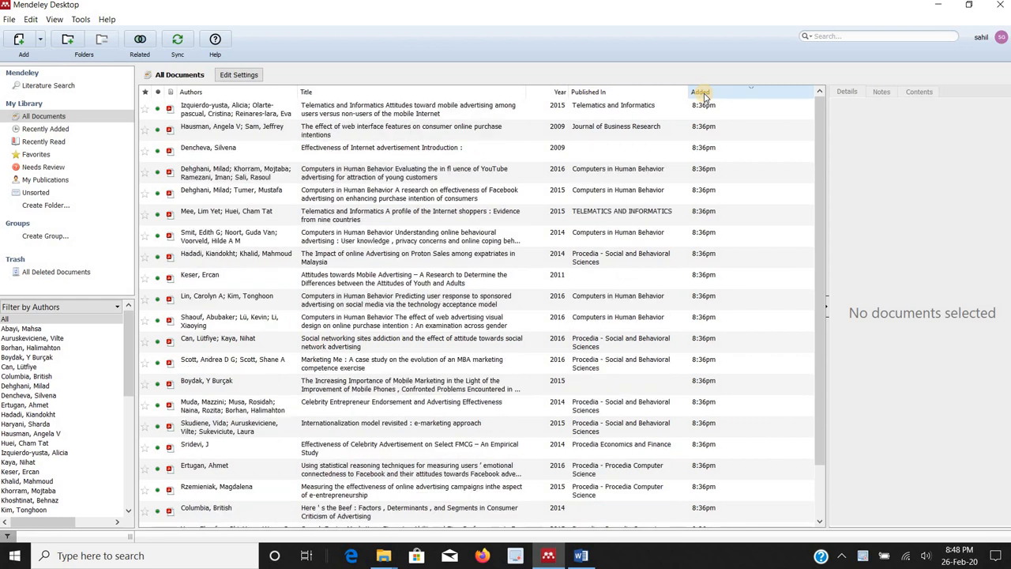
{"action": "mouse_move", "coordinate": [65, 307]}
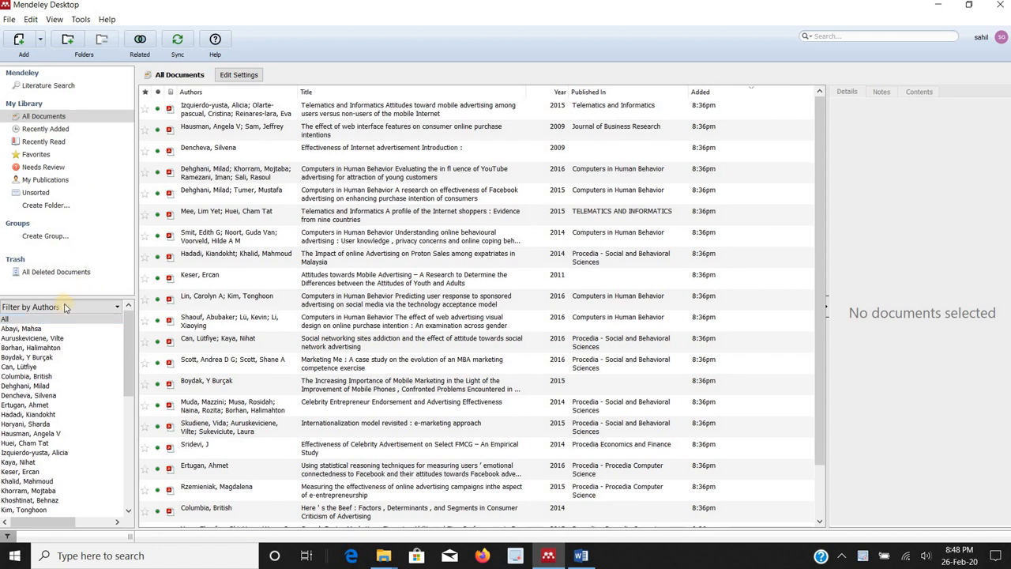
{"action": "left_click", "coordinate": [62, 307]}
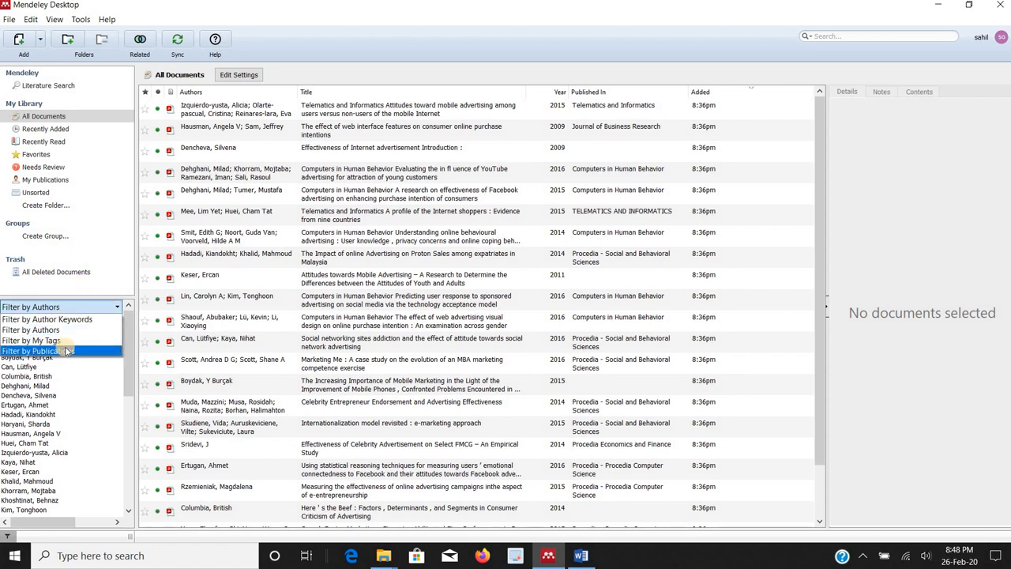
{"action": "left_click", "coordinate": [53, 351]}
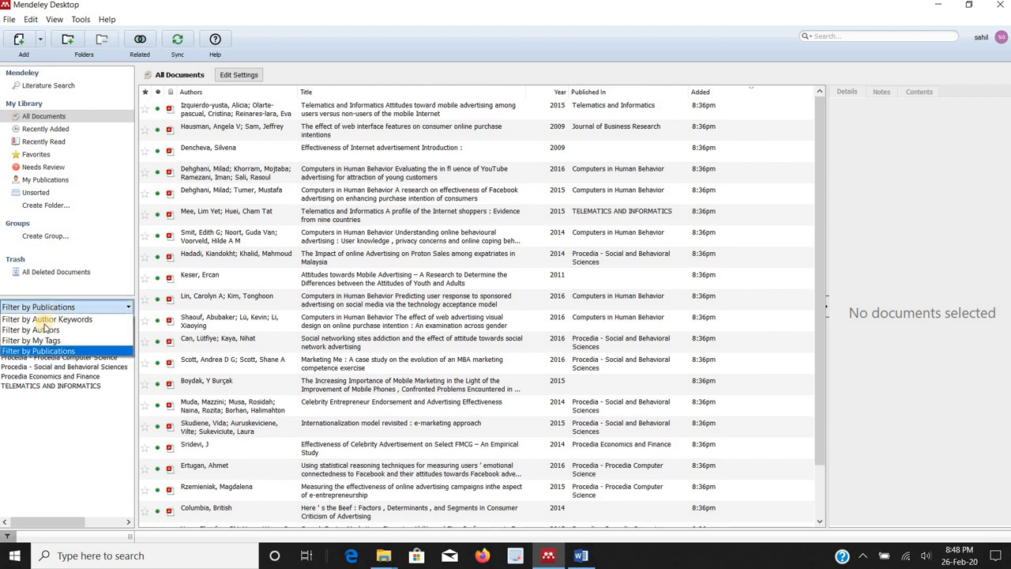
{"action": "left_click", "coordinate": [34, 330]}
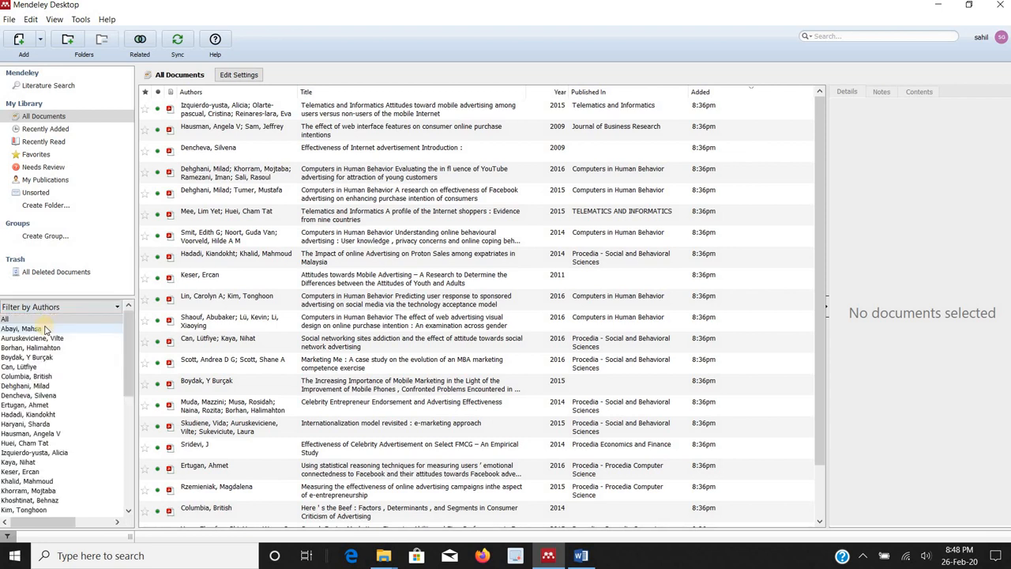
{"action": "mouse_move", "coordinate": [107, 338]}
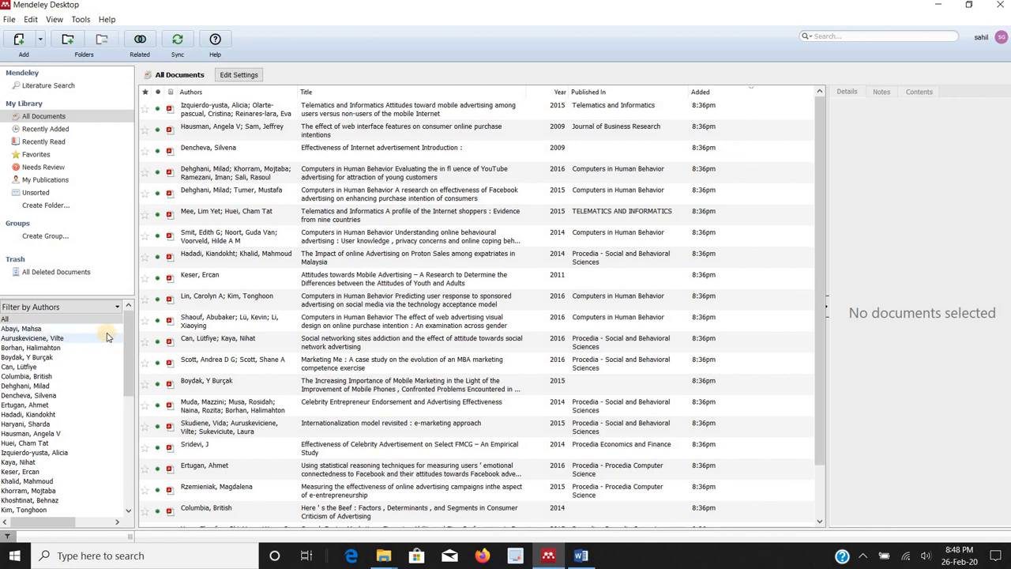
{"action": "mouse_move", "coordinate": [123, 381]}
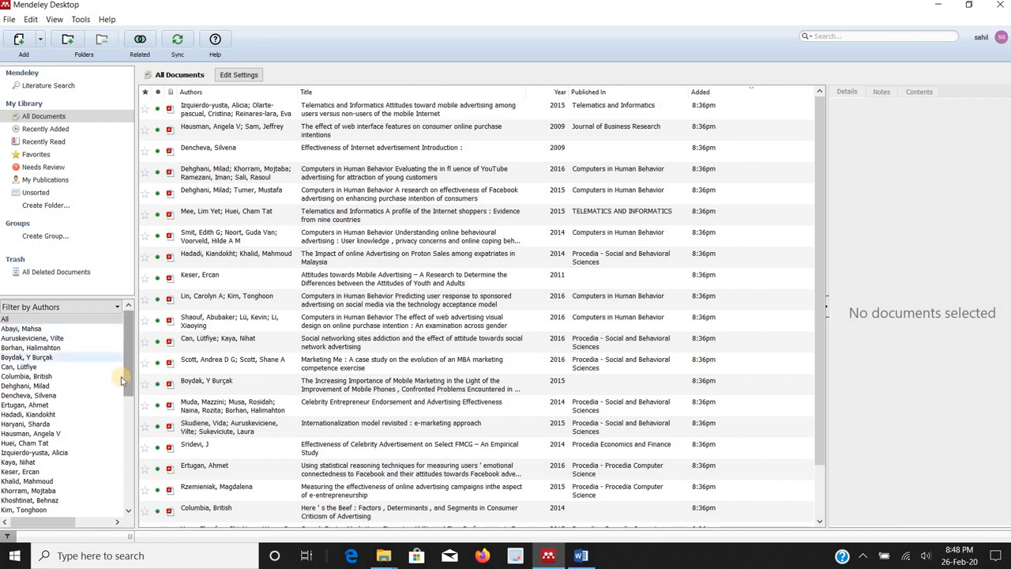
{"action": "scroll", "scroll_direction": "down", "scroll_amount": 3}
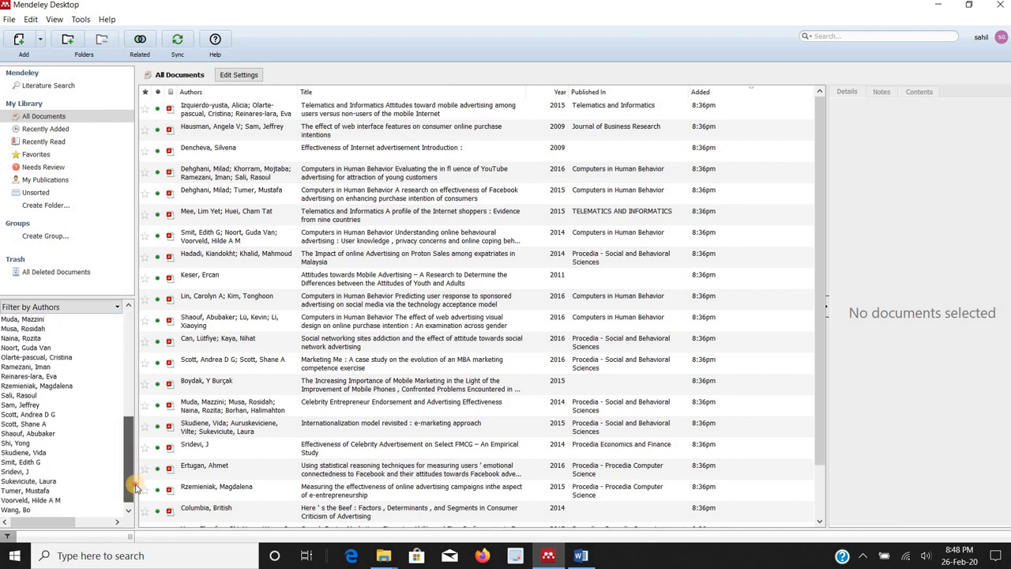
{"action": "scroll", "scroll_direction": "up", "scroll_amount": 3}
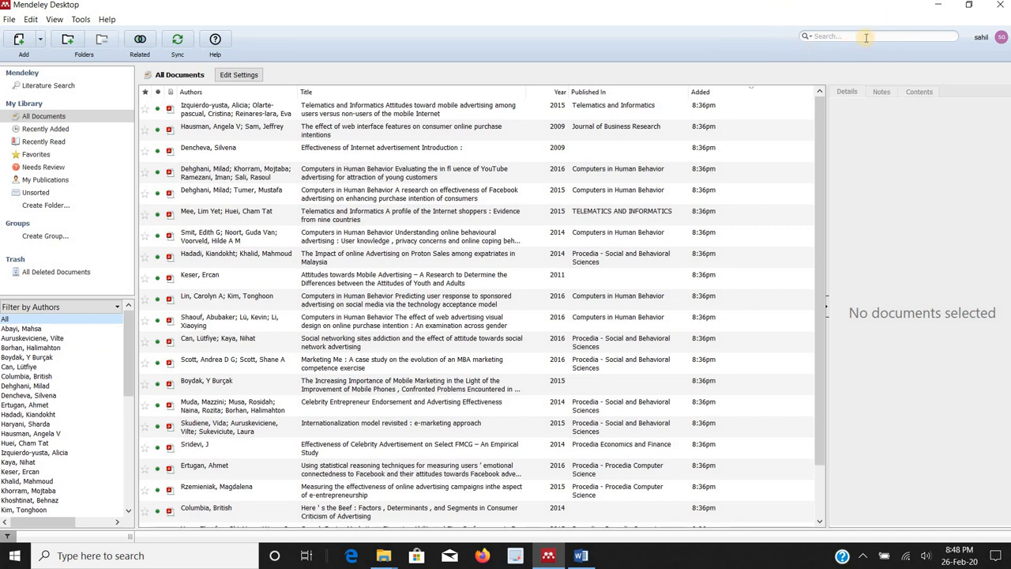
Step: Search the library for 'MOBILE', correcting a typo, and view the matching papers
{"action": "left_click", "coordinate": [877, 37]}
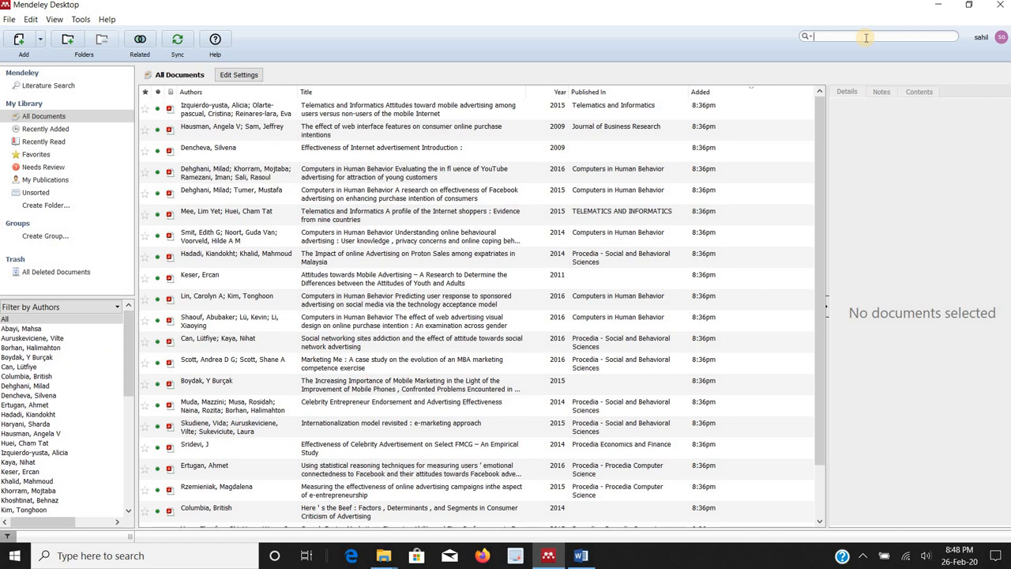
{"action": "type", "text": "MONILE"}
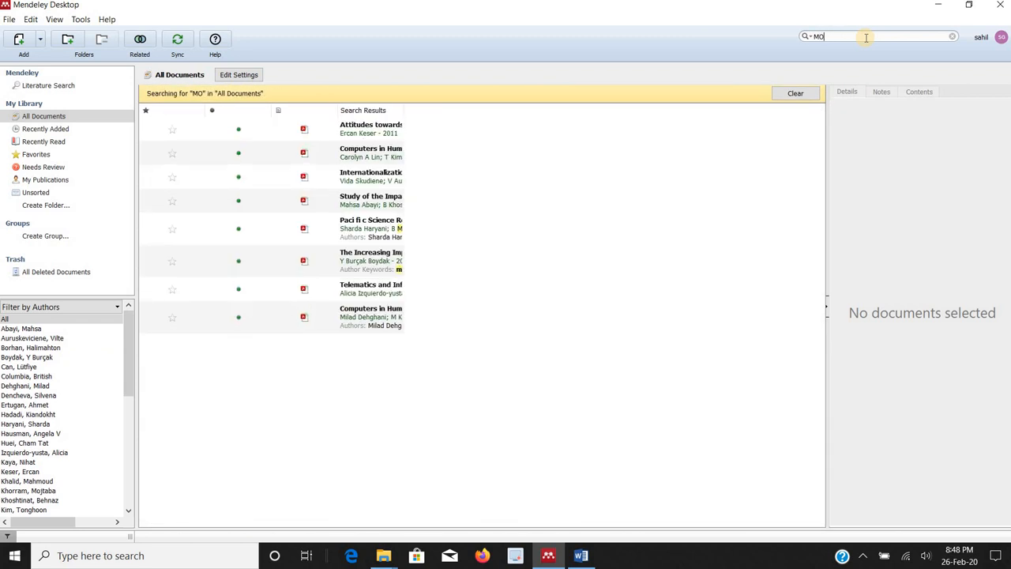
{"action": "type", "text": "BIL"}
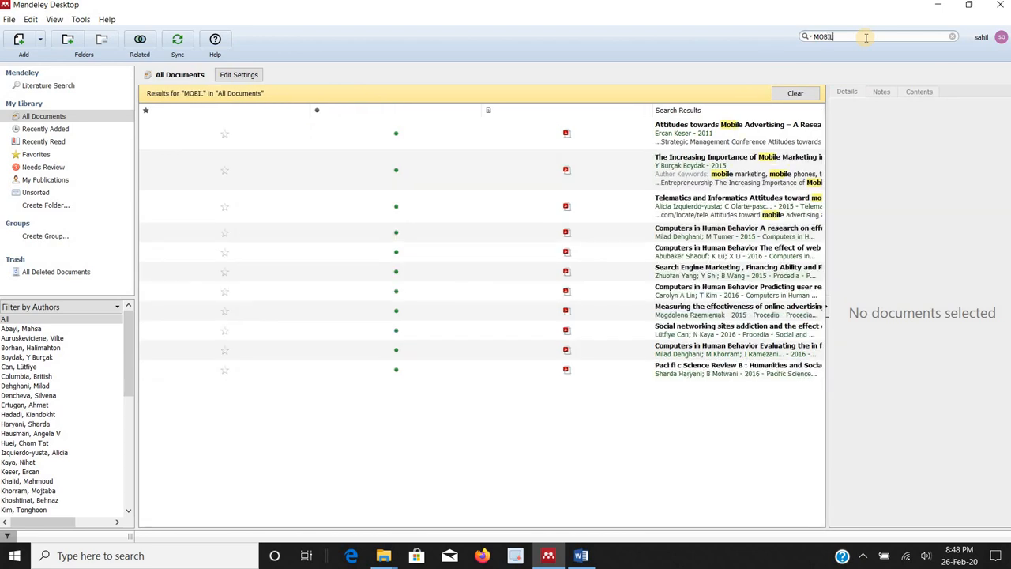
{"action": "key", "text": "BackSpace"}
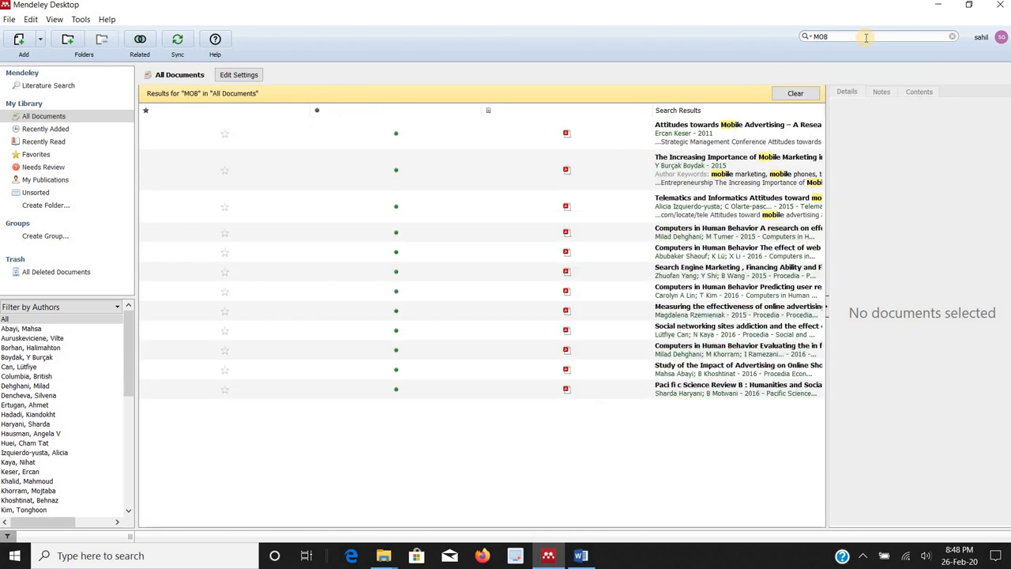
{"action": "type", "text": "ILE"}
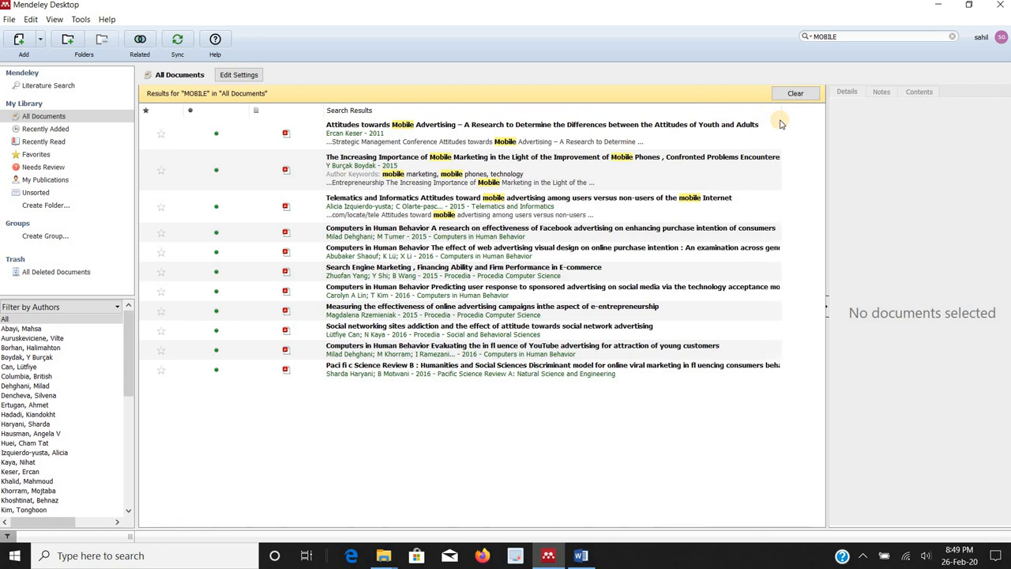
{"action": "left_click", "coordinate": [796, 93]}
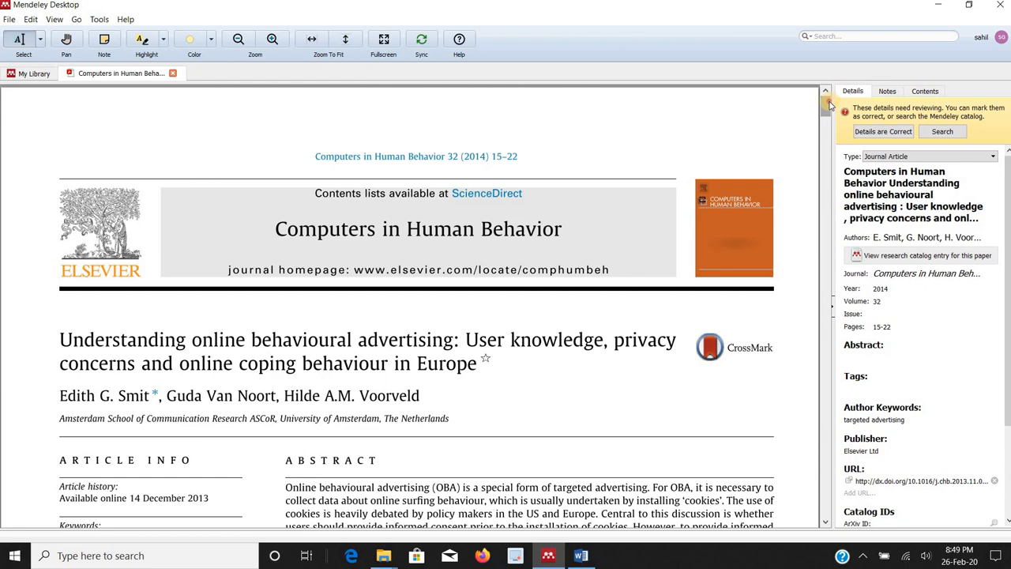
Step: Scroll through the pages of the online behavioural advertising paper in the reader
{"action": "scroll", "scroll_direction": "down", "scroll_amount": 3}
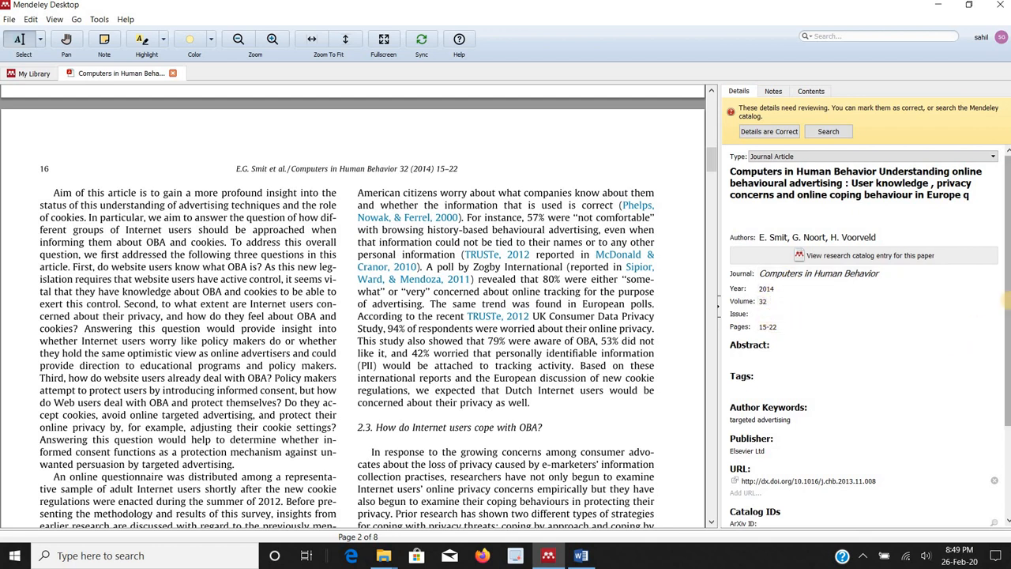
{"action": "scroll", "scroll_direction": "down", "scroll_amount": 3}
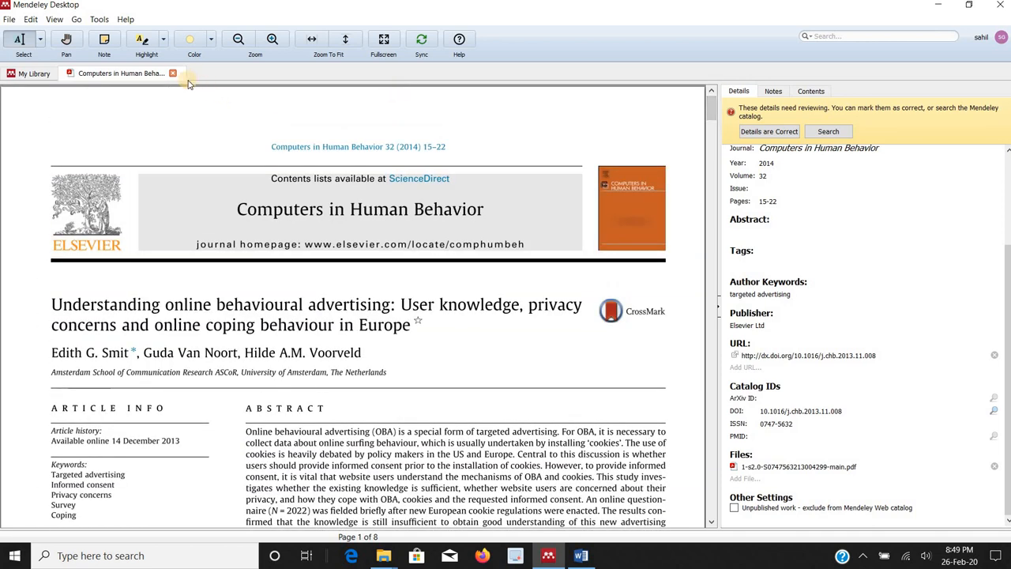
Step: Return from the reader to the My Library list of all documents
{"action": "left_click", "coordinate": [174, 72]}
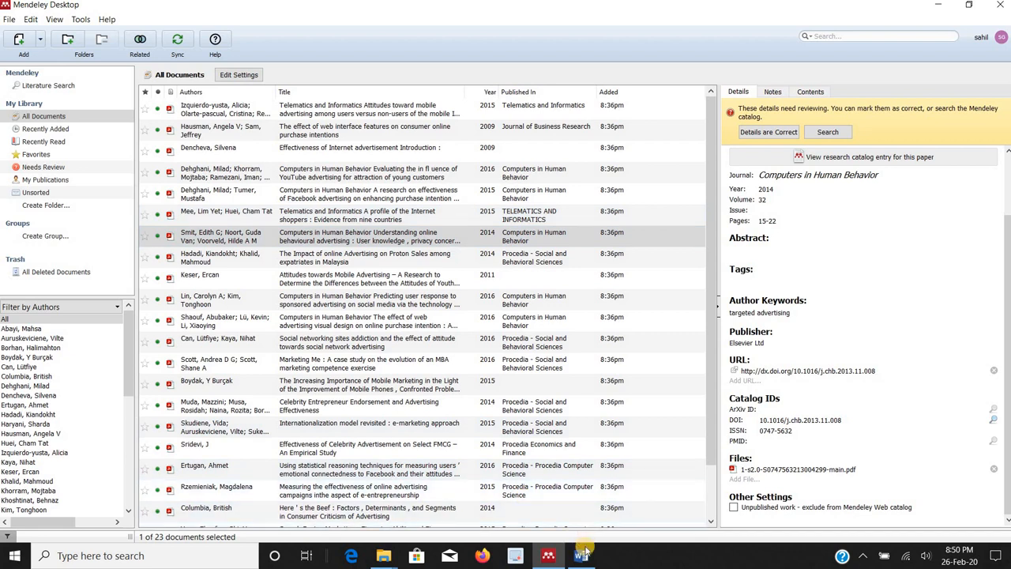
Step: Switch to Word and set the Mendeley citation style to American Psychological Association 6th edition
{"action": "left_click", "coordinate": [582, 556]}
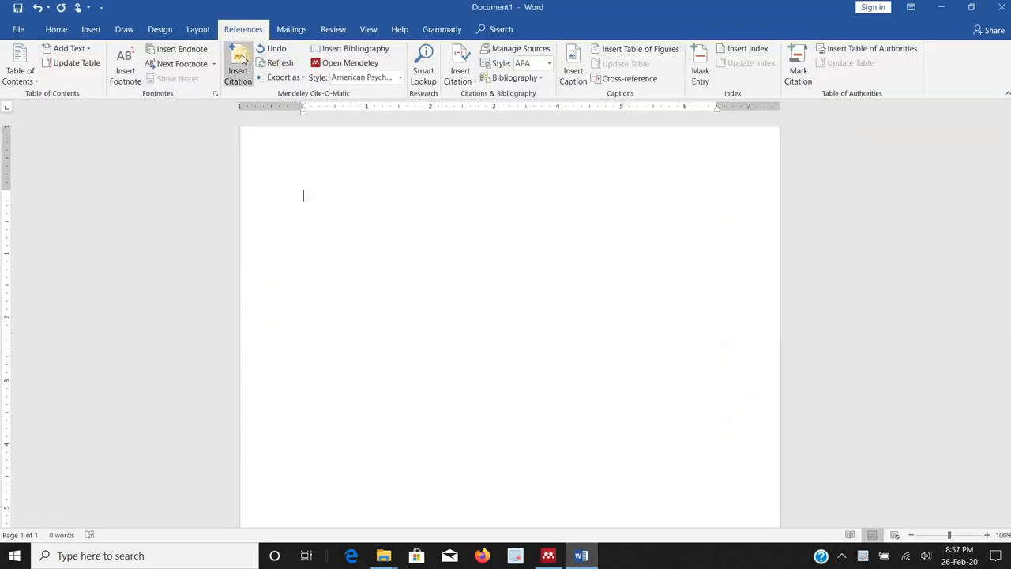
{"action": "mouse_move", "coordinate": [347, 63]}
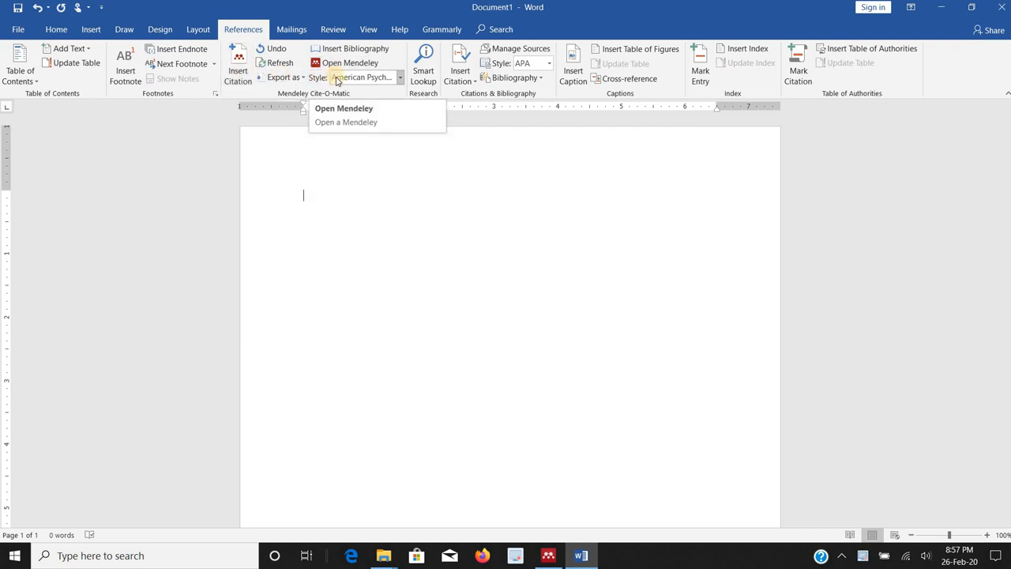
{"action": "mouse_move", "coordinate": [364, 78]}
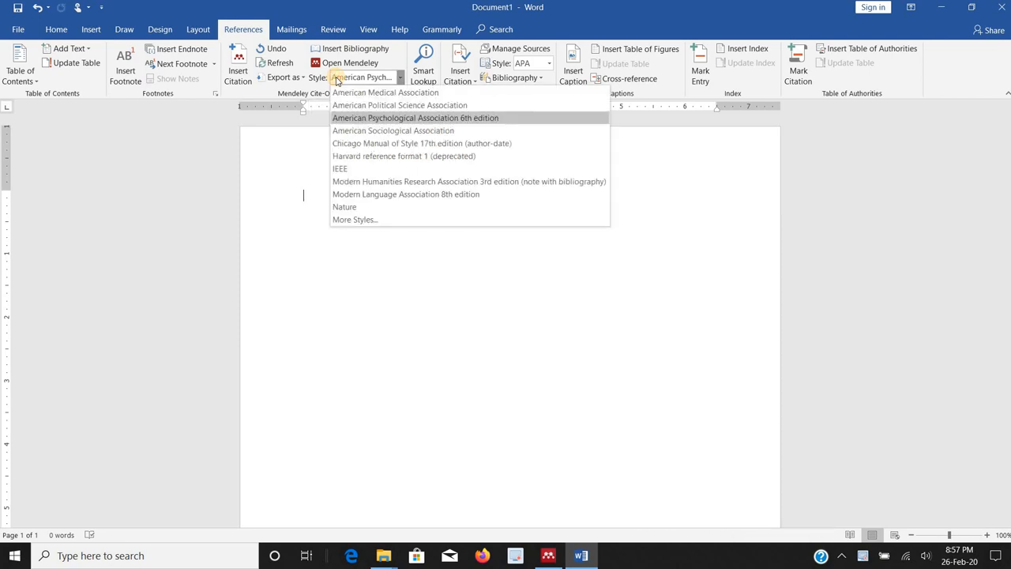
{"action": "mouse_move", "coordinate": [357, 117]}
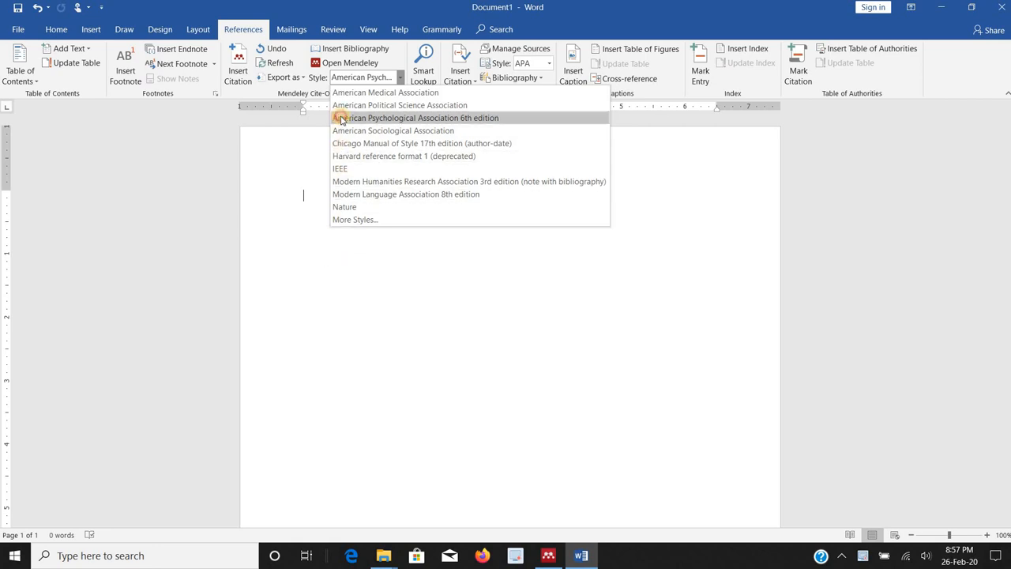
{"action": "left_click", "coordinate": [416, 117]}
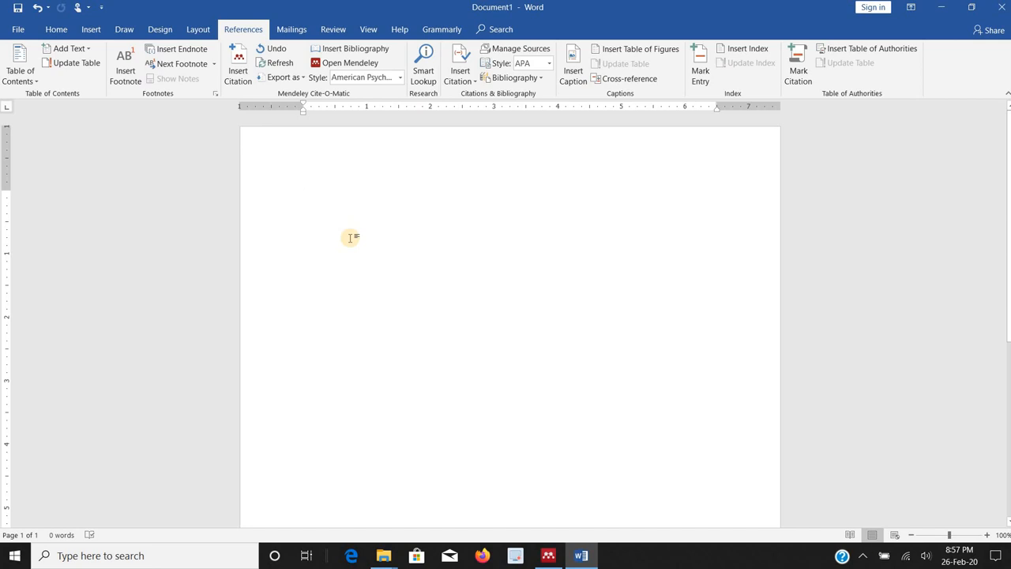
Step: Write the sentence 'Smartphones are important part of todays lifestyle' in the blank document
{"action": "type", "text": "Smartpho"}
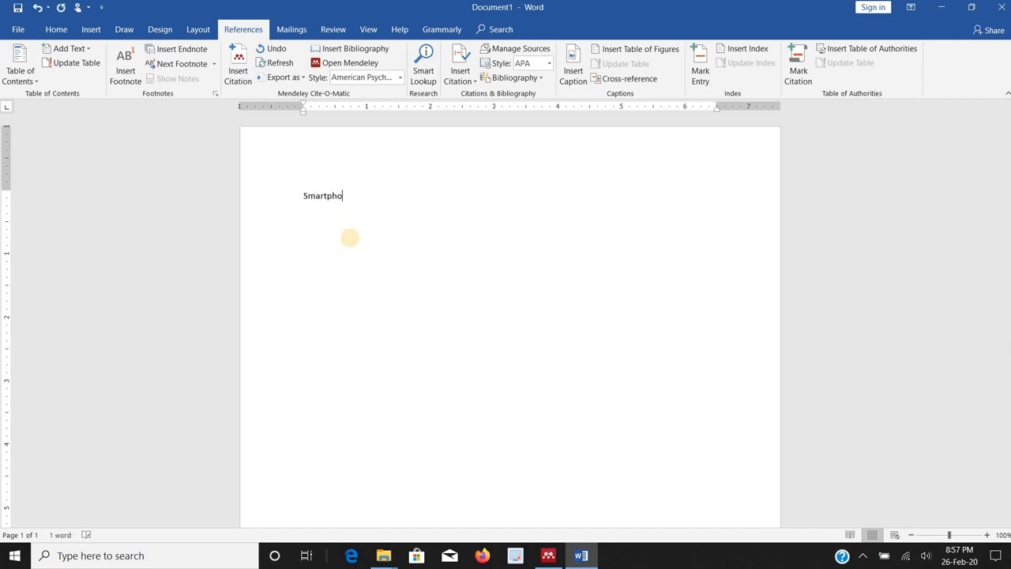
{"action": "type", "text": "nes"}
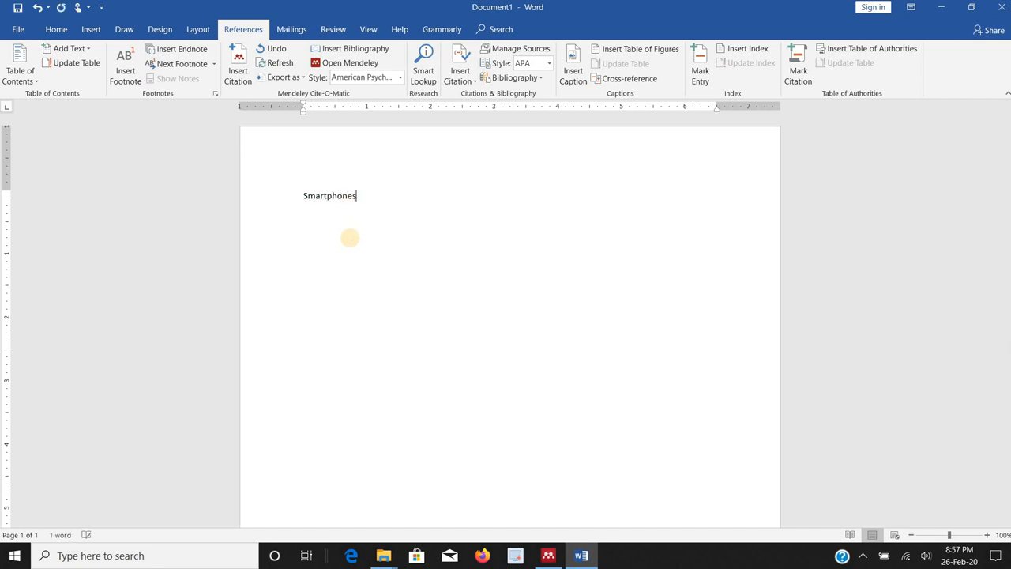
{"action": "type", "text": "are"}
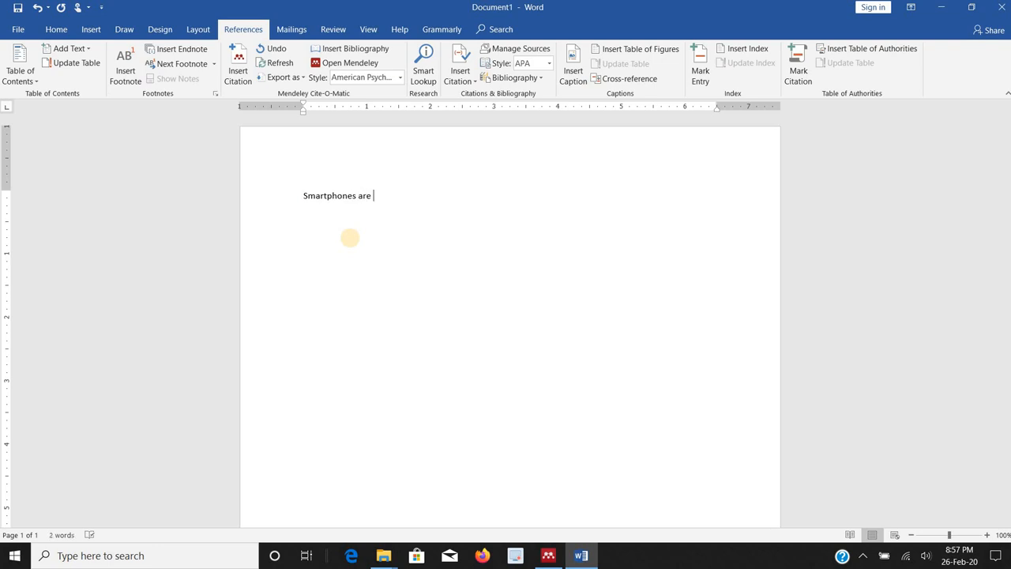
{"action": "type", "text": "importa"}
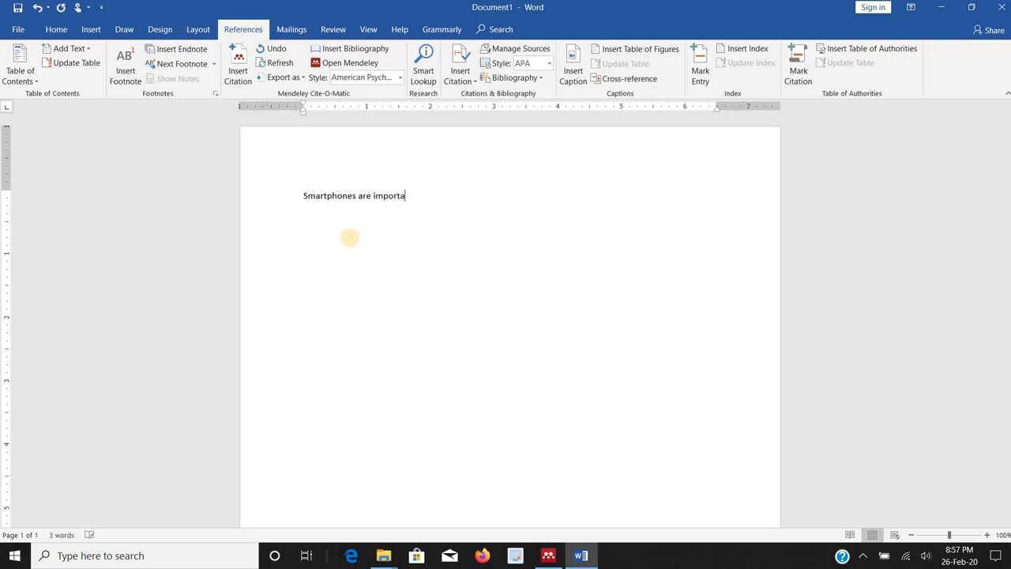
{"action": "type", "text": "nt part og"}
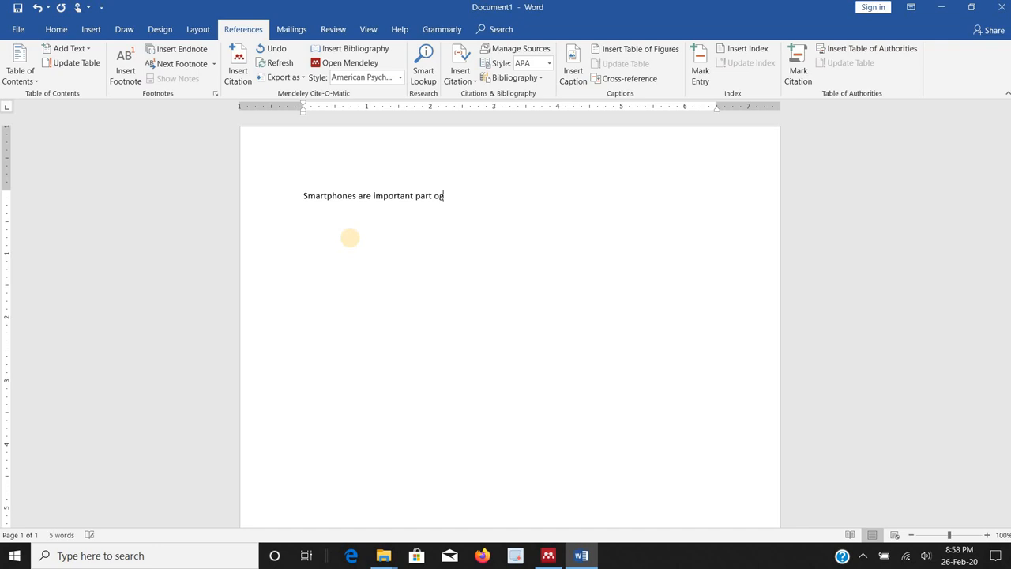
{"action": "type", "text": "f to"}
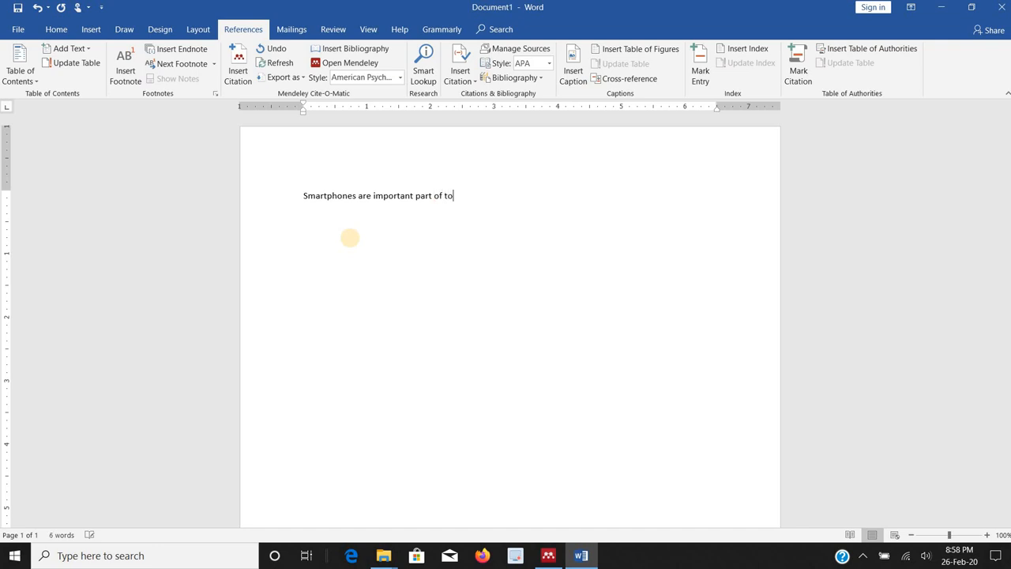
{"action": "type", "text": "days lifest"}
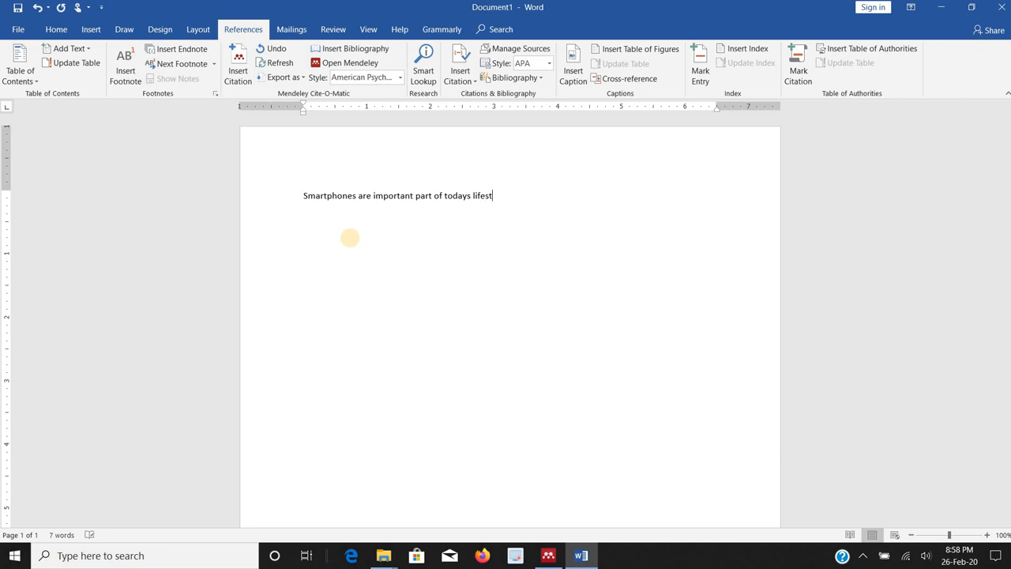
{"action": "type", "text": "yle"}
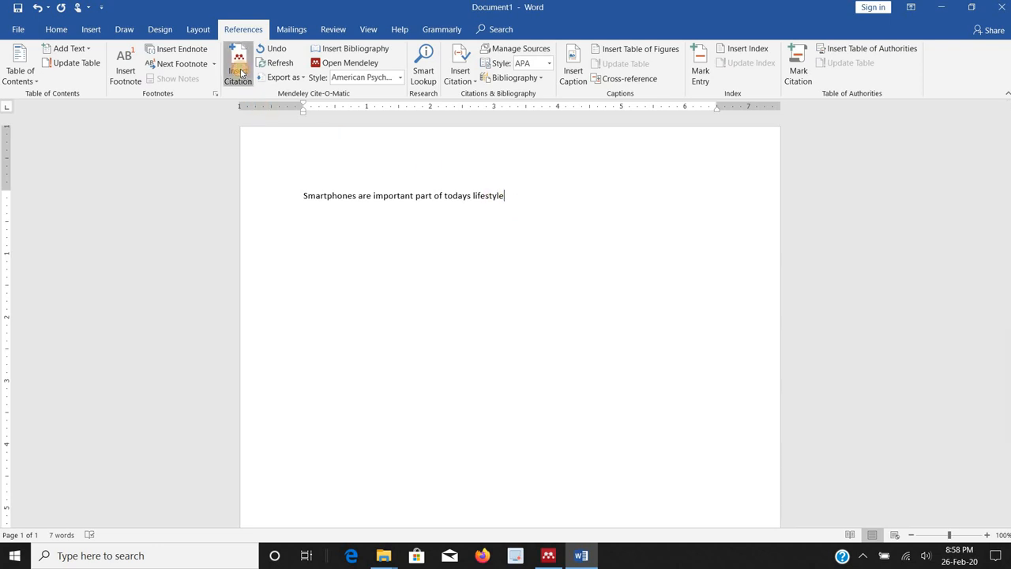
Step: Search 'har' in the Mendeley Insert Citation dialog without picking a paper
{"action": "left_click", "coordinate": [237, 63]}
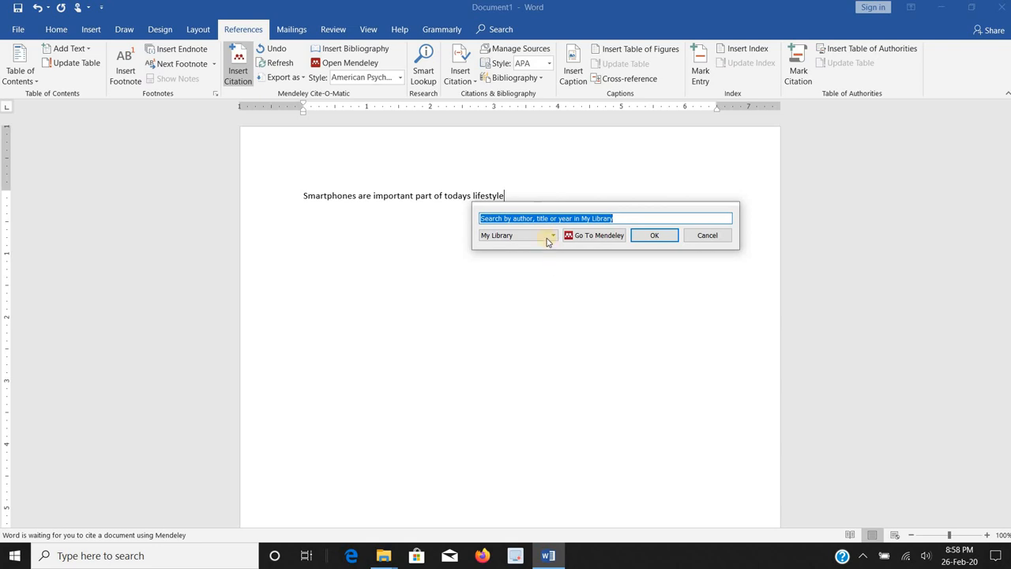
{"action": "mouse_move", "coordinate": [623, 251]}
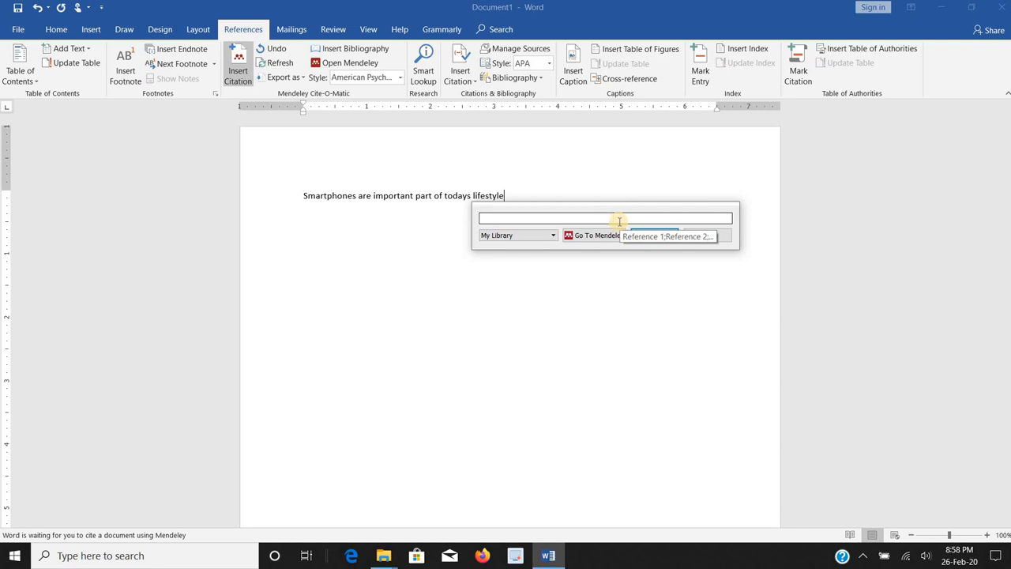
{"action": "type", "text": "har"}
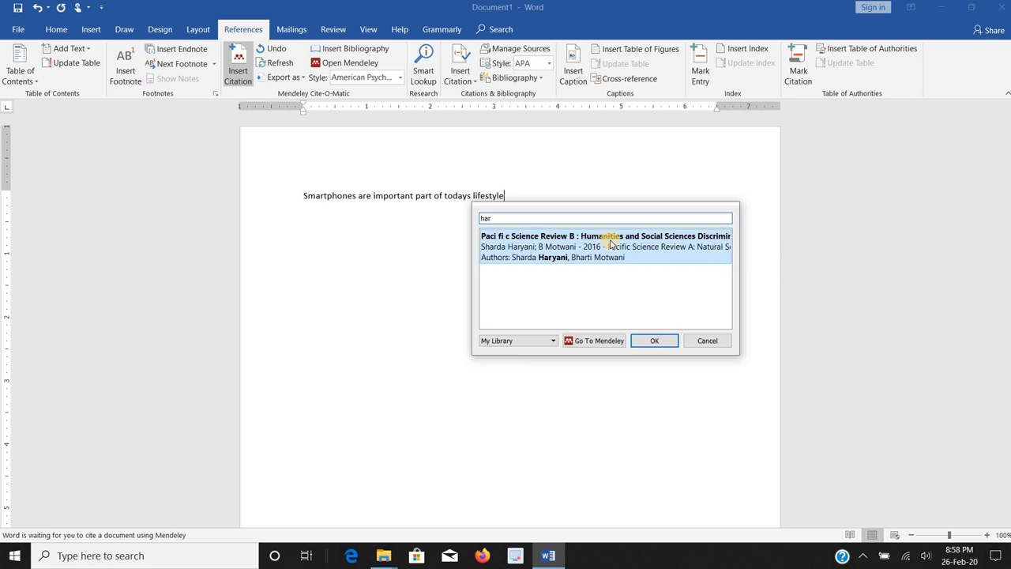
{"action": "left_click", "coordinate": [598, 341]}
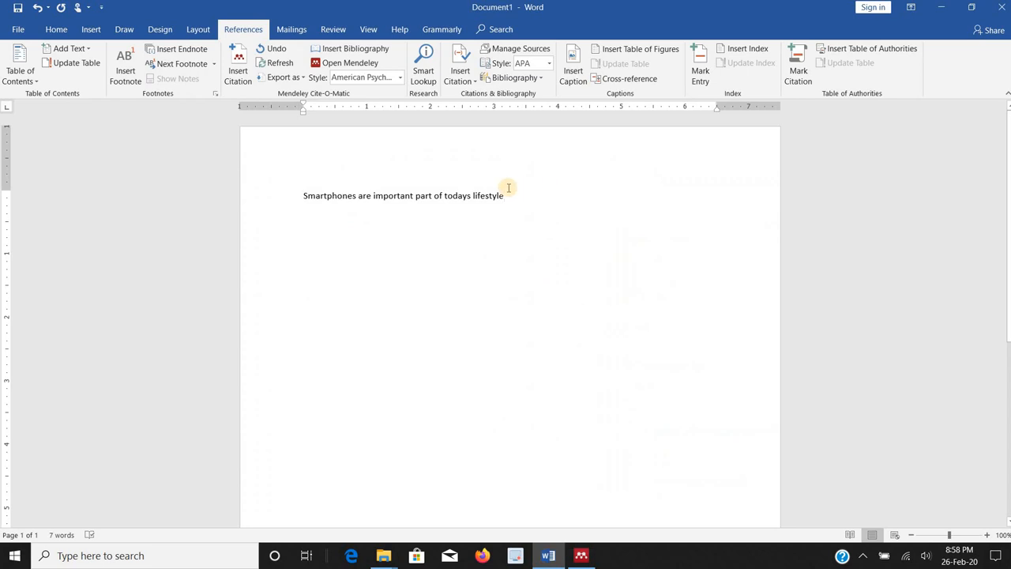
Step: Search 'ha' again and insert the Hausman & Sam 2009 citation after the sentence
{"action": "left_click", "coordinate": [237, 69]}
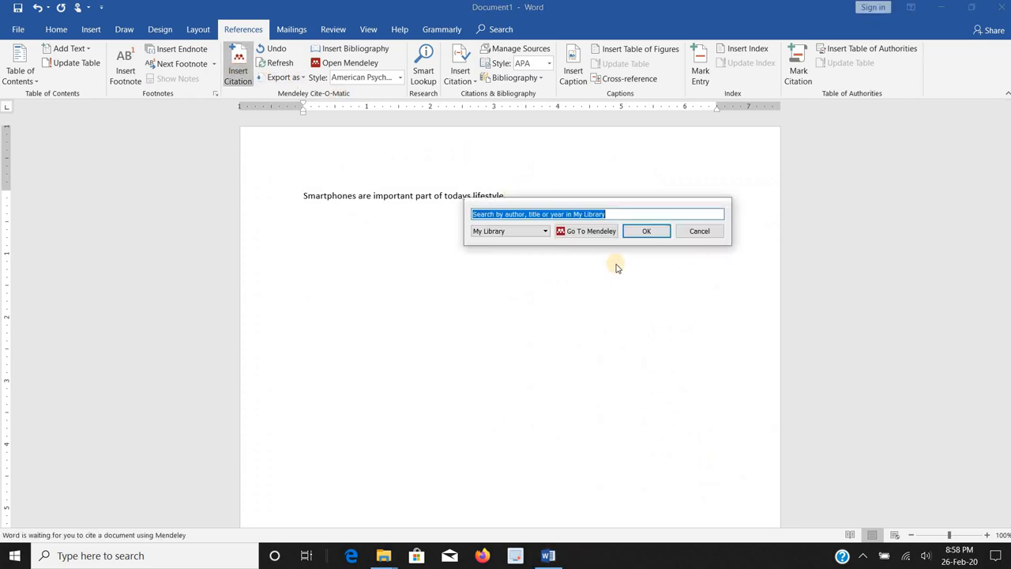
{"action": "type", "text": "ha"}
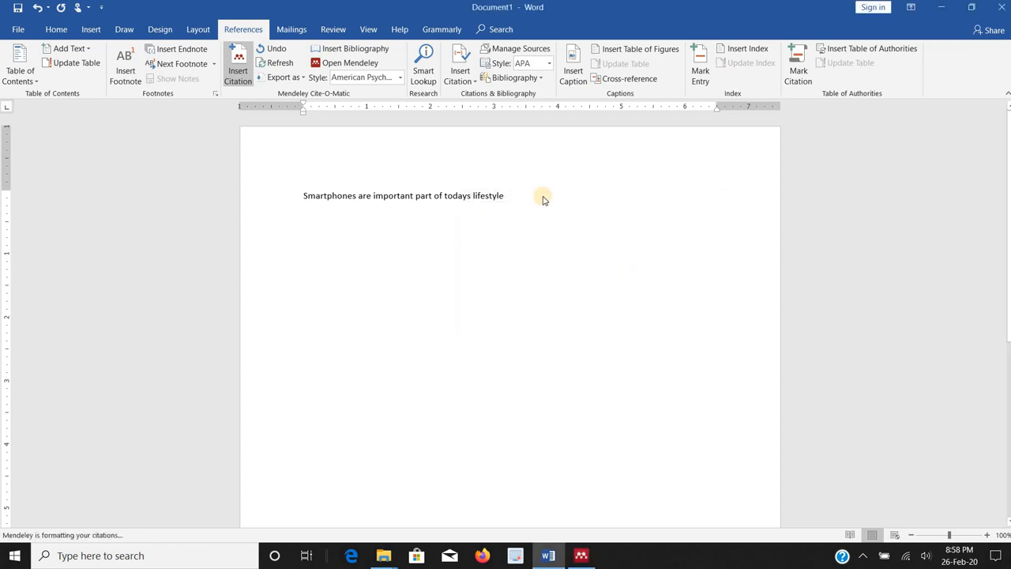
{"action": "left_click", "coordinate": [237, 60]}
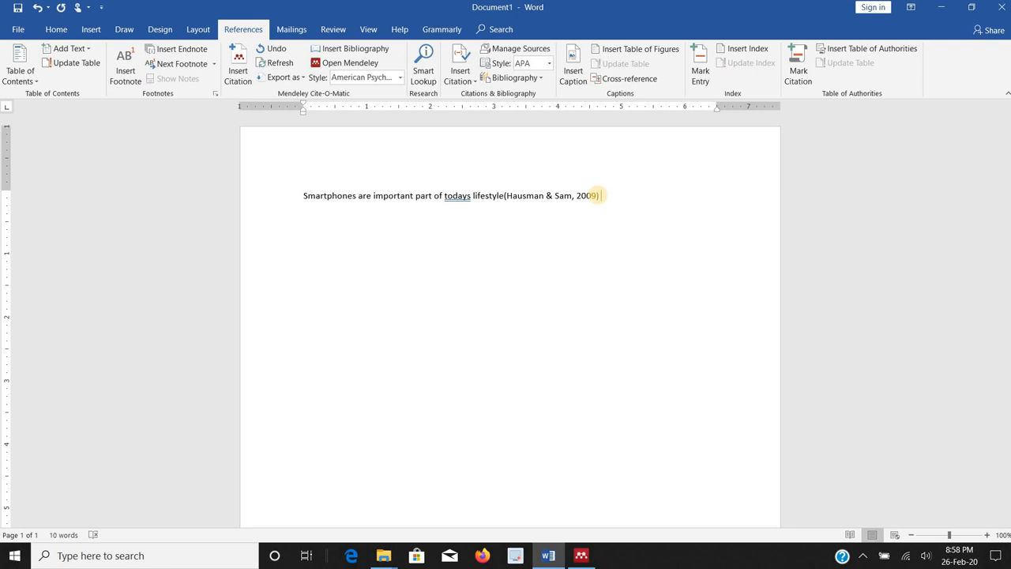
Step: Continue the paragraph with 'these are integral part of youths routine' after the citation
{"action": "type", "text": "reseae"}
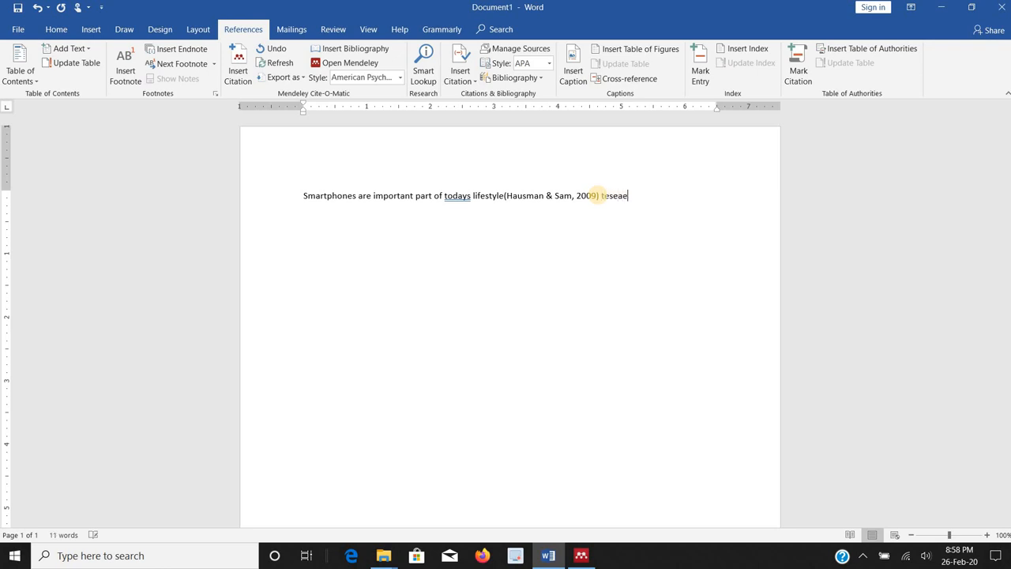
{"action": "type", "text": "he"}
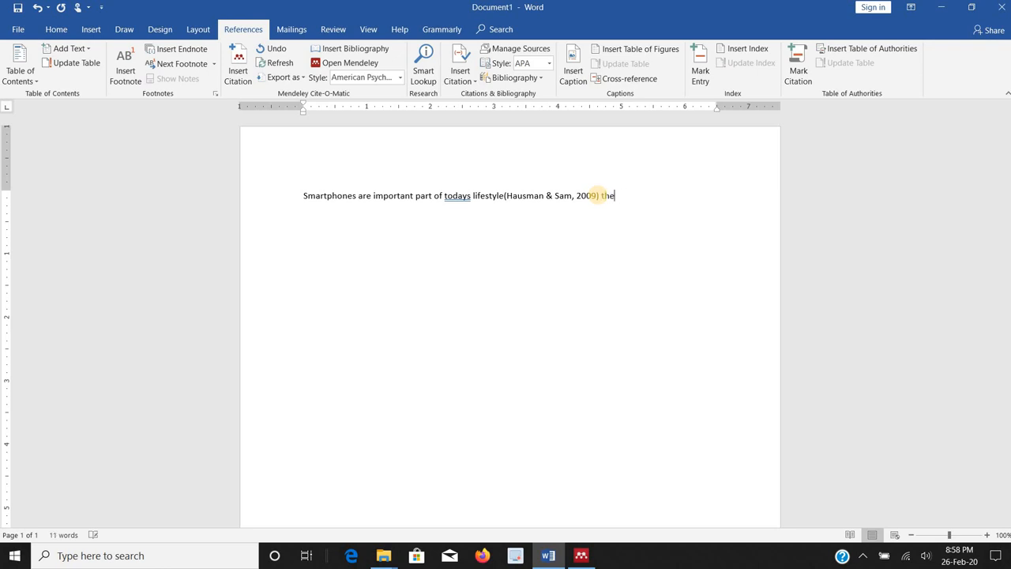
{"action": "type", "text": "se are"}
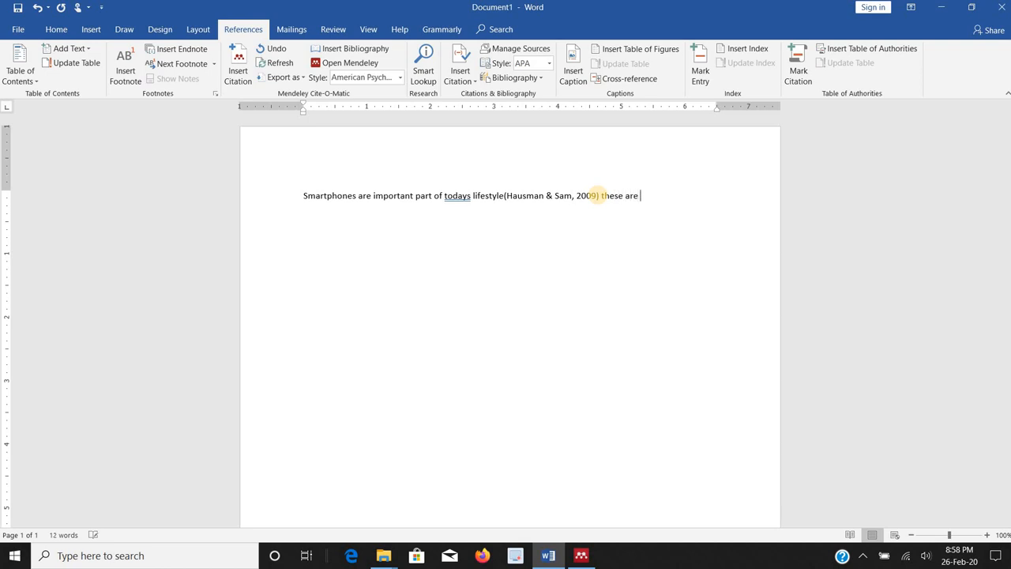
{"action": "type", "text": "integral"}
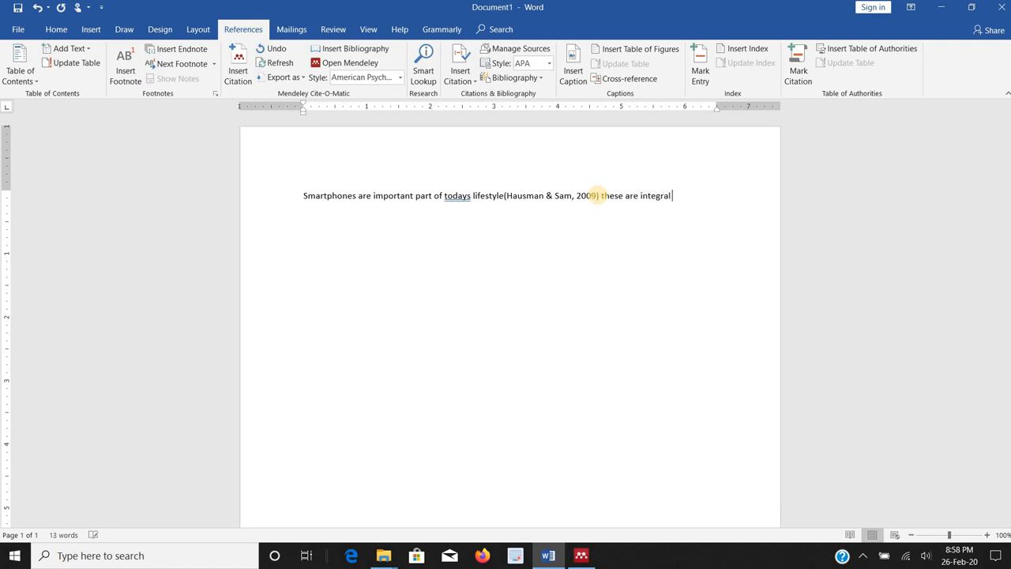
{"action": "type", "text": "pa"}
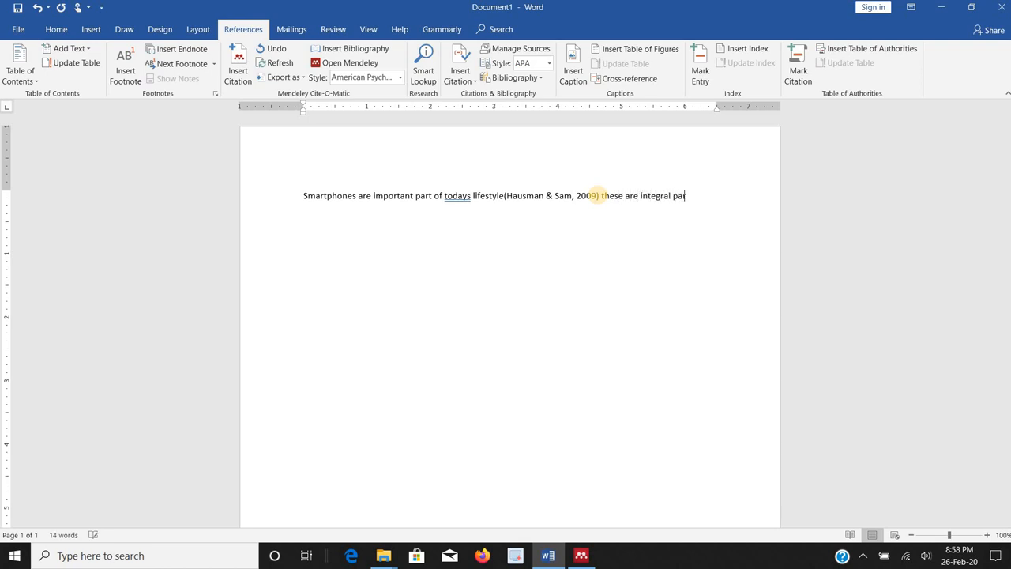
{"action": "type", "text": "part of yp"}
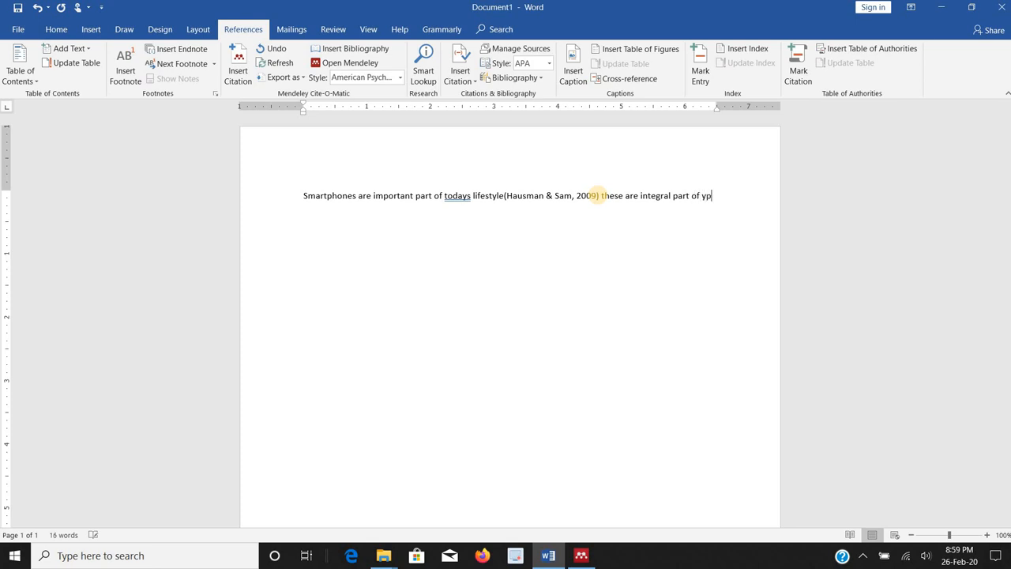
{"action": "type", "text": "ouths ro"}
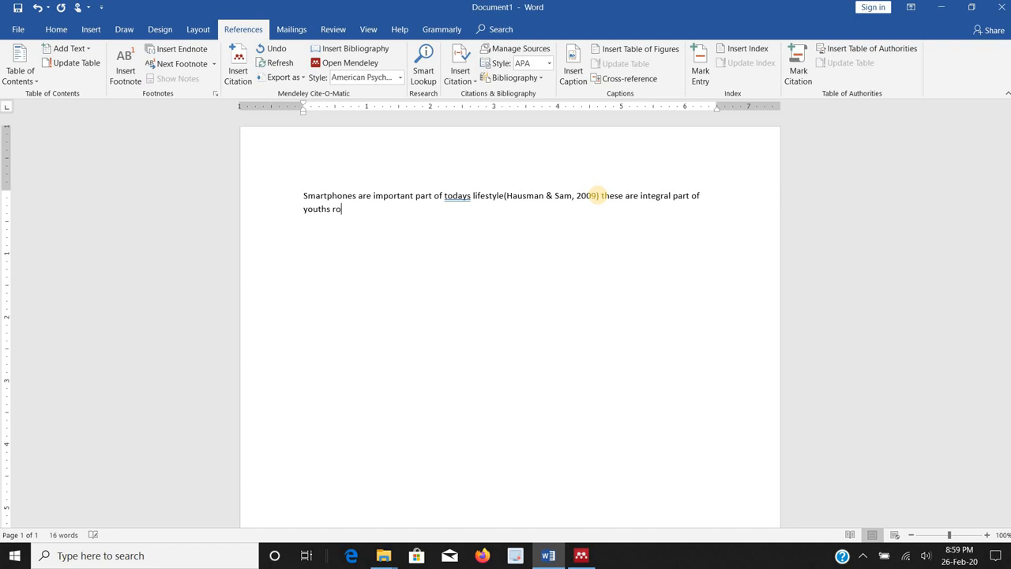
{"action": "type", "text": "utine"}
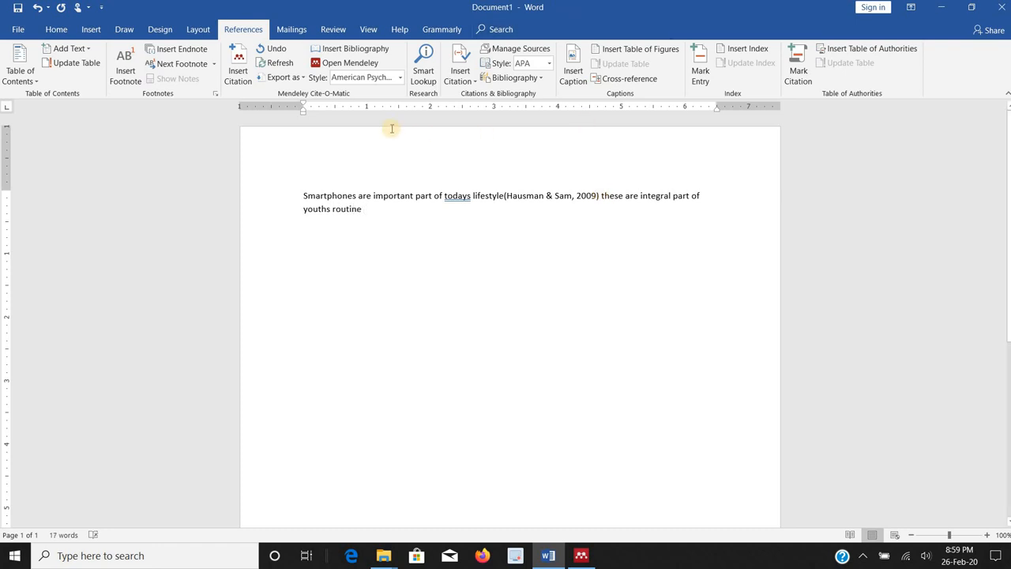
Step: From Insert Citation go to Mendeley, open the Skudiene e-marketing paper and note the author Vida
{"action": "left_click", "coordinate": [237, 63]}
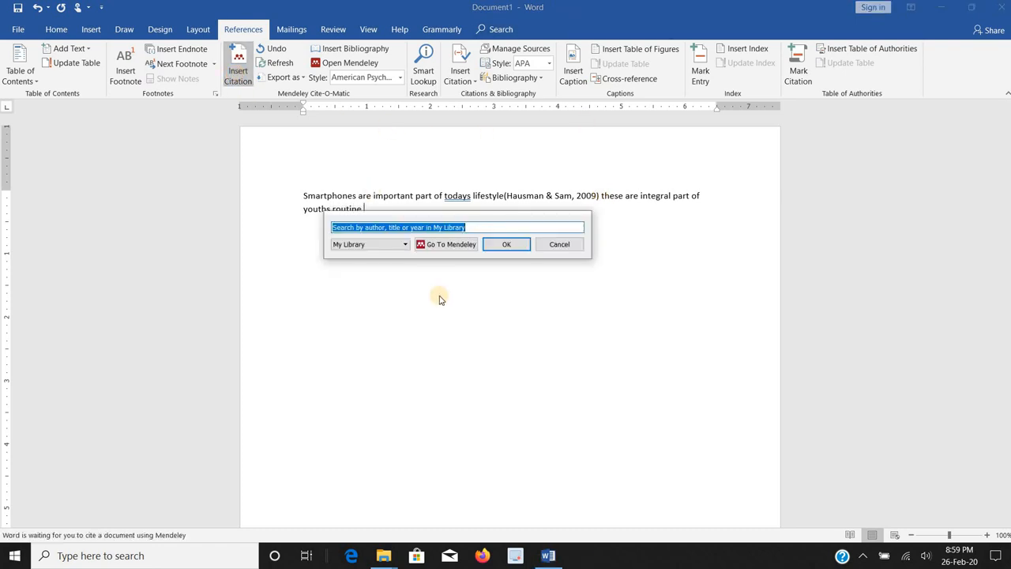
{"action": "left_click", "coordinate": [446, 243]}
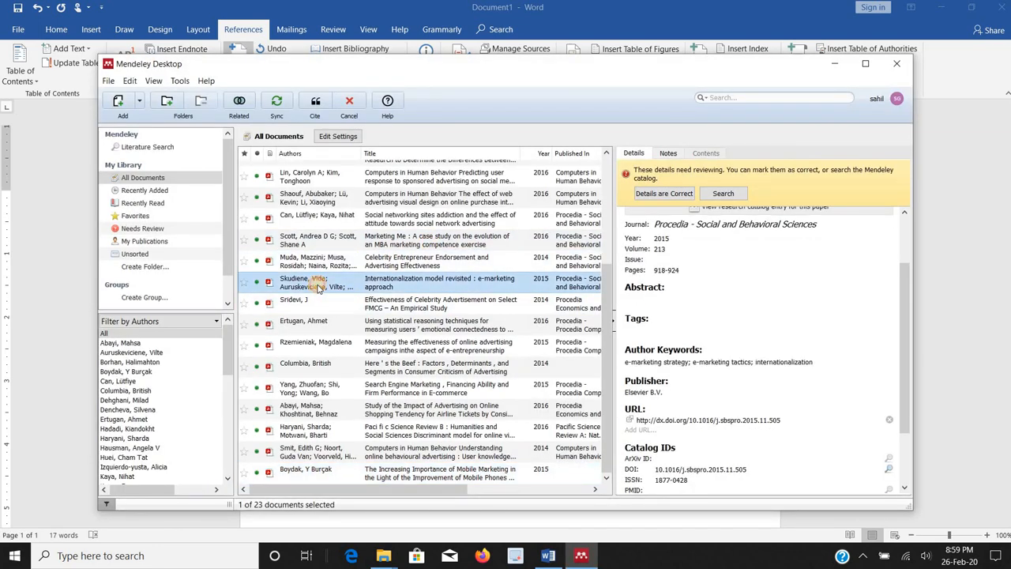
{"action": "double_click", "coordinate": [440, 281]}
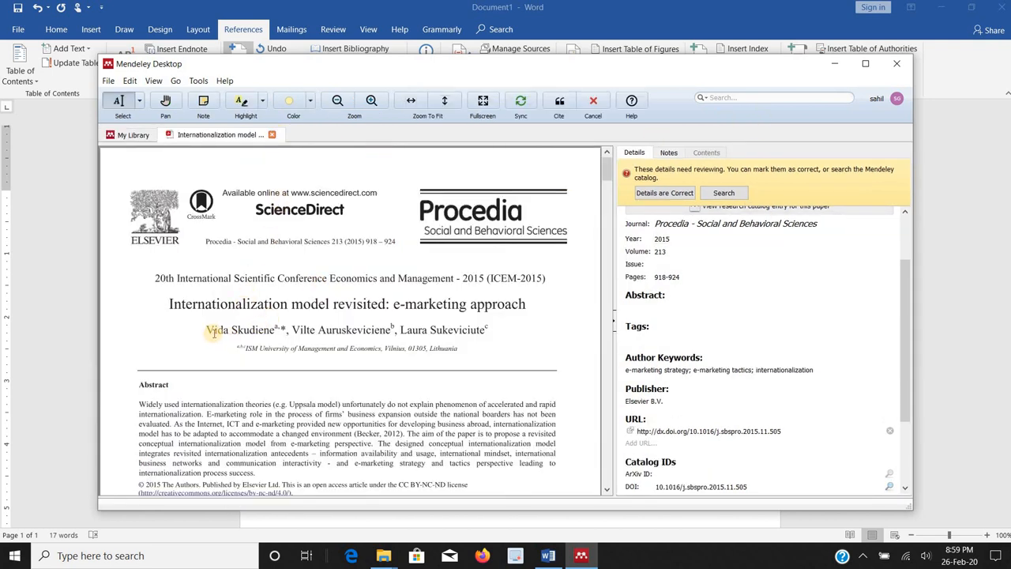
{"action": "double_click", "coordinate": [213, 330]}
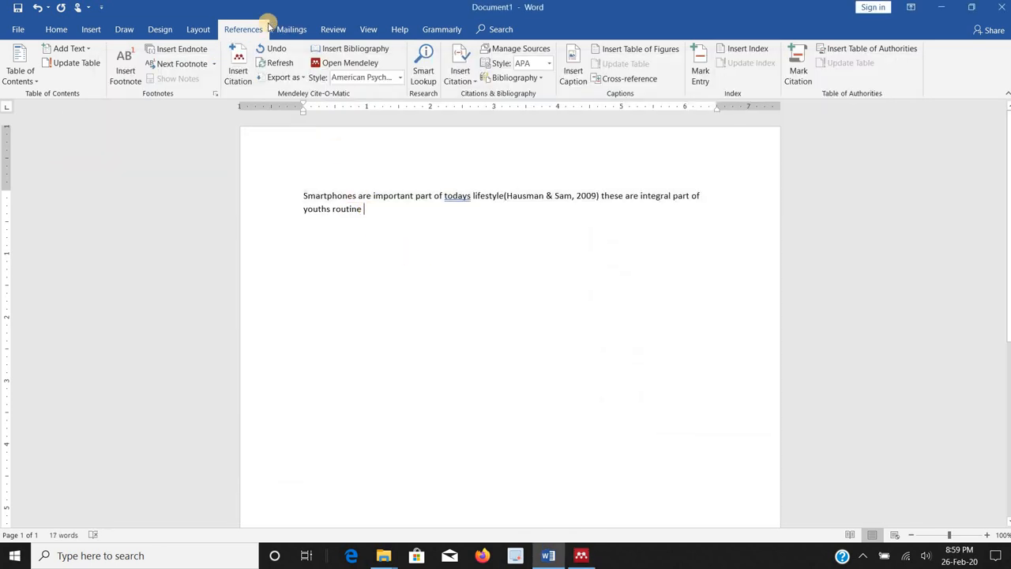
Step: Back in Word, search 'vida' in the Mendeley citation dialog to list the Skudiene paper
{"action": "left_click", "coordinate": [237, 69]}
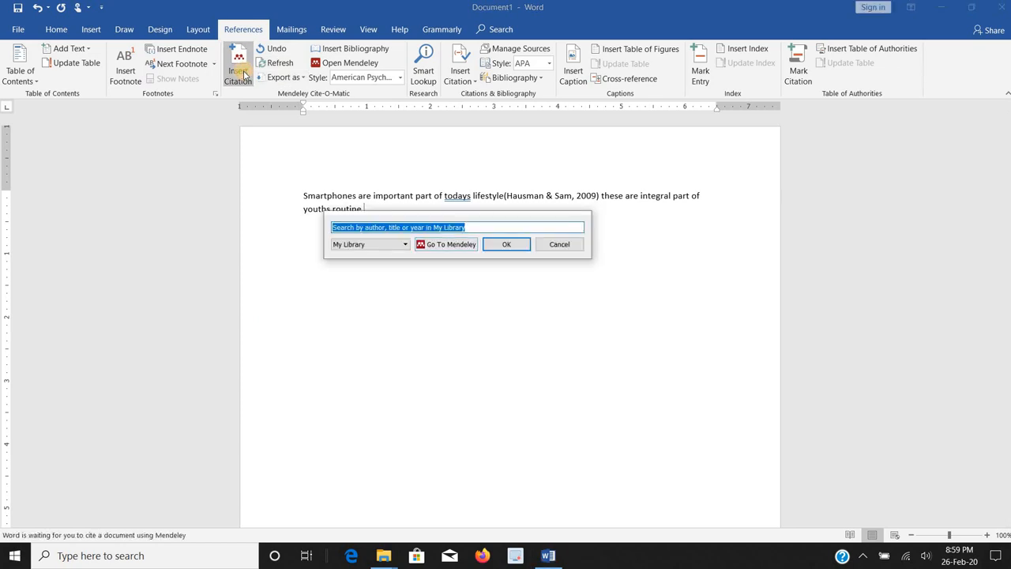
{"action": "type", "text": "vida"}
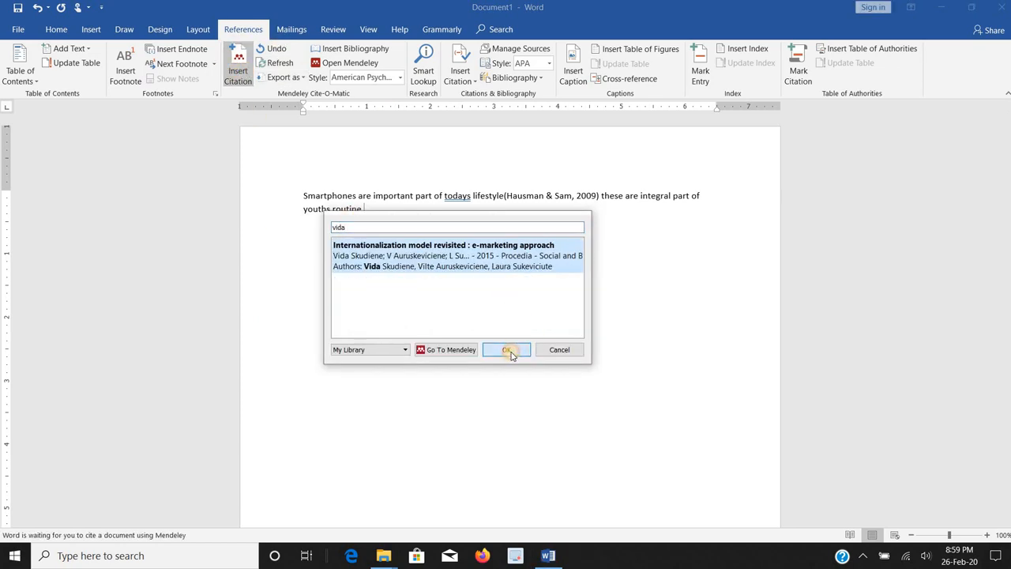
Step: Insert the Skudiene, Auruskeviciene & Sukeviciute (2015) citation after 'youths routine' and move the cursor lower
{"action": "left_click", "coordinate": [506, 349]}
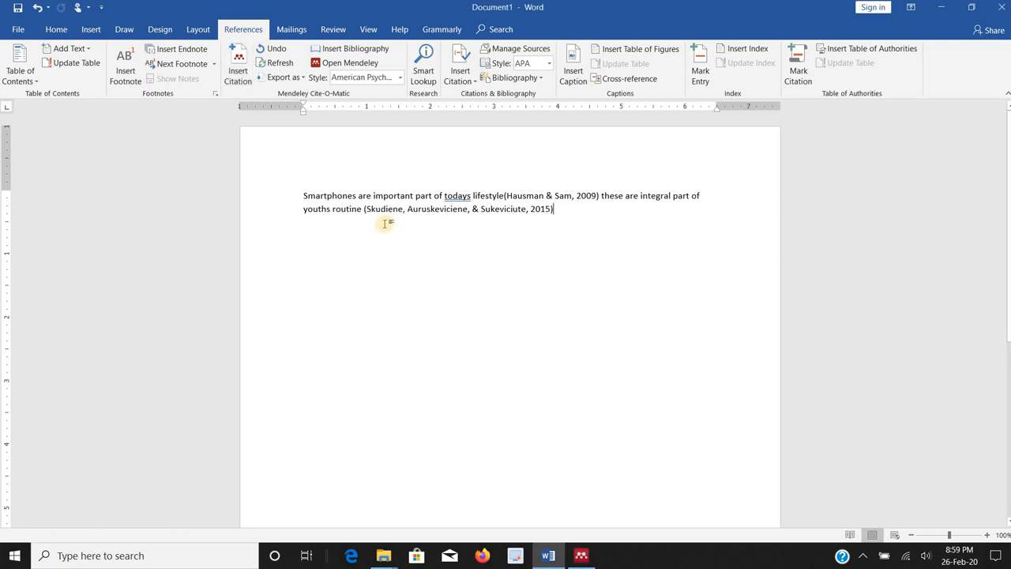
{"action": "mouse_move", "coordinate": [414, 201]}
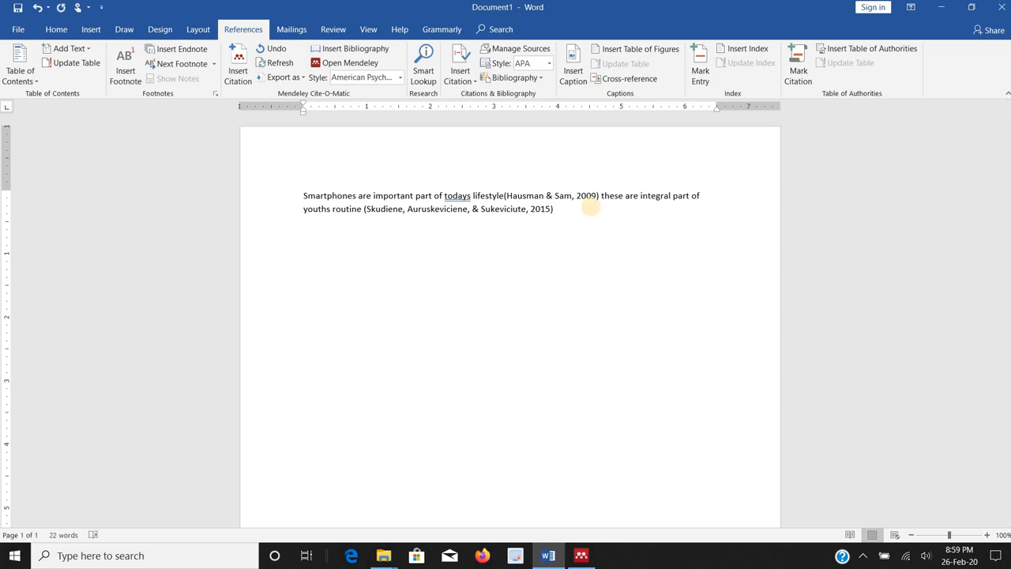
{"action": "mouse_move", "coordinate": [387, 335]}
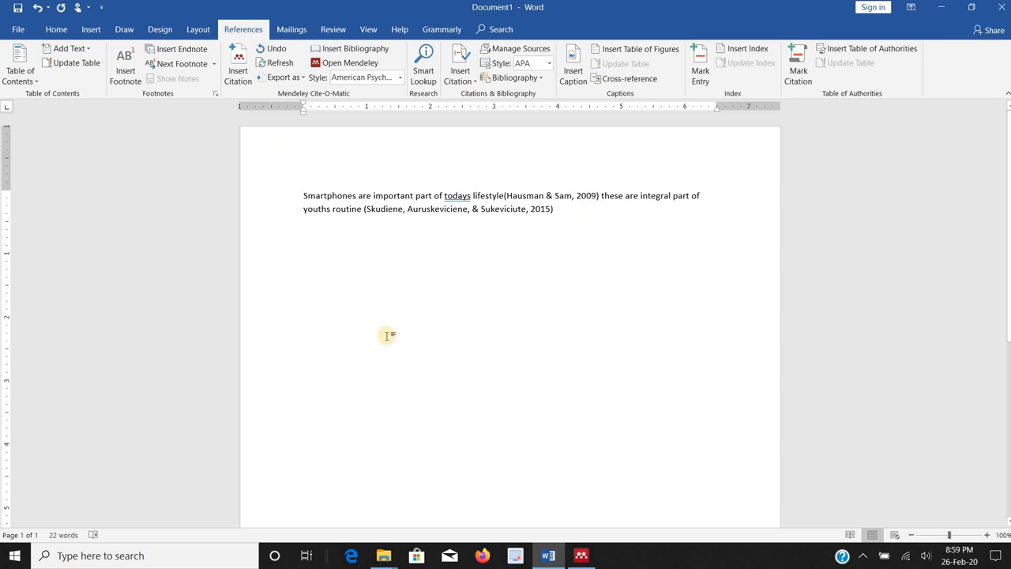
{"action": "left_click", "coordinate": [304, 327]}
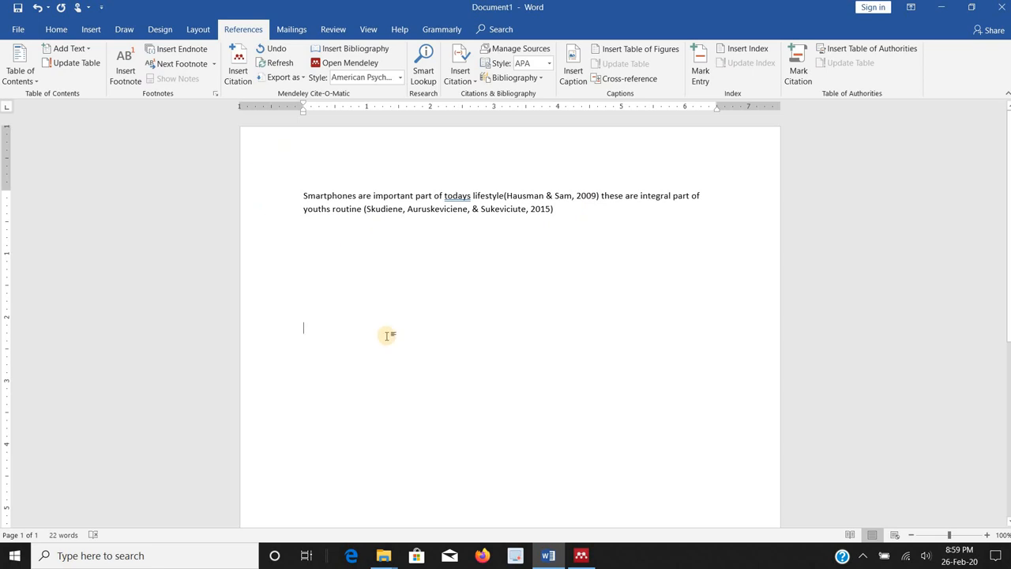
{"action": "mouse_move", "coordinate": [351, 63]}
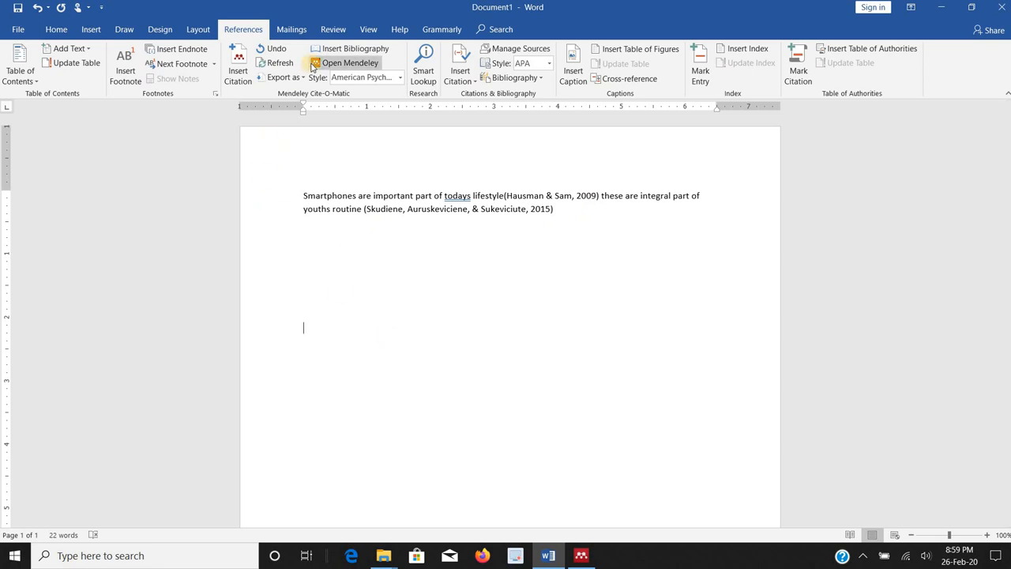
{"action": "mouse_move", "coordinate": [354, 47]}
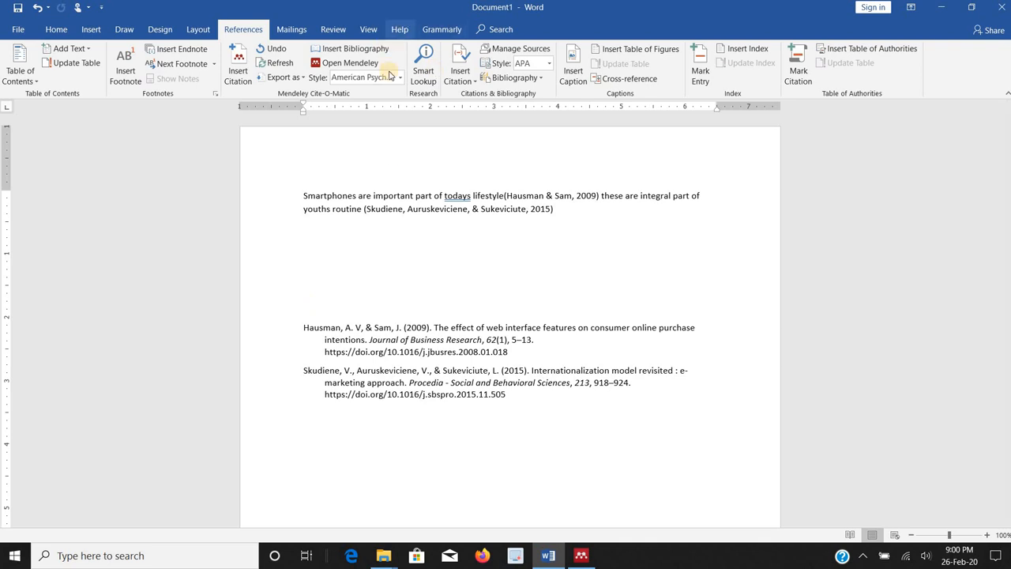
Step: Switch the citation style to Harvard and refresh the formatted citations
{"action": "left_click", "coordinate": [398, 77]}
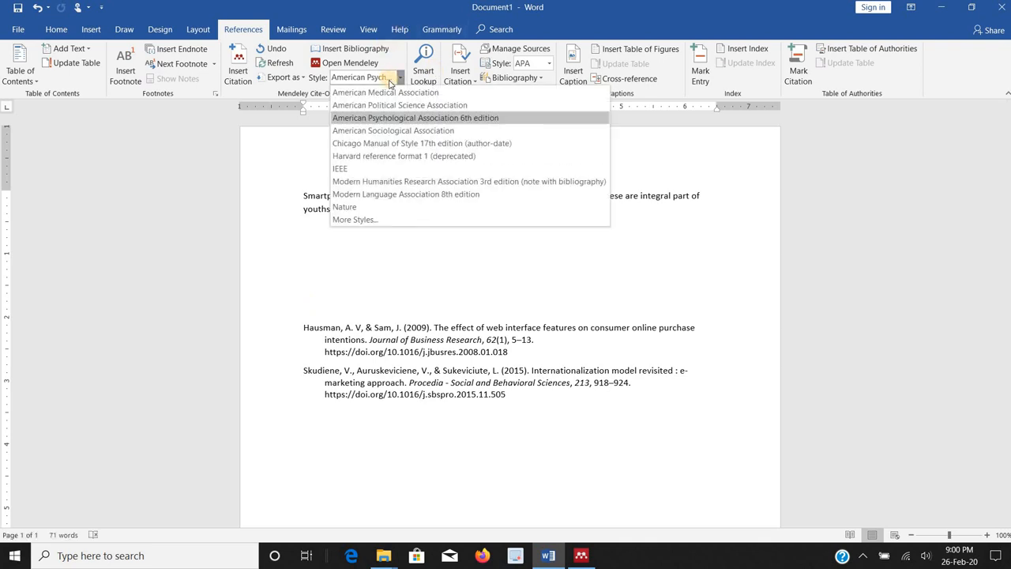
{"action": "mouse_move", "coordinate": [395, 142]}
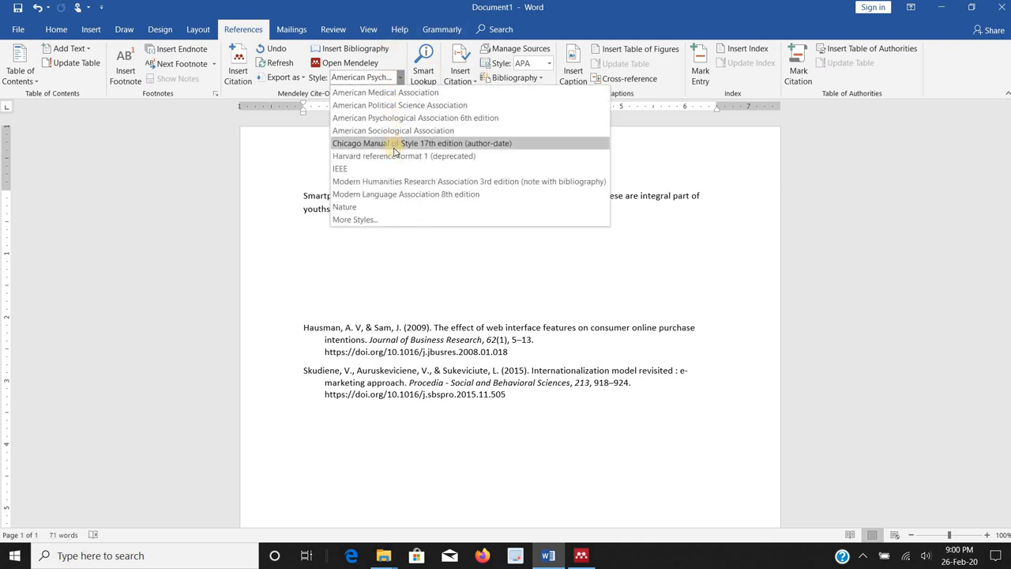
{"action": "left_click", "coordinate": [405, 157]}
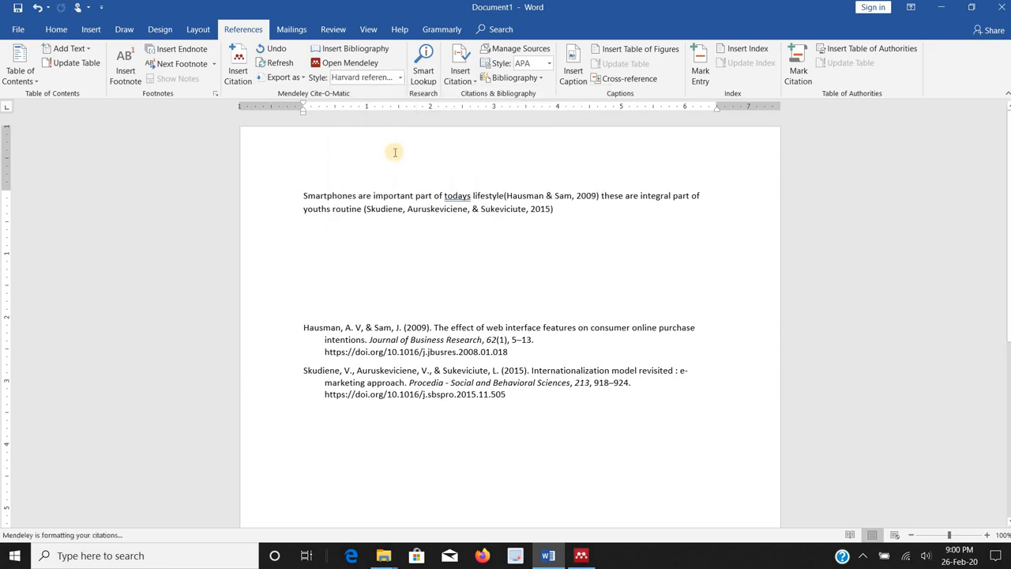
{"action": "left_click", "coordinate": [281, 63]}
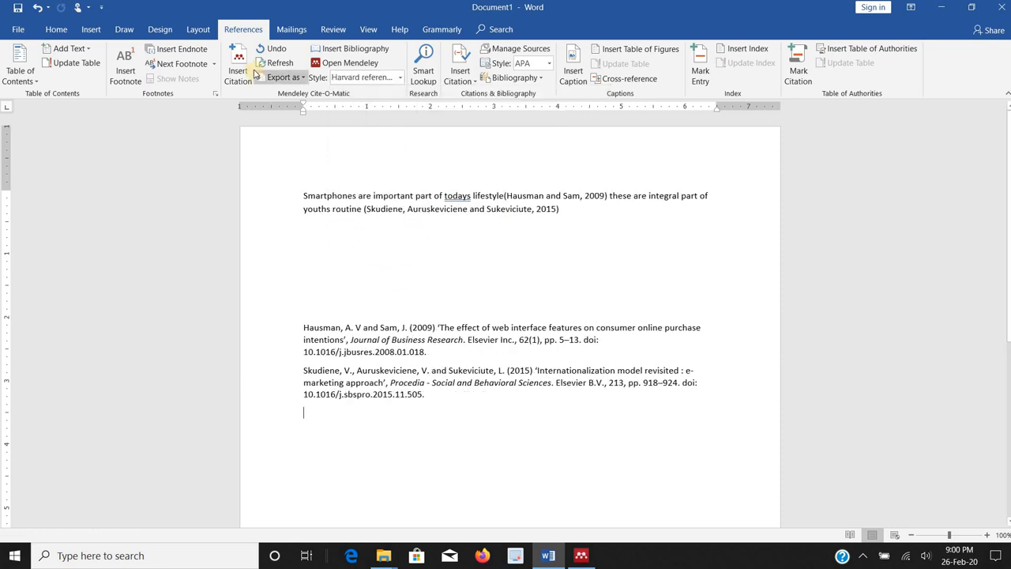
{"action": "mouse_move", "coordinate": [435, 433]}
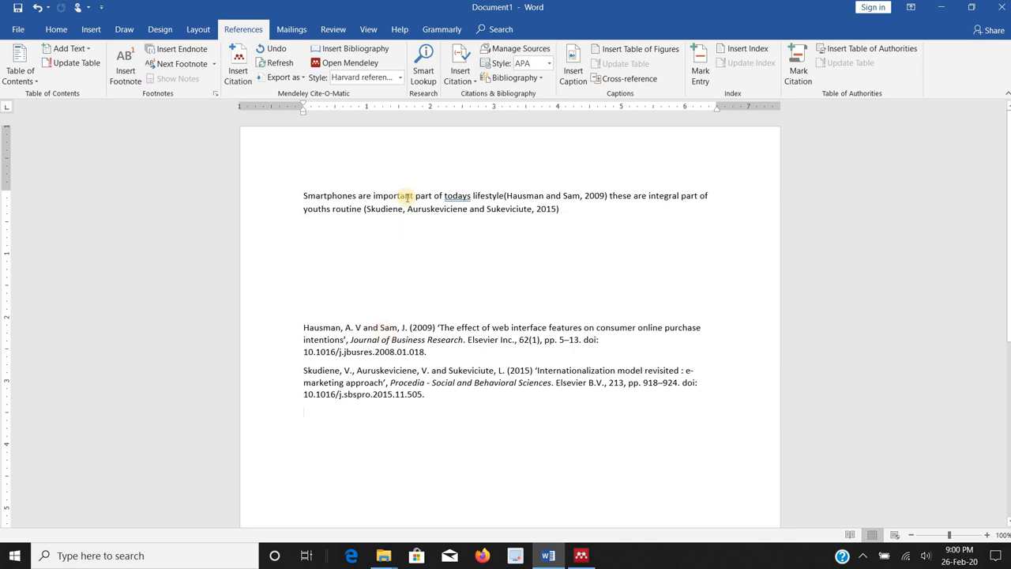
Step: Try Modern Language Association 8th edition, then settle on IEEE numbered [1], [2] style
{"action": "left_click", "coordinate": [401, 78]}
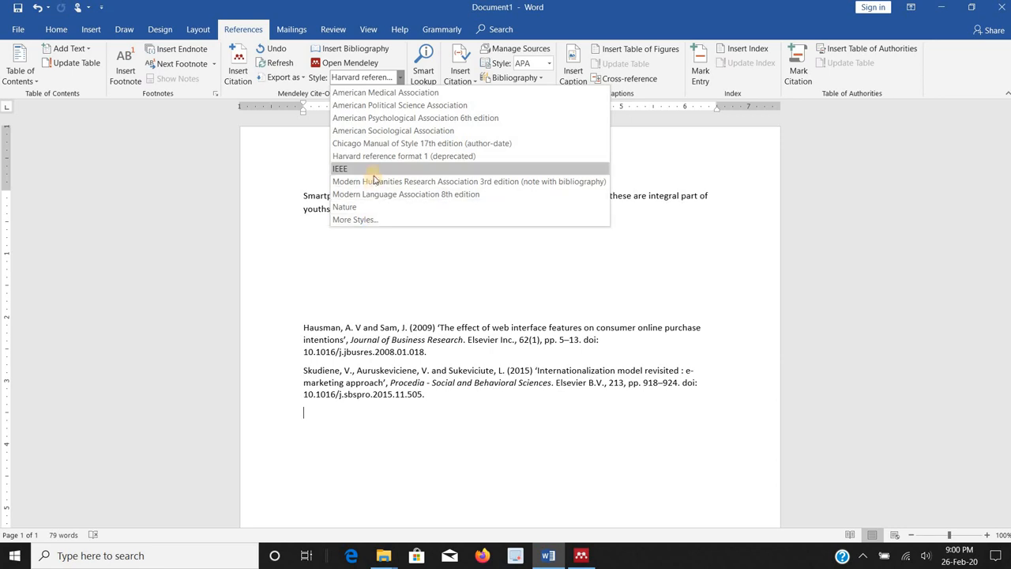
{"action": "mouse_move", "coordinate": [373, 195]}
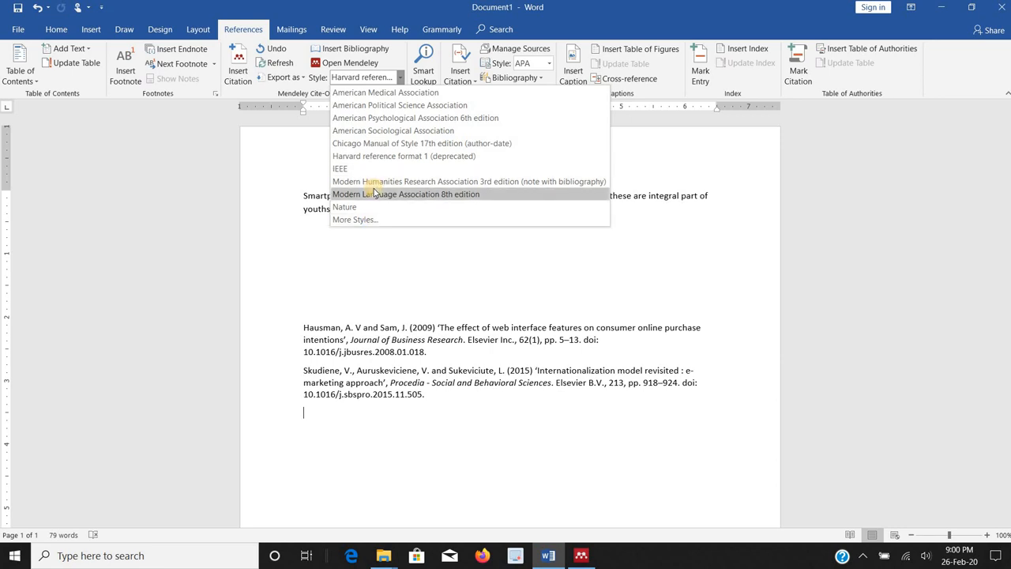
{"action": "left_click", "coordinate": [405, 193]}
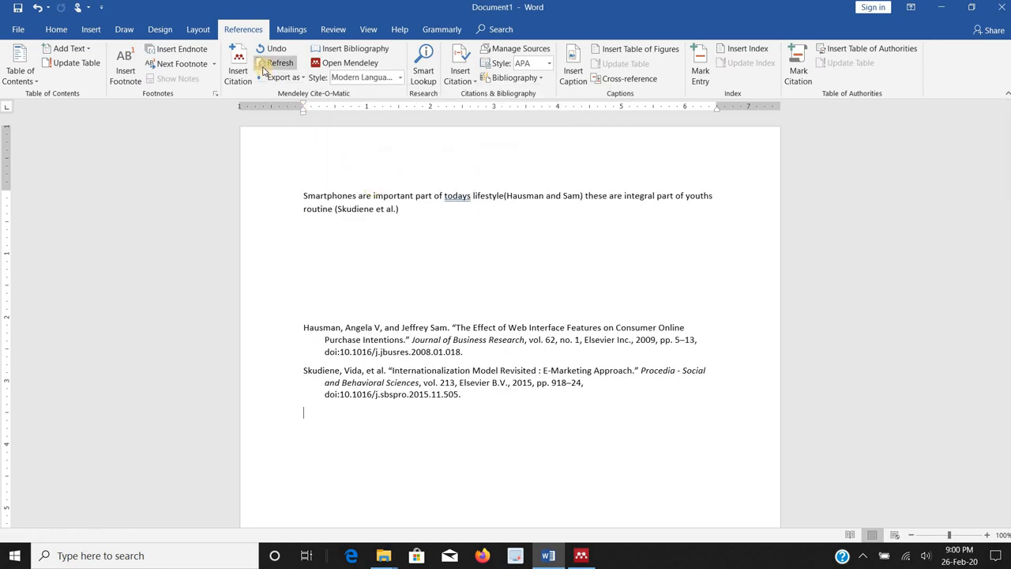
{"action": "mouse_move", "coordinate": [497, 240]}
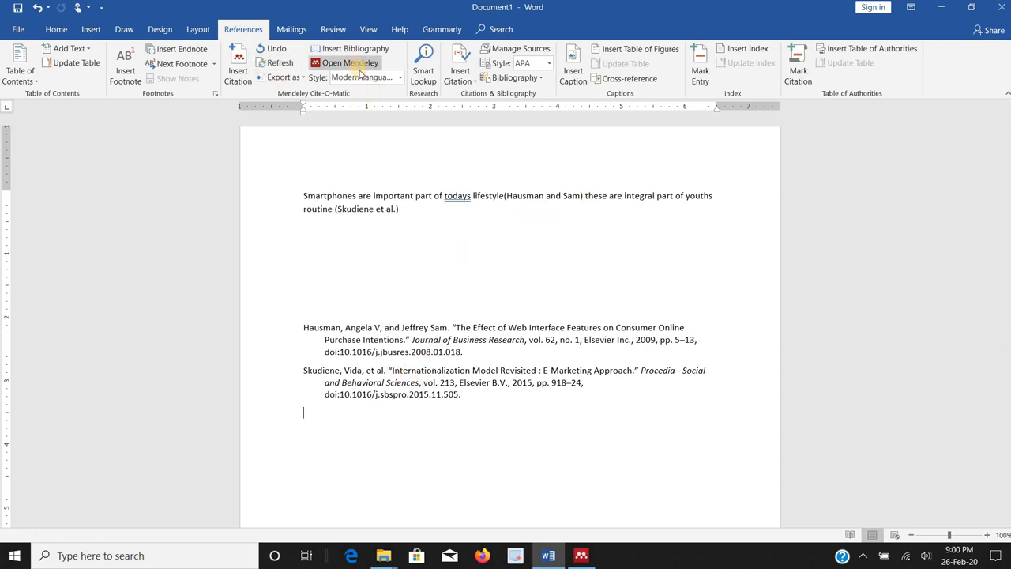
{"action": "left_click", "coordinate": [398, 77]}
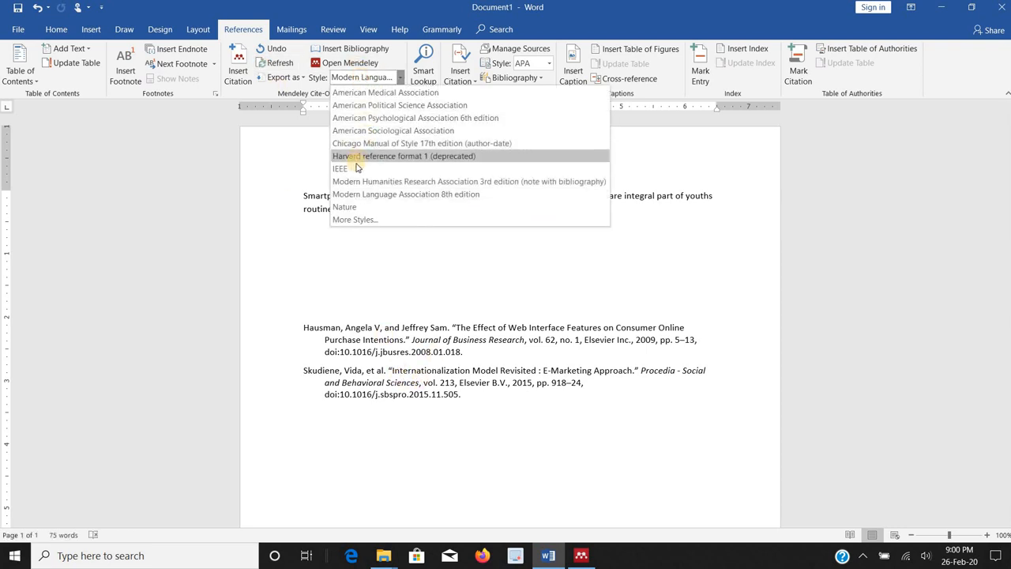
{"action": "left_click", "coordinate": [340, 168]}
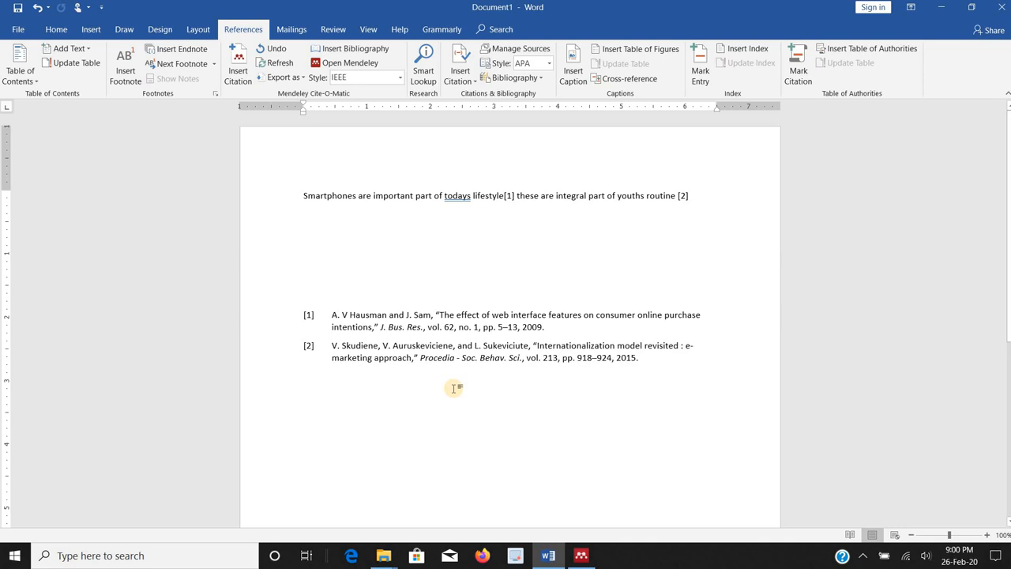
{"action": "mouse_move", "coordinate": [581, 556]}
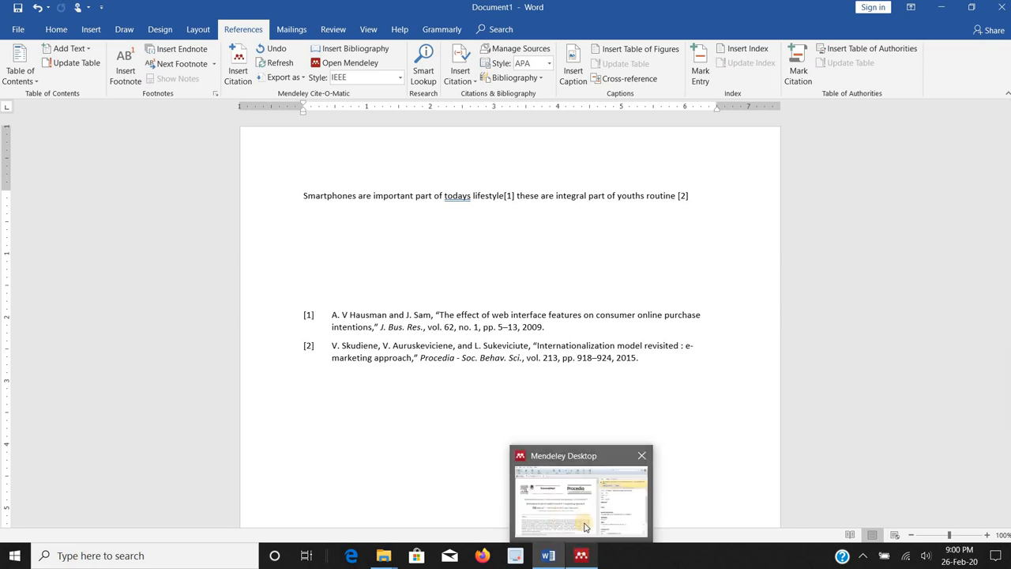
{"action": "mouse_move", "coordinate": [616, 529]}
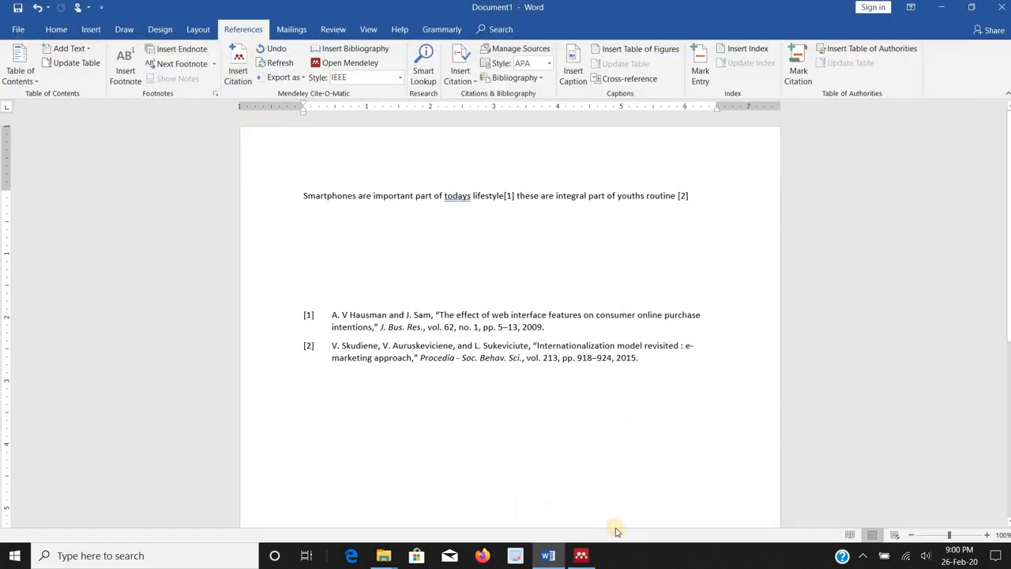
Step: Show the full 23-document Mendeley library and open the Tools menu for the Web Importer
{"action": "left_click", "coordinate": [582, 556]}
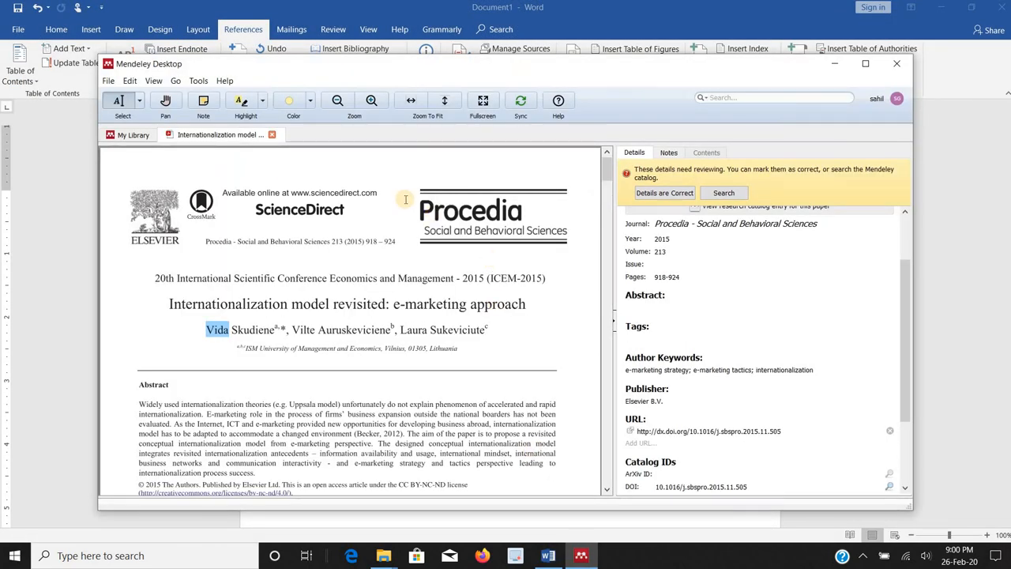
{"action": "left_click", "coordinate": [132, 134]}
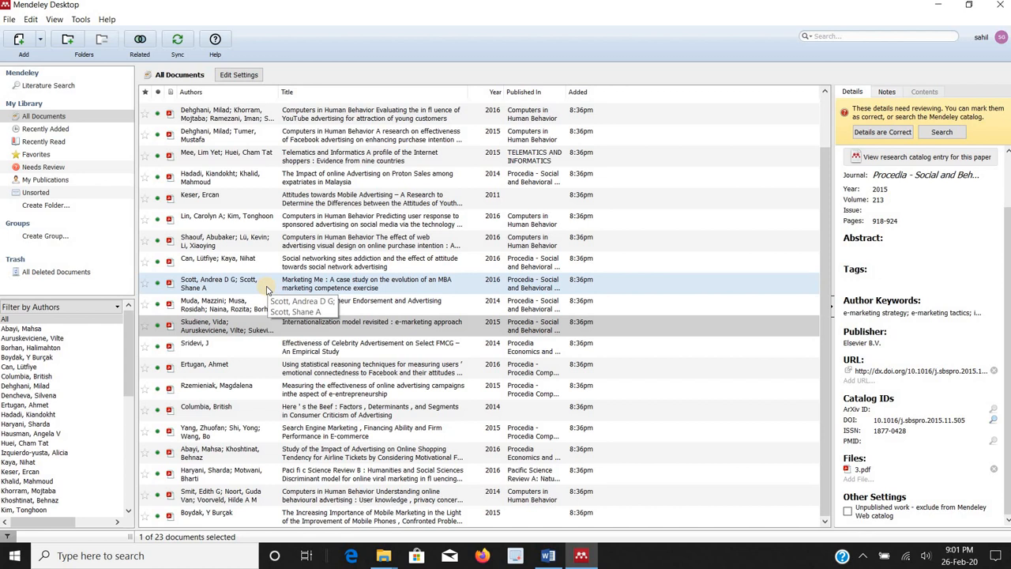
{"action": "mouse_move", "coordinate": [232, 282]}
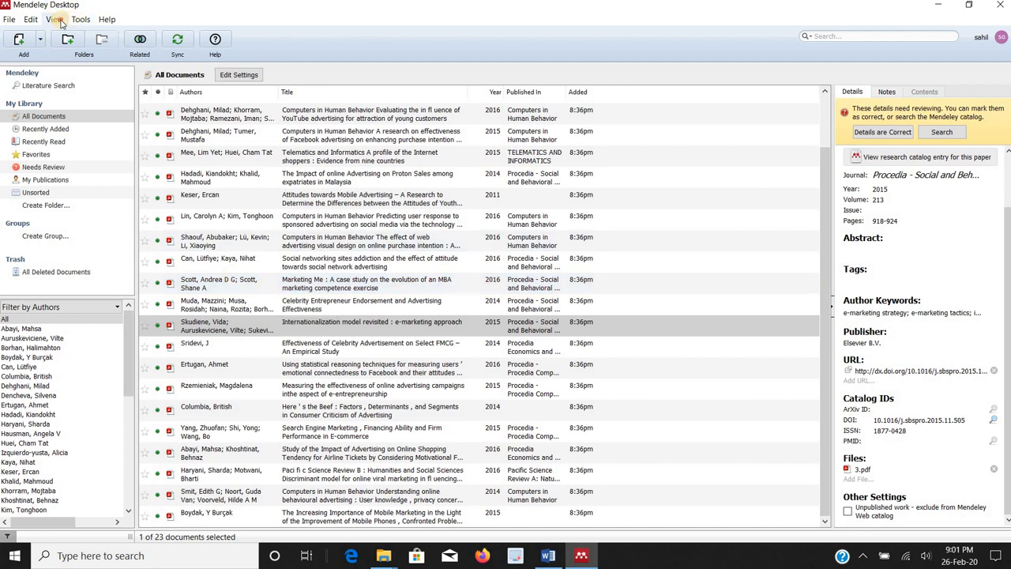
{"action": "left_click", "coordinate": [83, 19]}
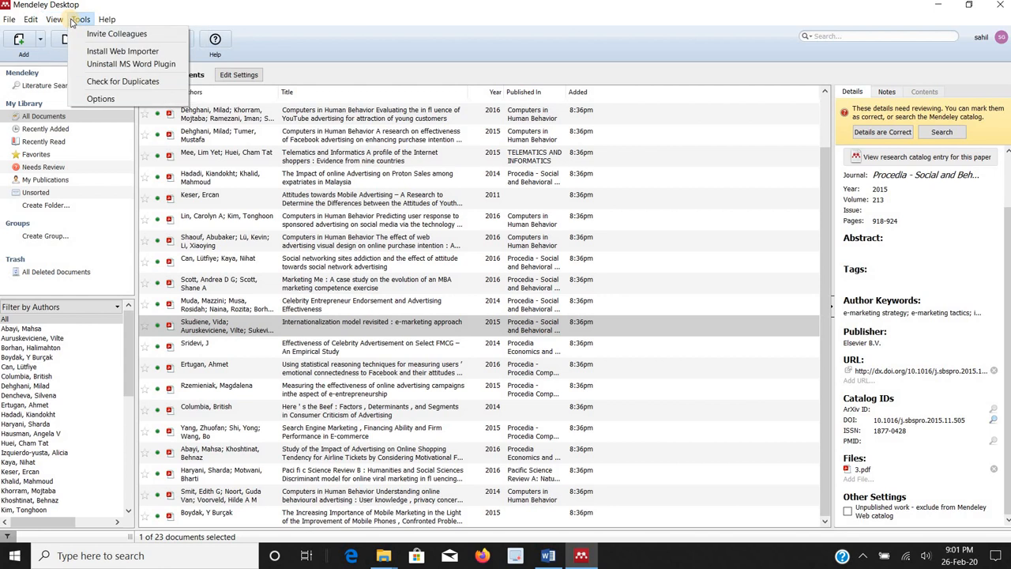
{"action": "mouse_move", "coordinate": [123, 51]}
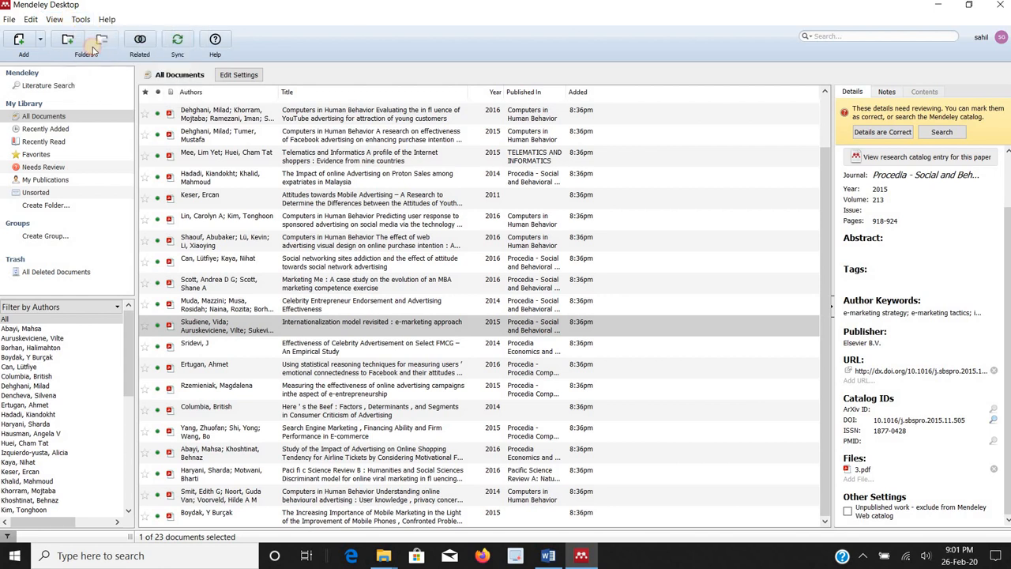
{"action": "mouse_move", "coordinate": [546, 556]}
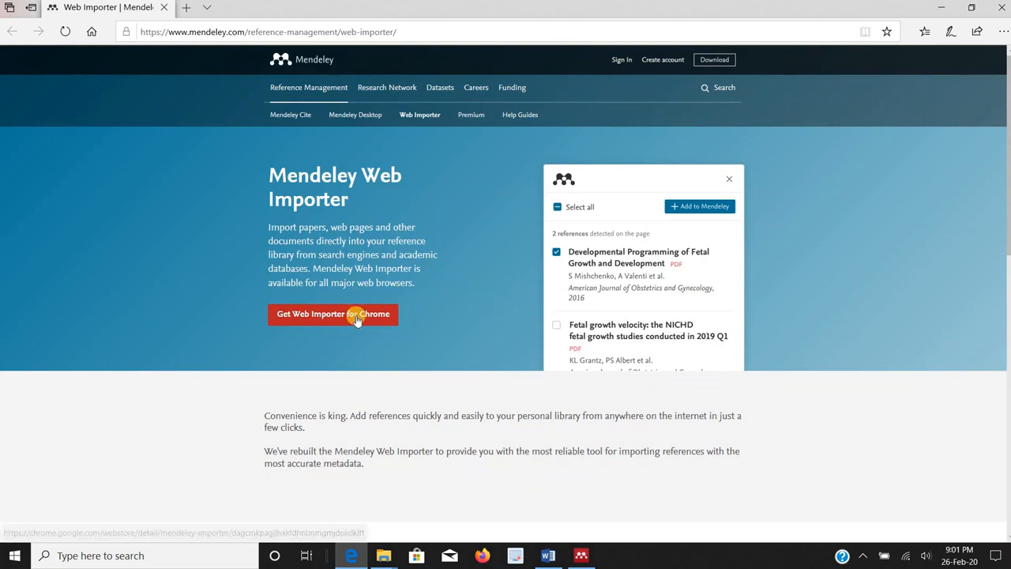
Step: Reach the Mendeley Web Importer's Chrome Web Store listing in Edge, then switch to Firefox
{"action": "left_click", "coordinate": [331, 313]}
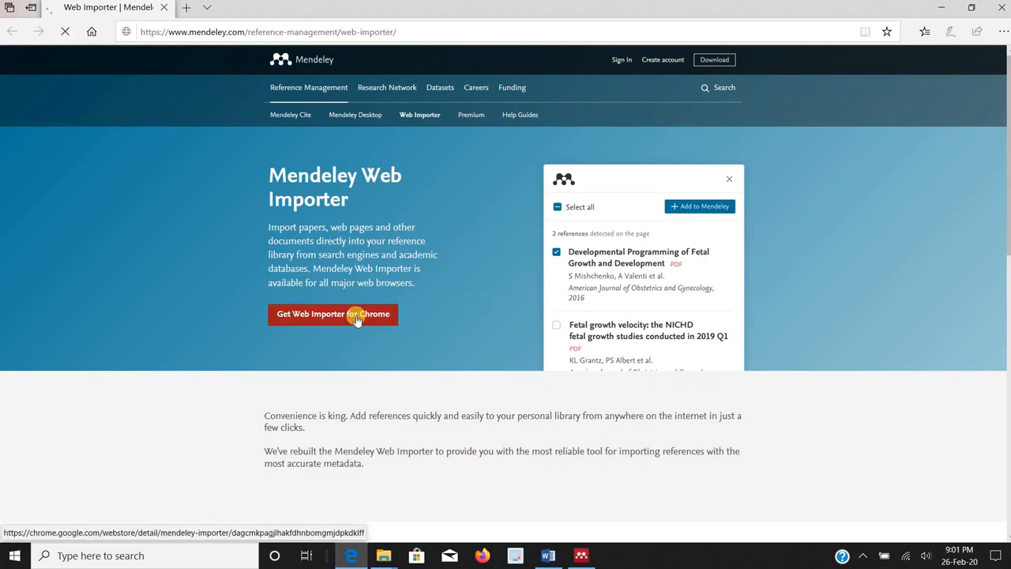
{"action": "left_click", "coordinate": [332, 313]}
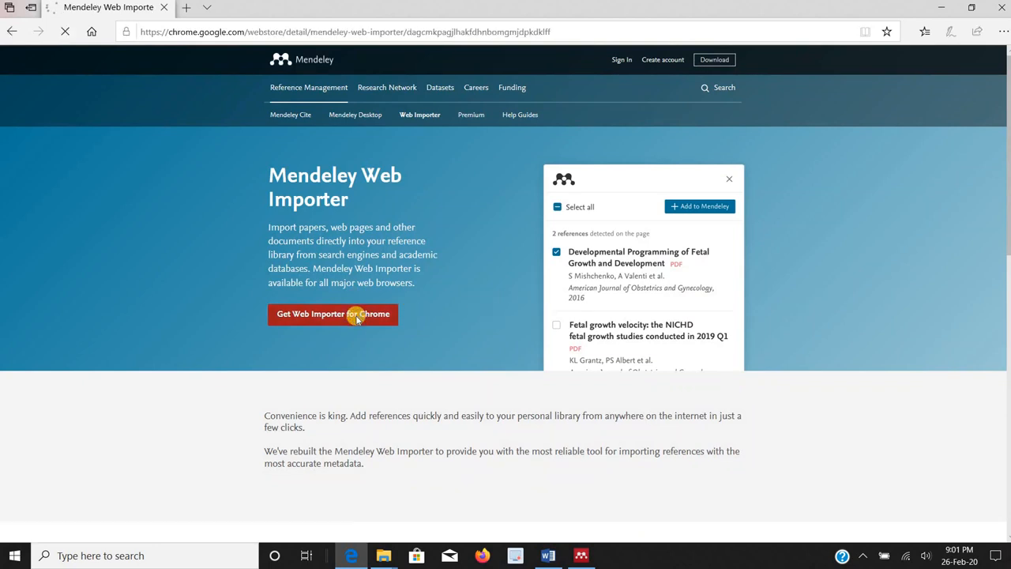
{"action": "left_click", "coordinate": [332, 313]}
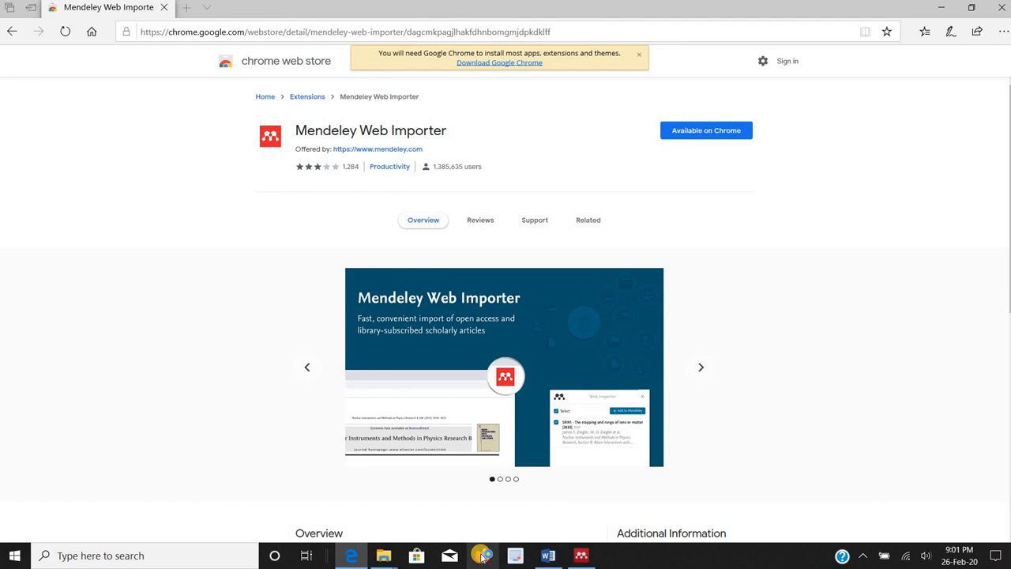
{"action": "left_click", "coordinate": [982, 31]}
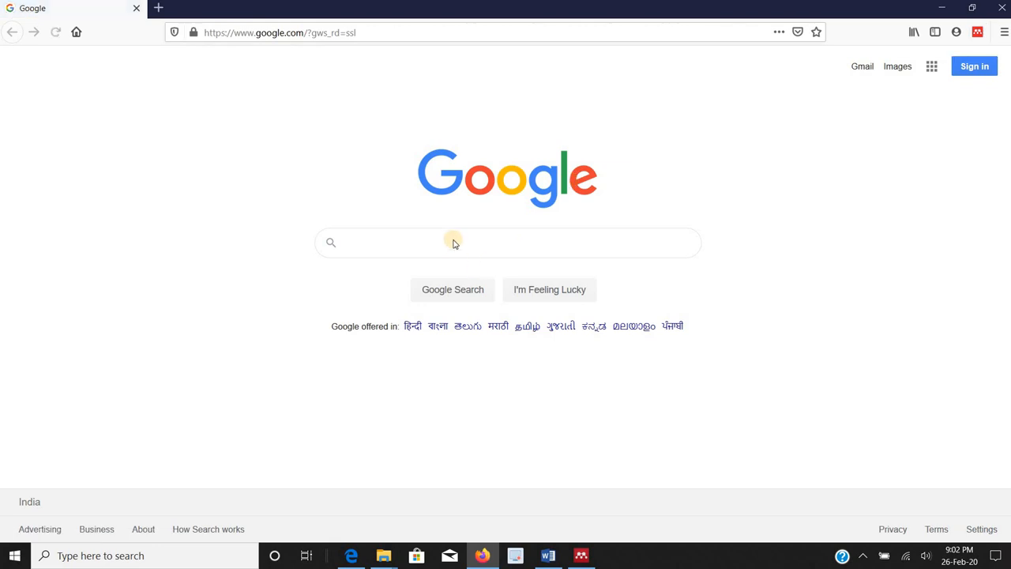
Step: Go to scholar.google.com and search for 'smartphone addiction'
{"action": "left_click", "coordinate": [427, 32]}
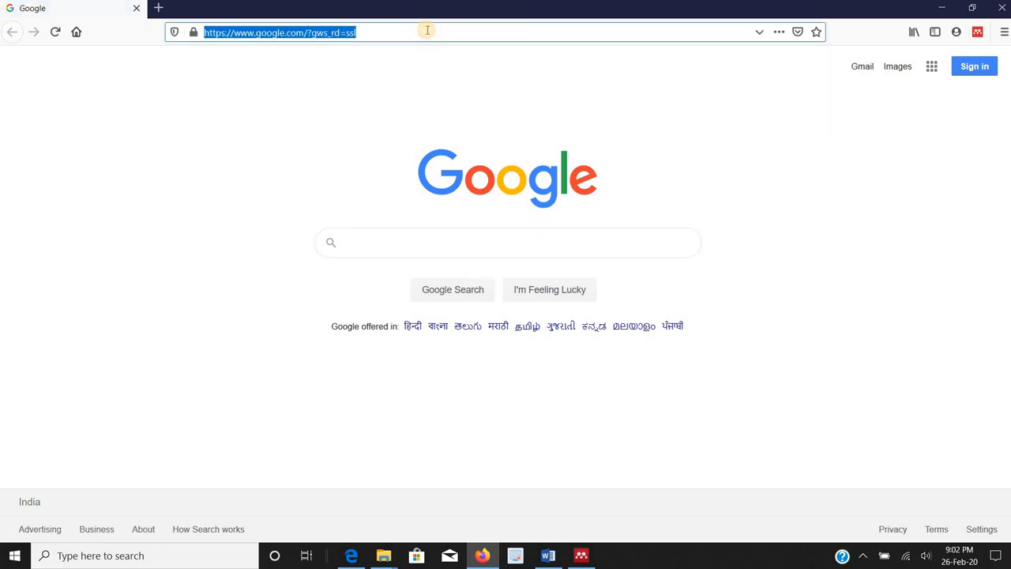
{"action": "type", "text": "https://scholar.google.com"}
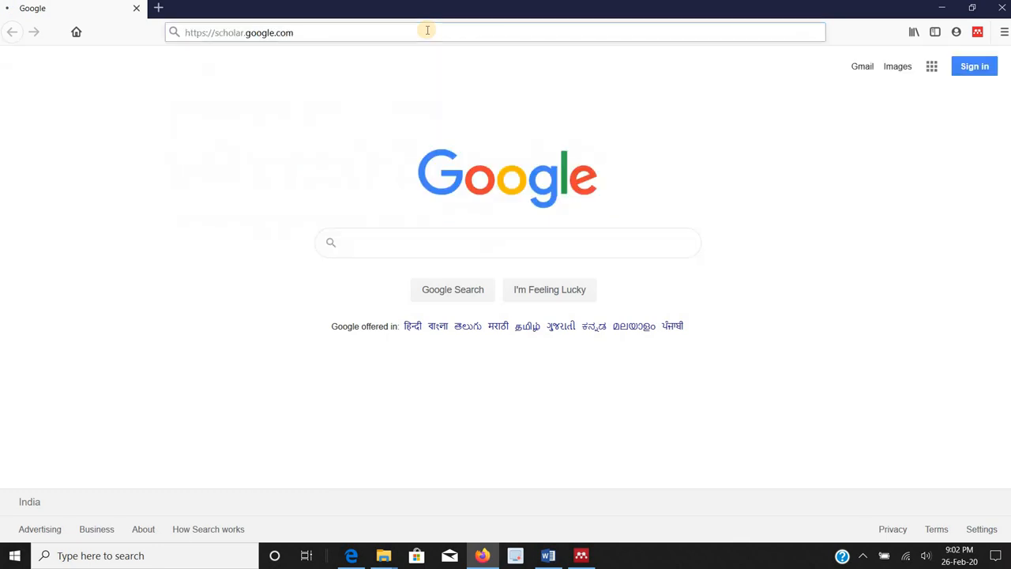
{"action": "key", "text": "Return"}
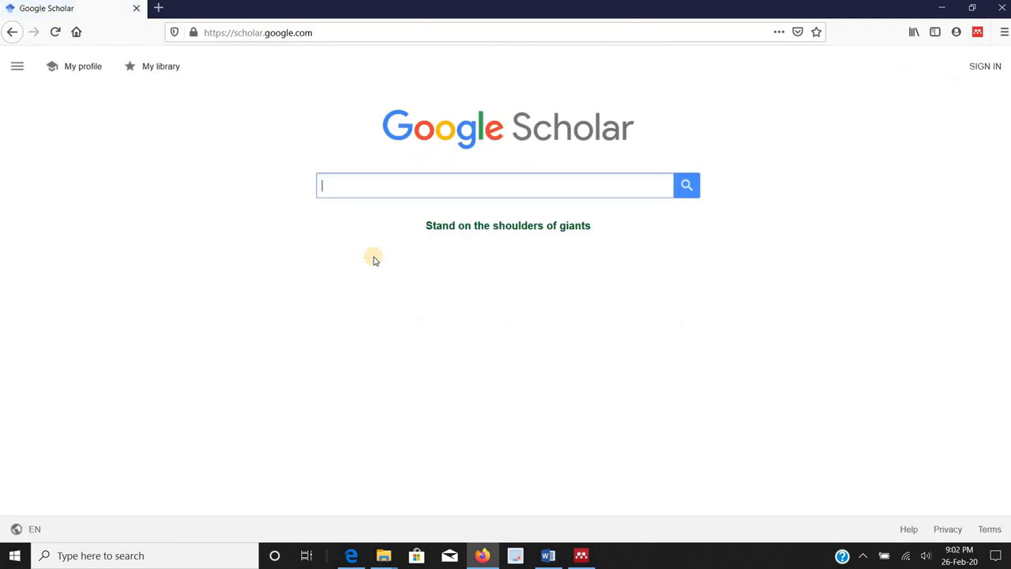
{"action": "type", "text": "smartpho"}
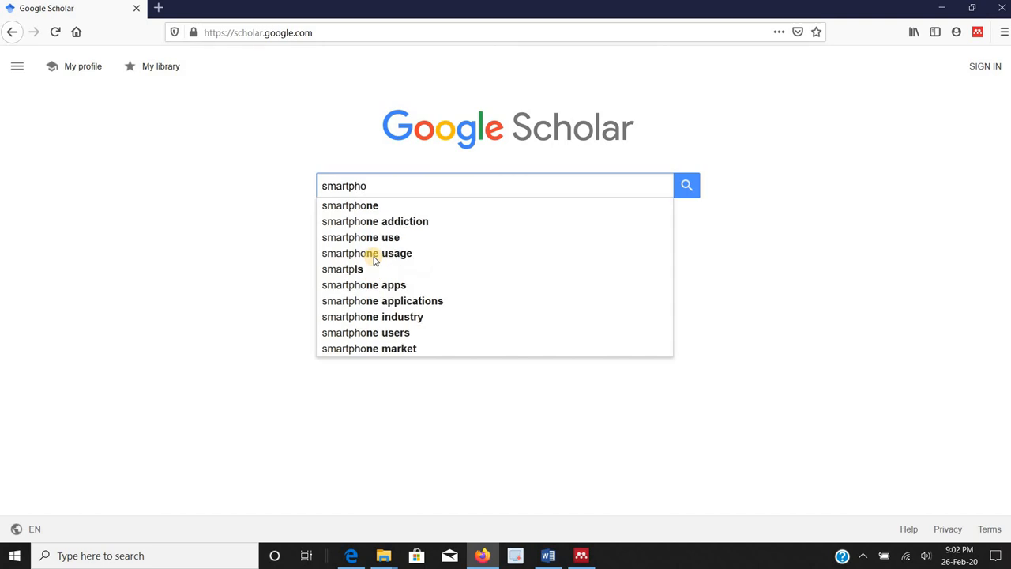
{"action": "left_click", "coordinate": [374, 221]}
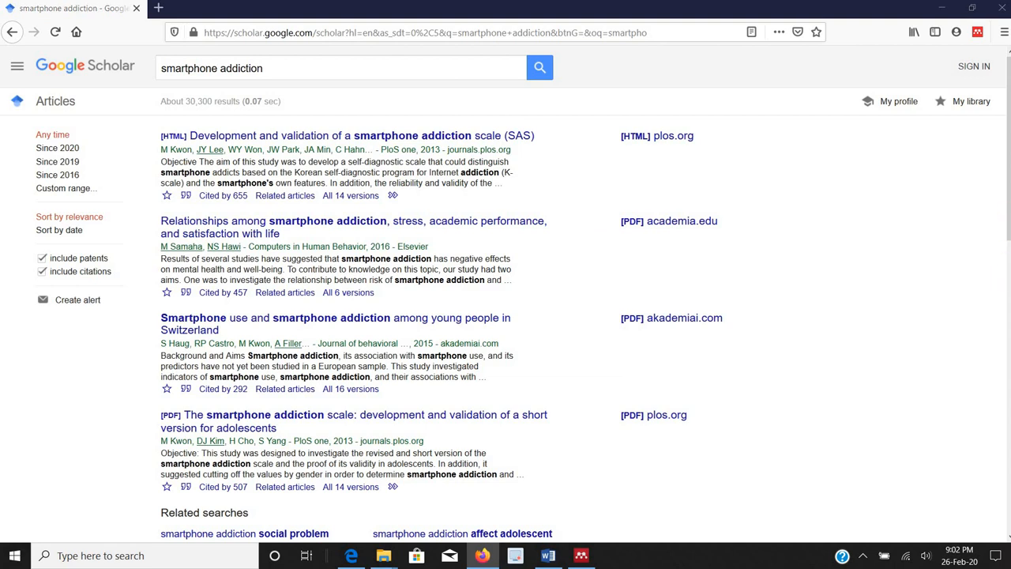
Step: Follow the 'smartphone addiction social problem' related search toward the ScienceDirect life-stress article
{"action": "scroll", "scroll_direction": "down", "scroll_amount": 3}
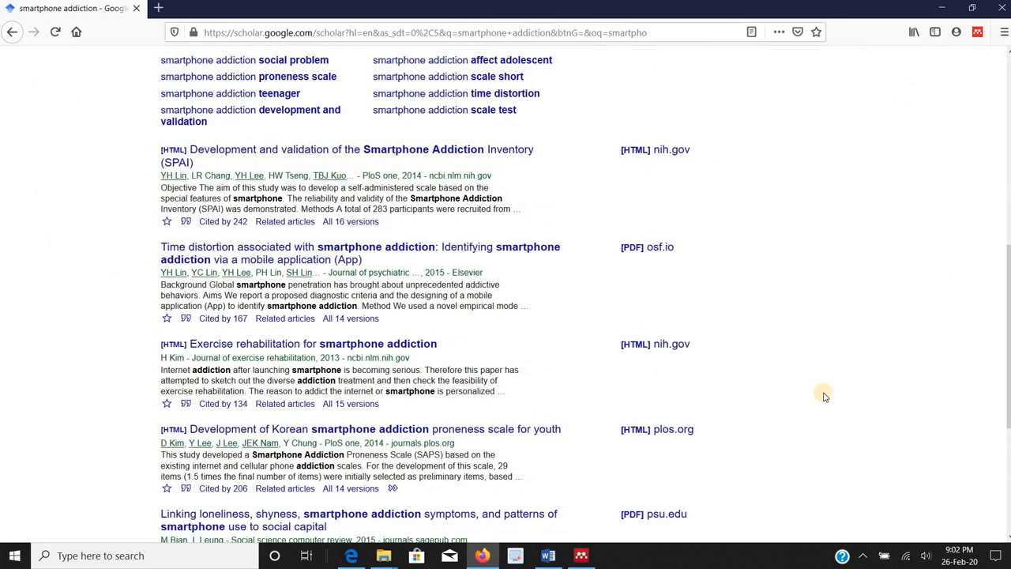
{"action": "scroll", "scroll_direction": "up", "scroll_amount": 3}
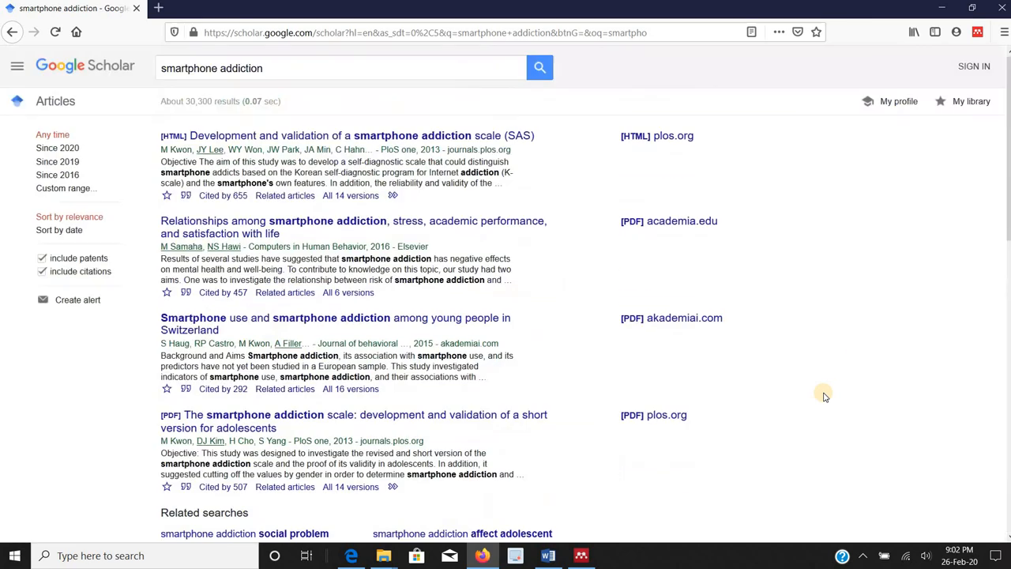
{"action": "scroll", "scroll_direction": "down", "scroll_amount": 3}
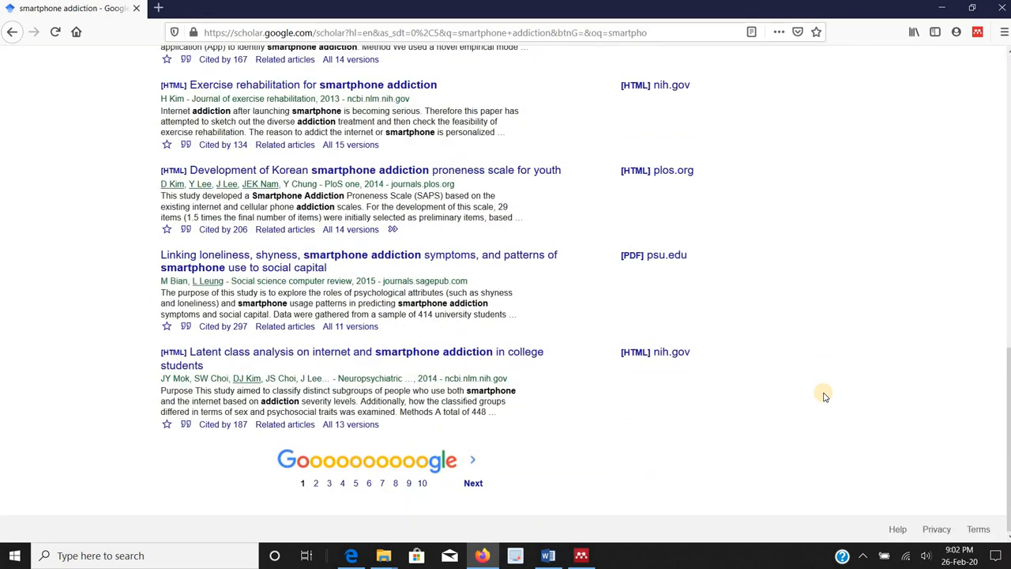
{"action": "scroll", "scroll_direction": "up", "scroll_amount": 3}
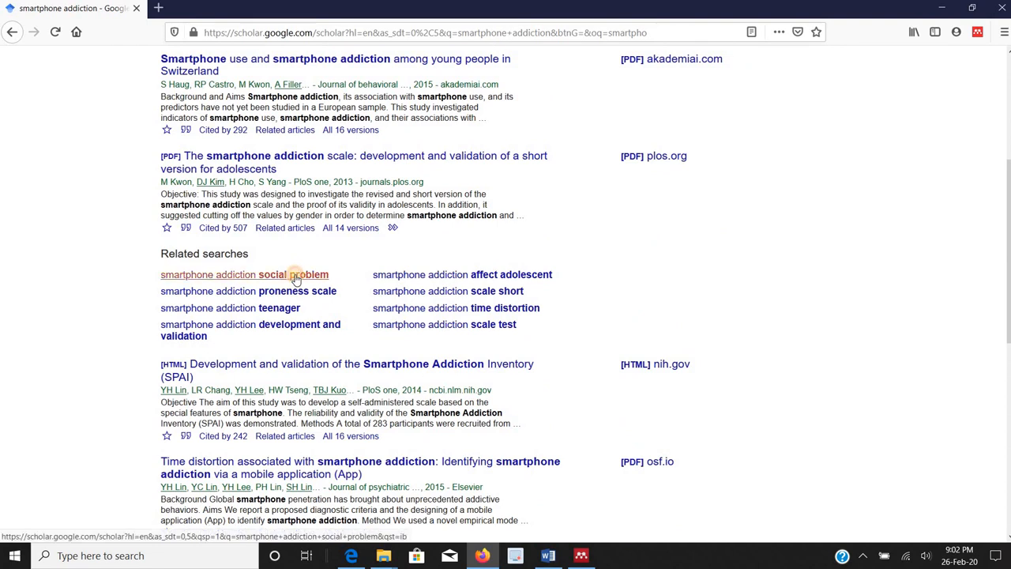
{"action": "left_click", "coordinate": [245, 274]}
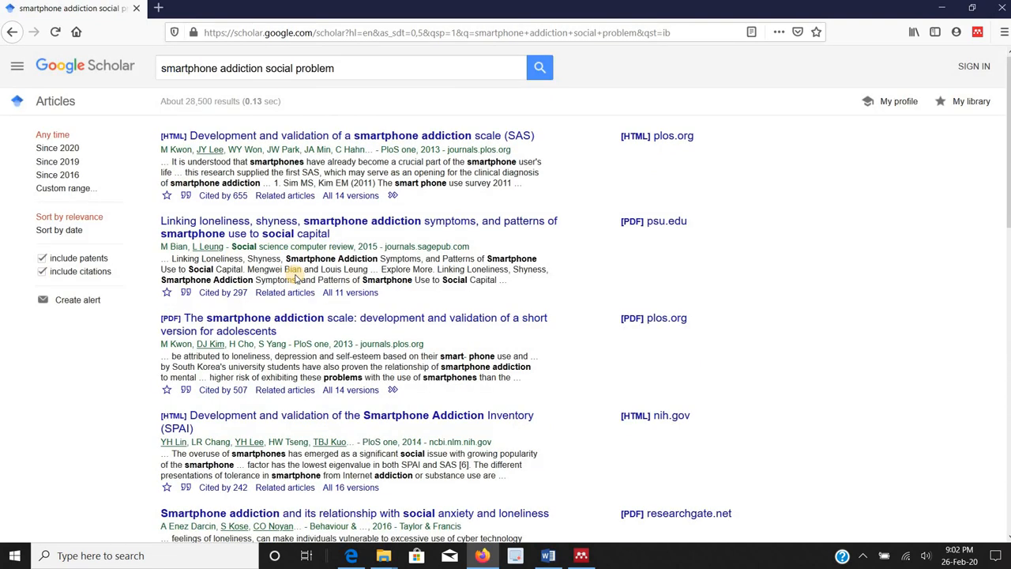
{"action": "scroll", "scroll_direction": "down", "scroll_amount": 3}
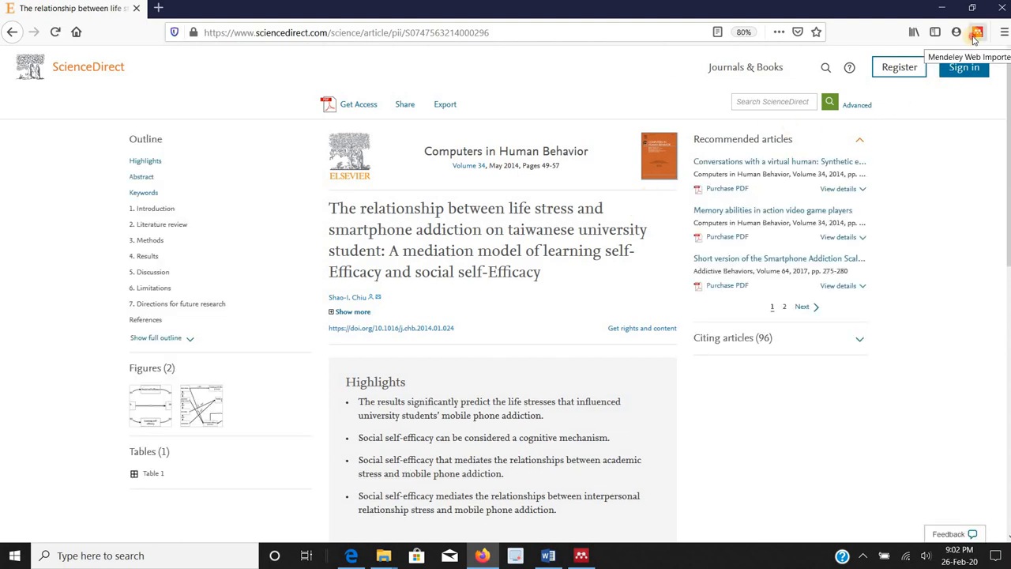
Step: Launch the Mendeley Web Importer on the article and choose to sign in with another account
{"action": "left_click", "coordinate": [976, 32]}
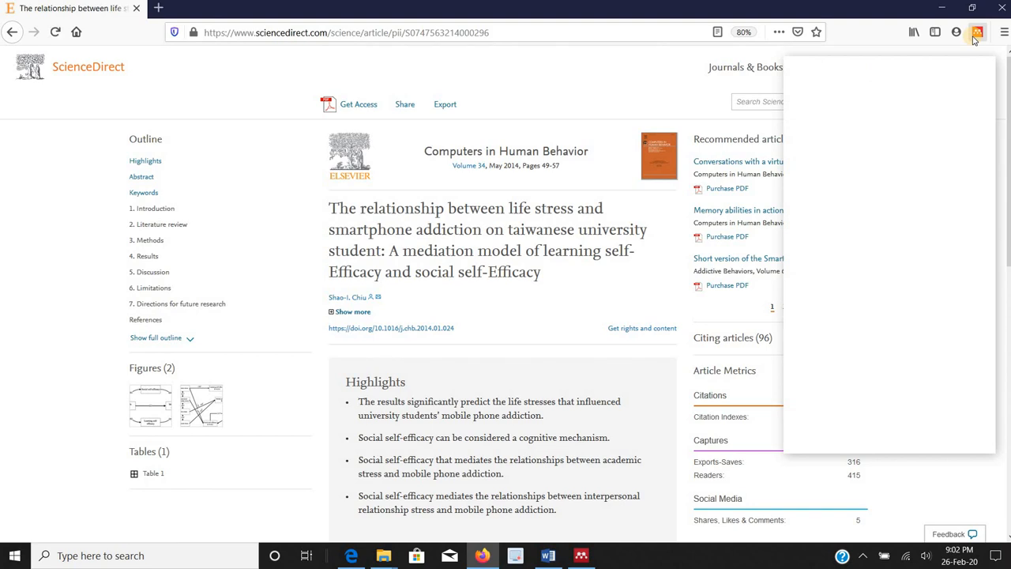
{"action": "left_click", "coordinate": [977, 31]}
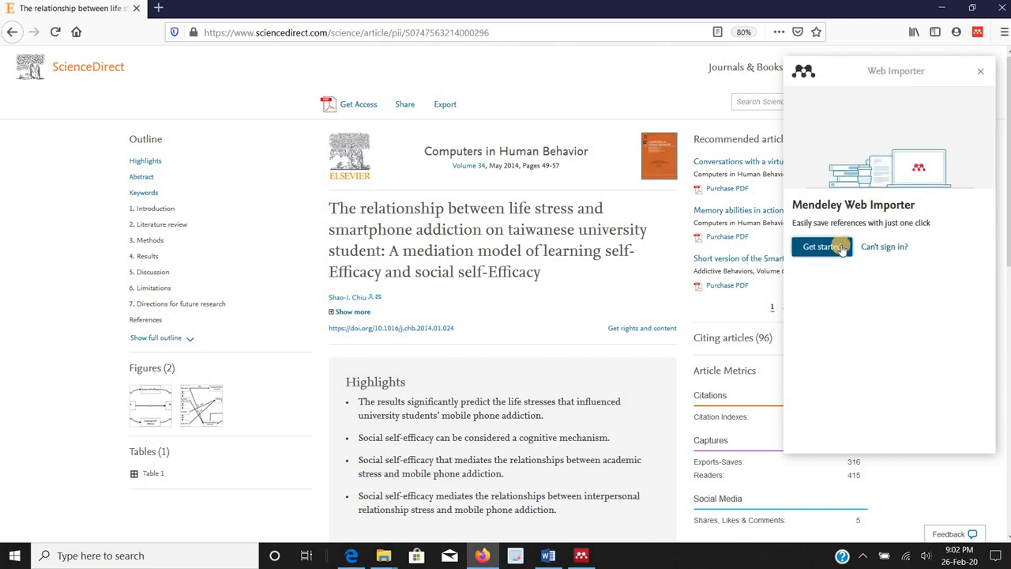
{"action": "left_click", "coordinate": [821, 246]}
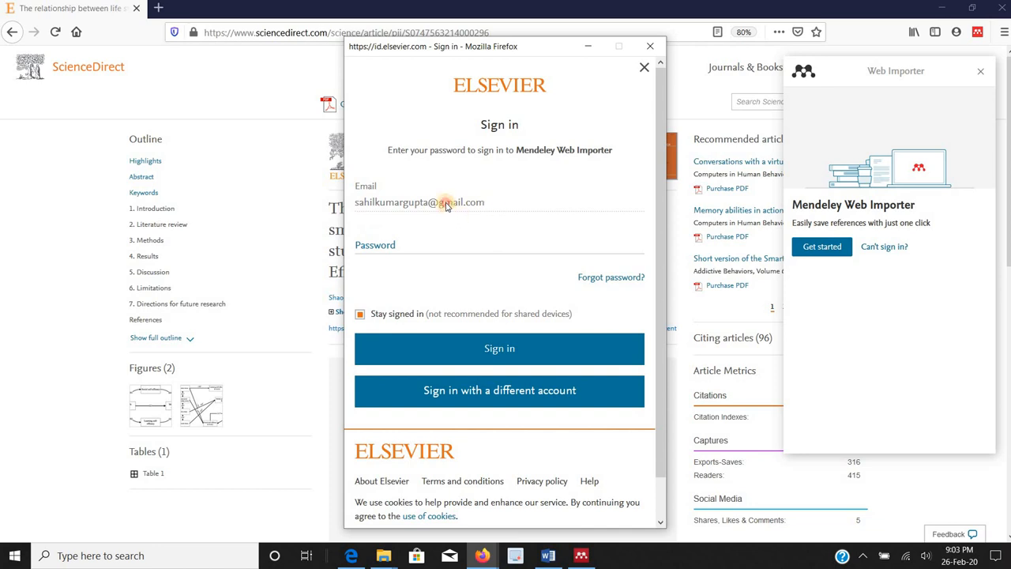
{"action": "mouse_move", "coordinate": [585, 109]}
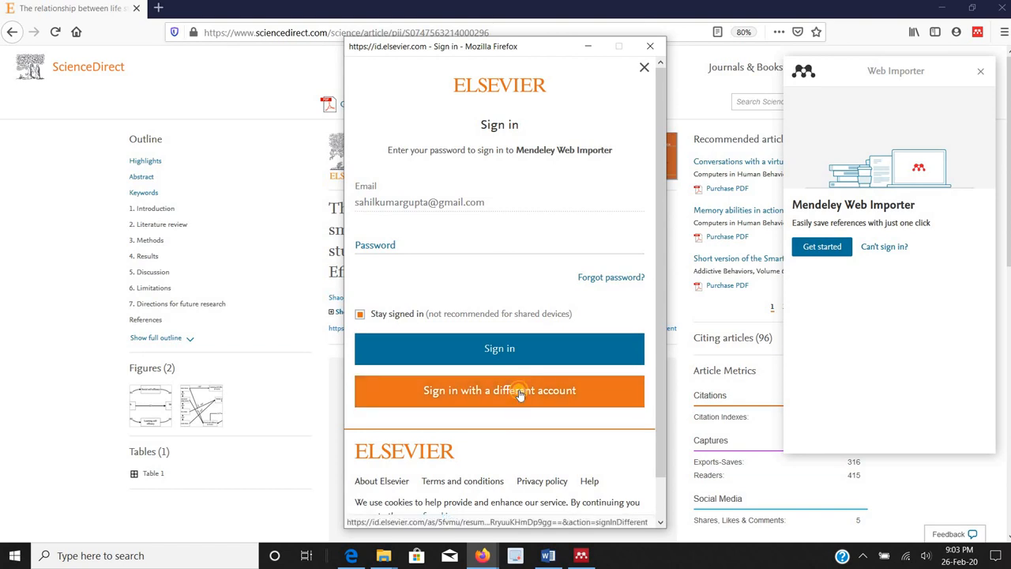
{"action": "left_click", "coordinate": [499, 389]}
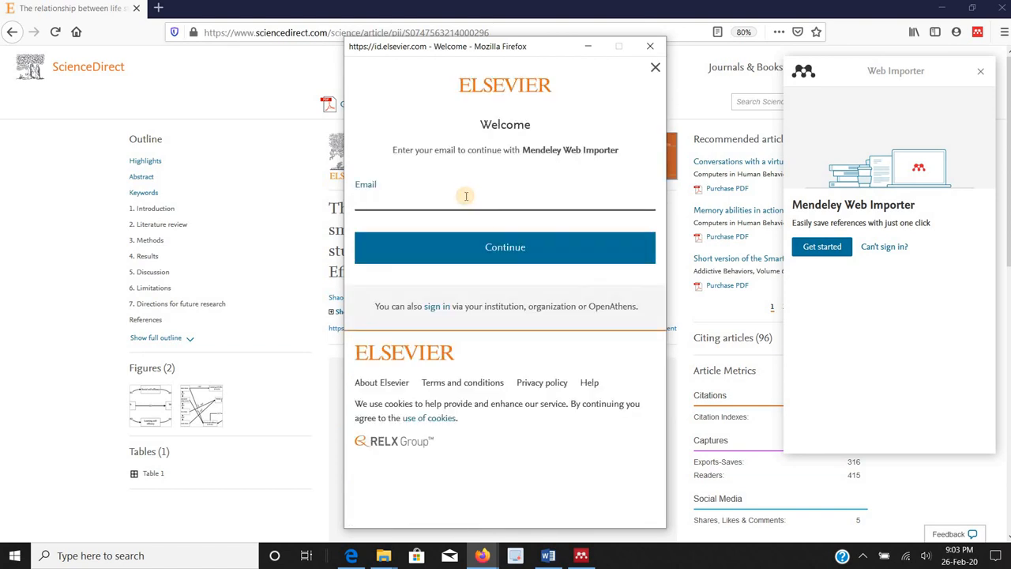
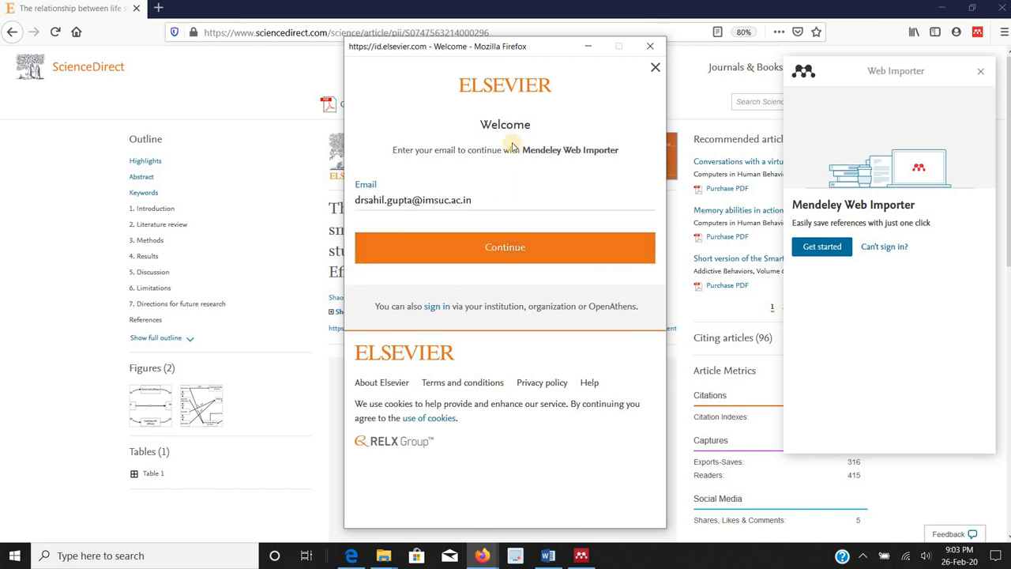
{"action": "left_click", "coordinate": [506, 246]}
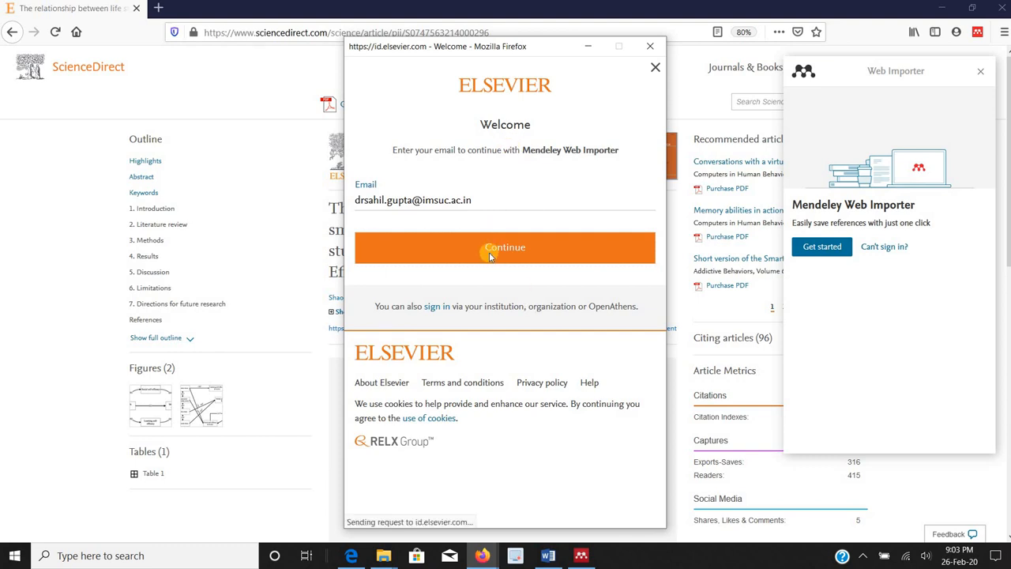
{"action": "left_click", "coordinate": [506, 247]}
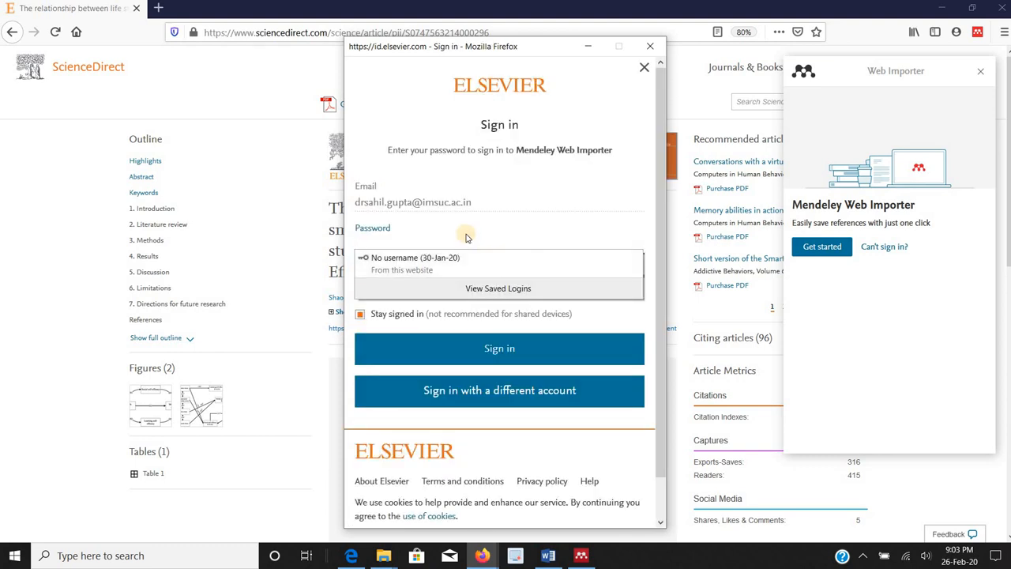
{"action": "type", "text": "••••"}
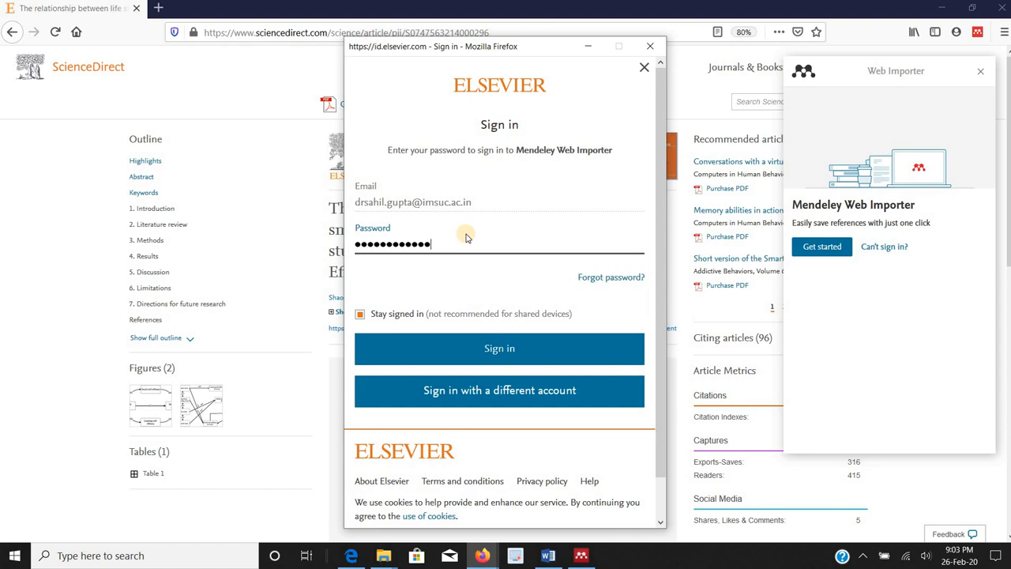
{"action": "left_click", "coordinate": [500, 349]}
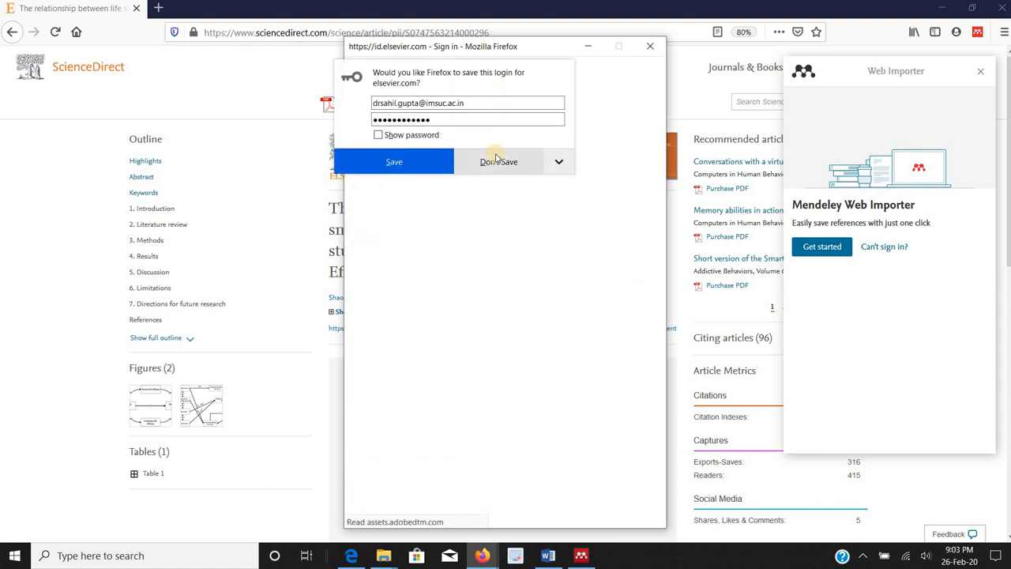
{"action": "left_click", "coordinate": [499, 161]}
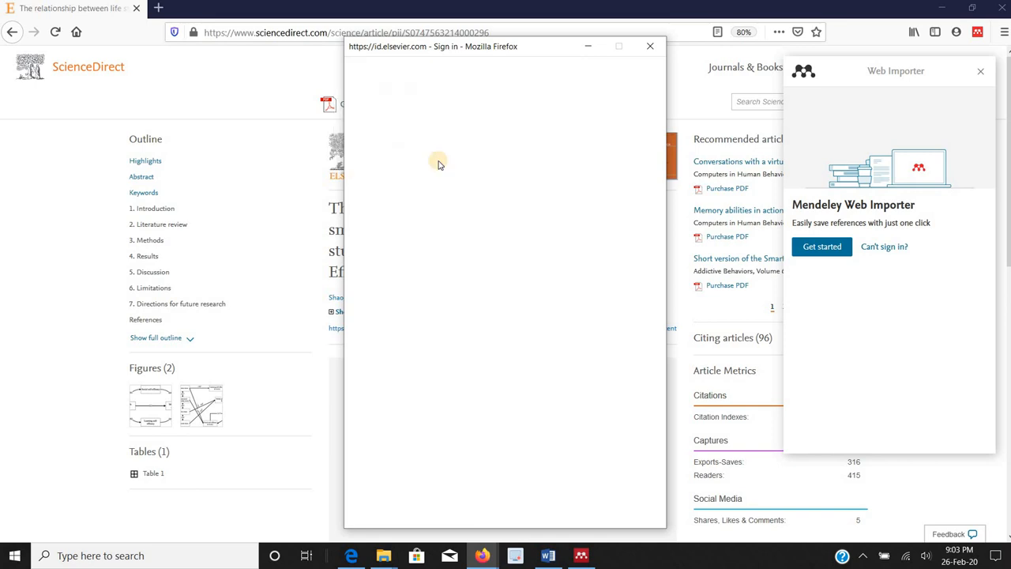
Step: Select the life stress and smartphone addiction reference and add it to Mendeley
{"action": "left_click", "coordinate": [651, 46]}
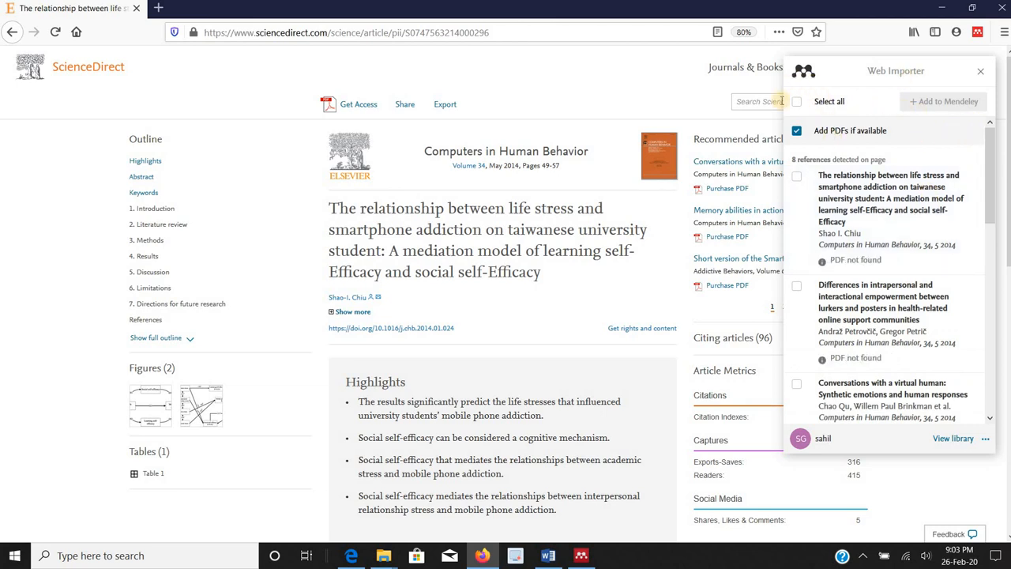
{"action": "mouse_move", "coordinate": [929, 149]}
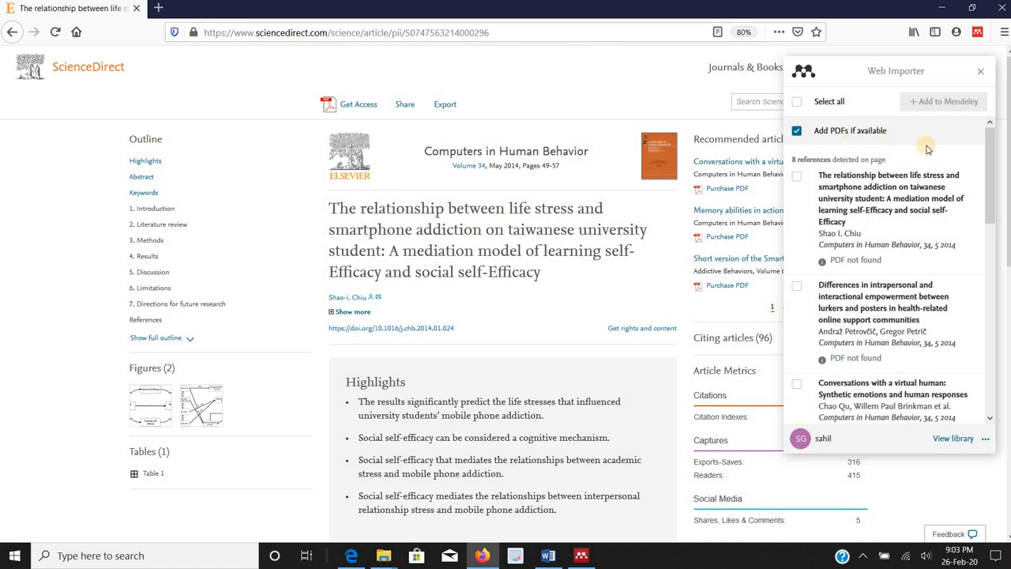
{"action": "mouse_move", "coordinate": [992, 182]}
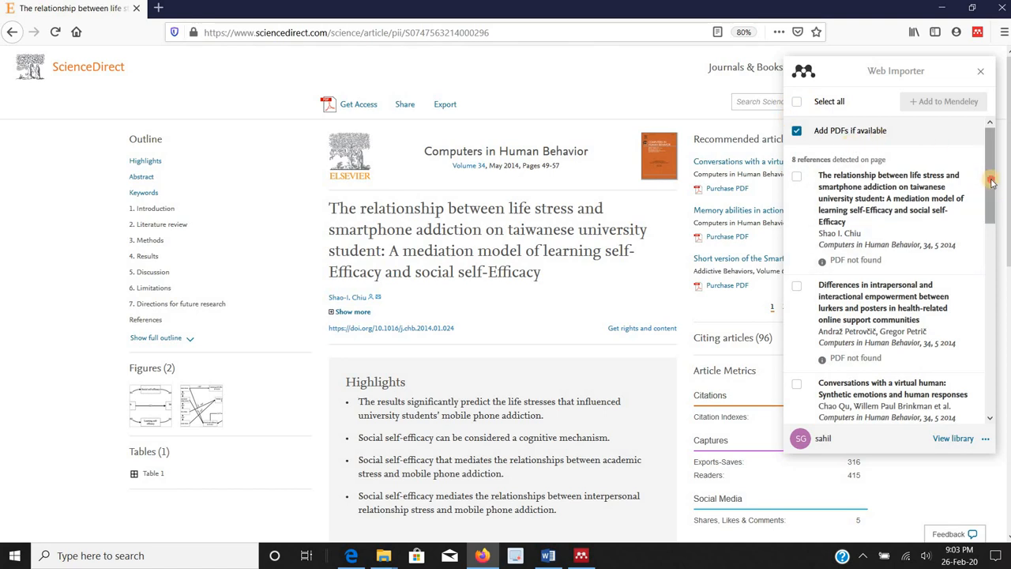
{"action": "scroll", "scroll_direction": "down", "scroll_amount": 3}
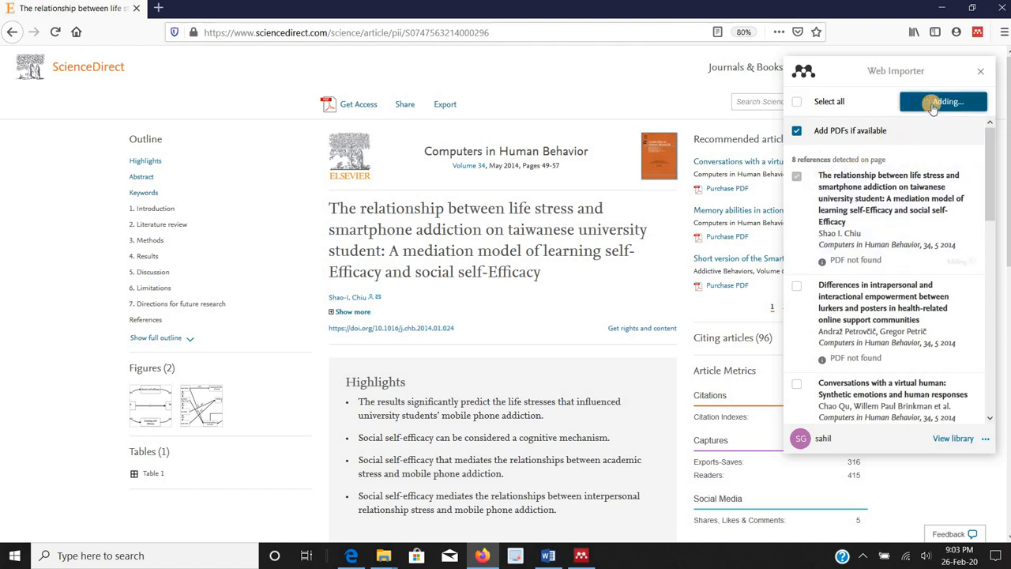
{"action": "left_click", "coordinate": [943, 101]}
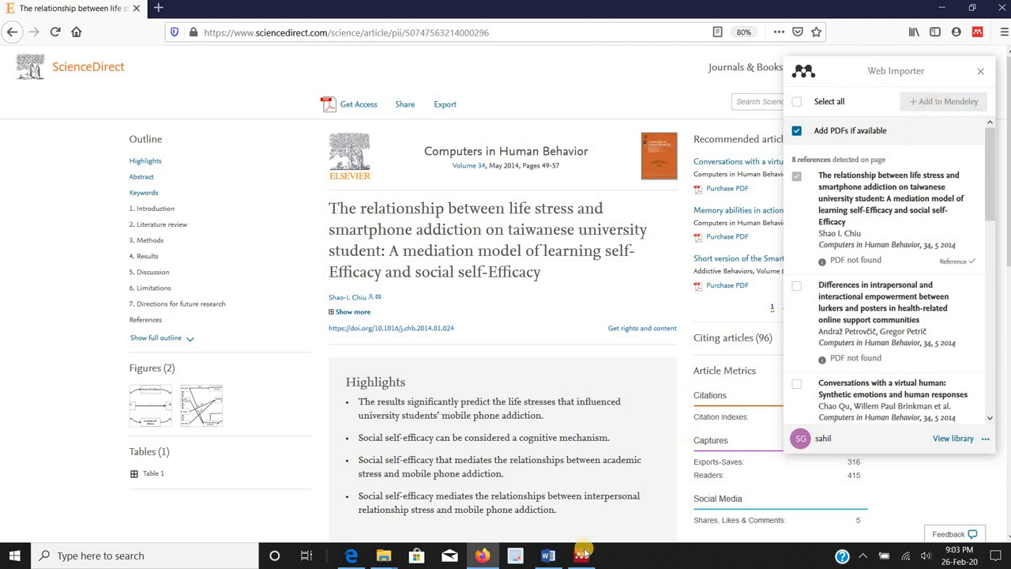
Step: Sync Mendeley Desktop so Chiu's 2014 paper appears, and widen its Details pane
{"action": "left_click", "coordinate": [582, 556]}
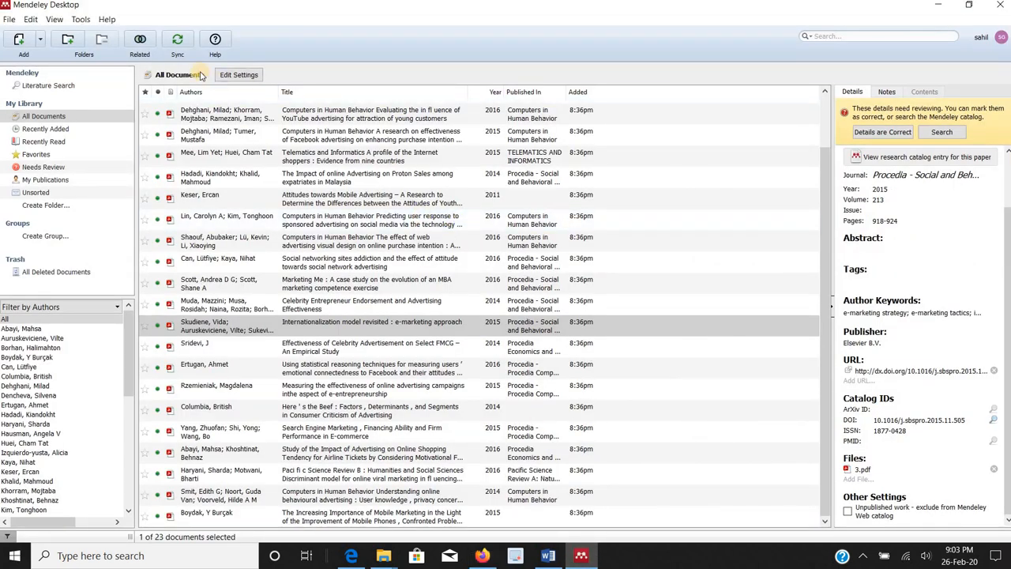
{"action": "left_click", "coordinate": [177, 38]}
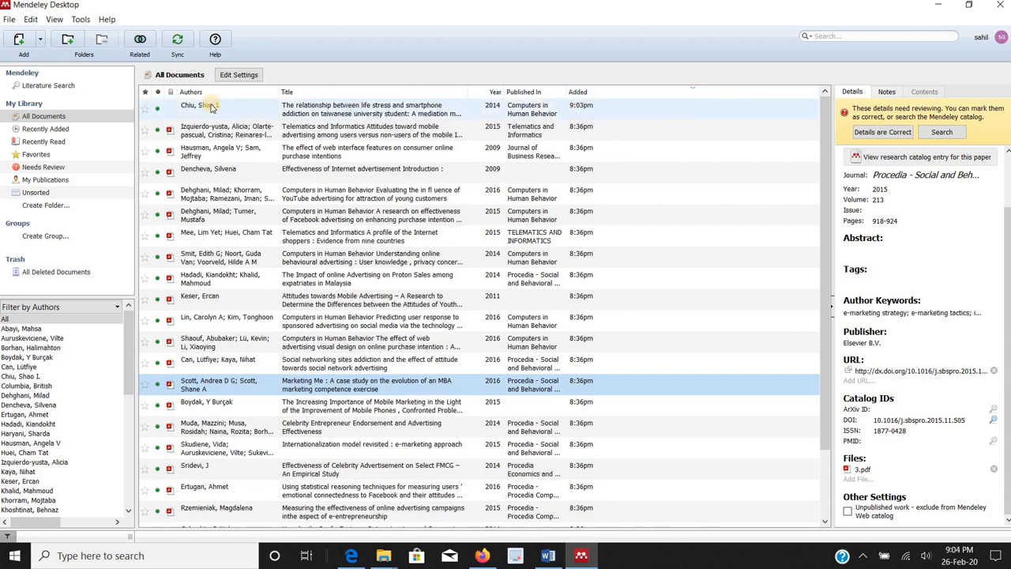
{"action": "left_click", "coordinate": [363, 109]}
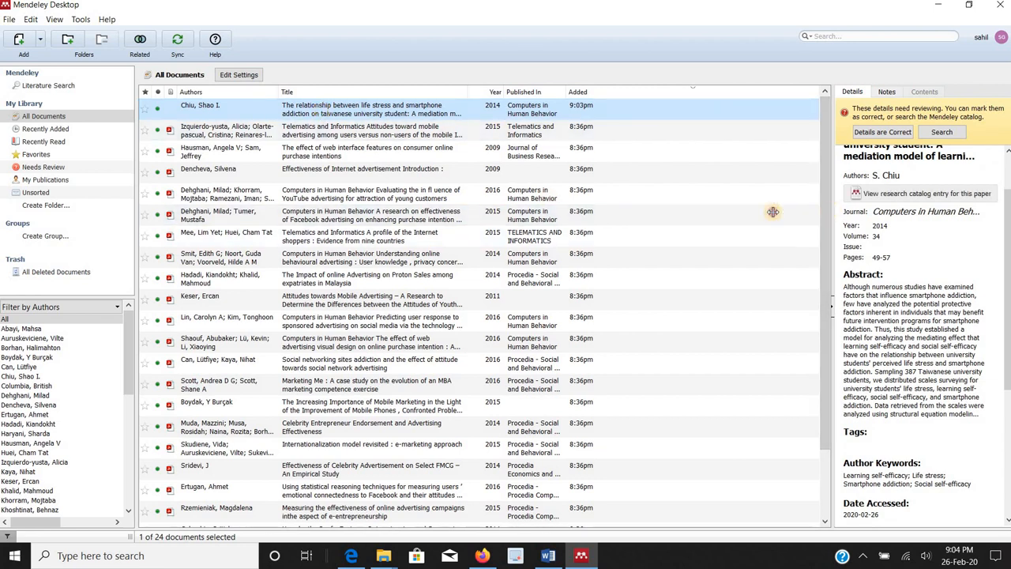
{"action": "left_click_drag", "start_coordinate": [837, 303], "coordinate": [588, 303]}
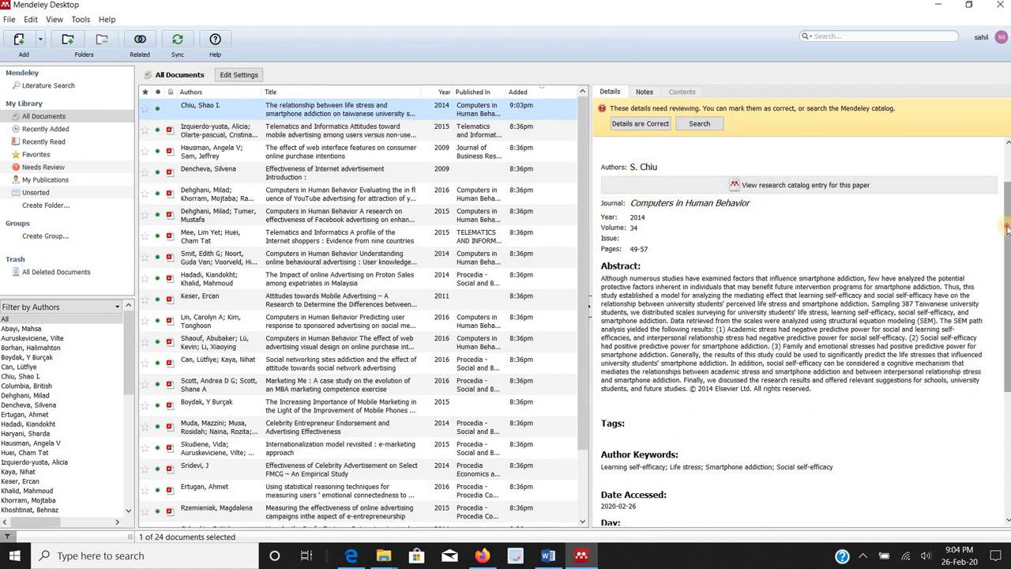
Step: Review the Chiu paper's details, then return to the Word document
{"action": "scroll", "scroll_direction": "up", "scroll_amount": 3}
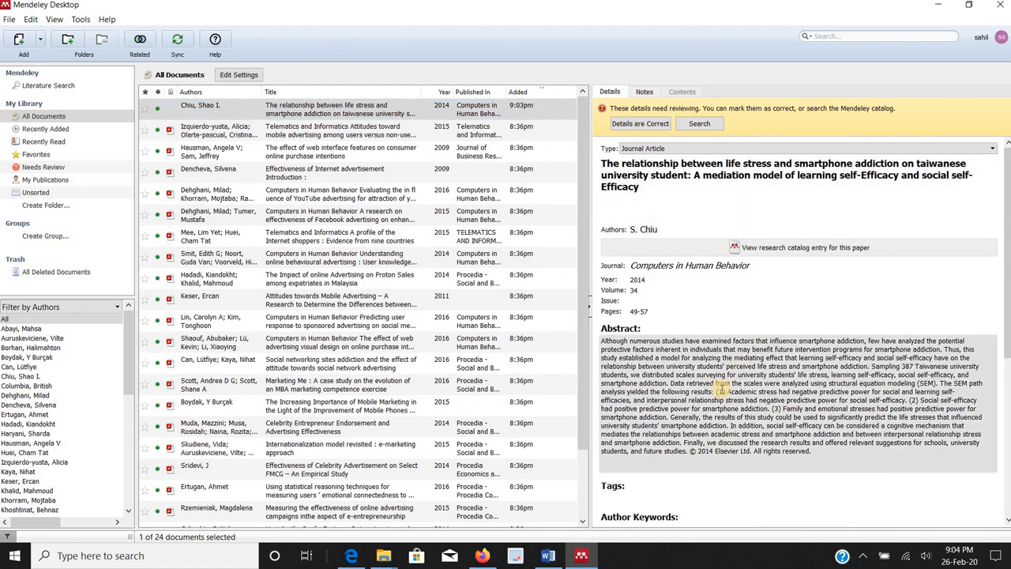
{"action": "scroll", "scroll_direction": "down", "scroll_amount": 3}
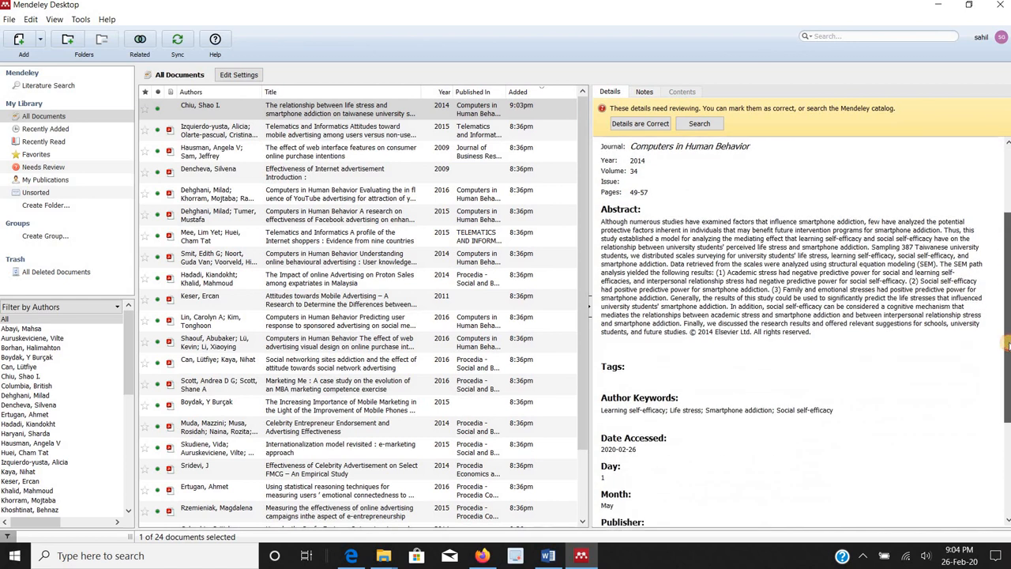
{"action": "scroll", "scroll_direction": "up", "scroll_amount": 3}
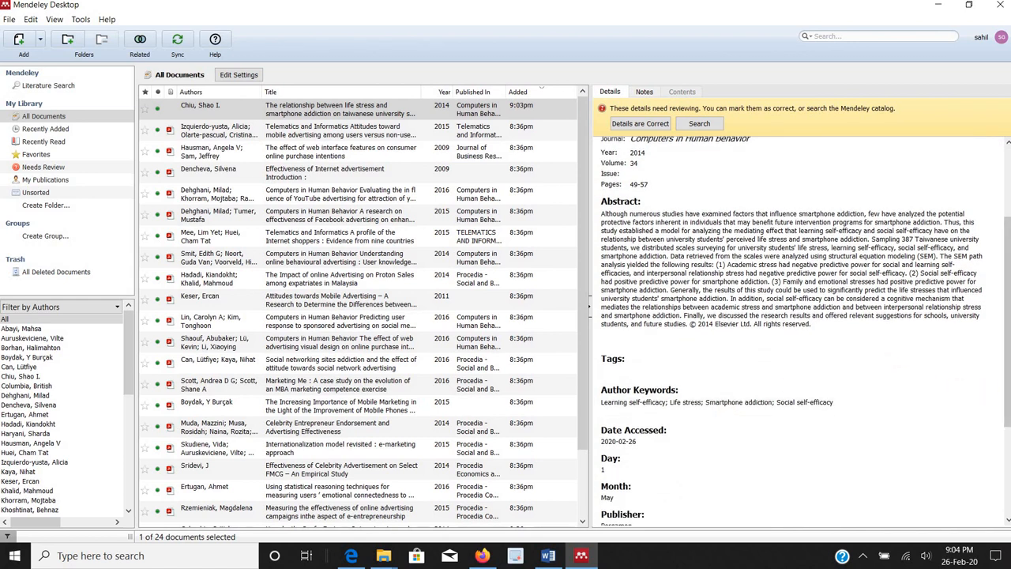
{"action": "scroll", "scroll_direction": "down", "scroll_amount": 3}
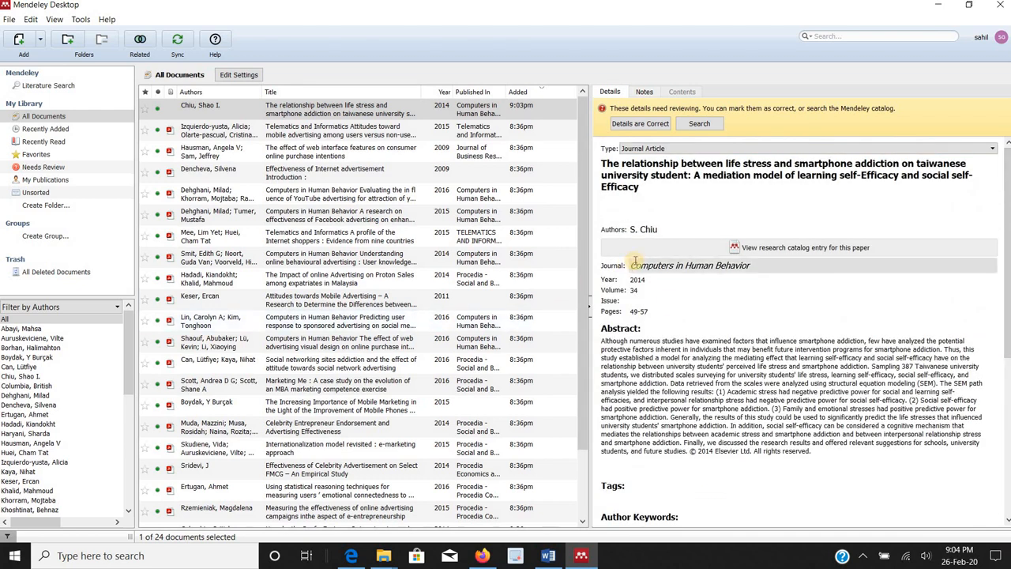
{"action": "double_click", "coordinate": [645, 230]}
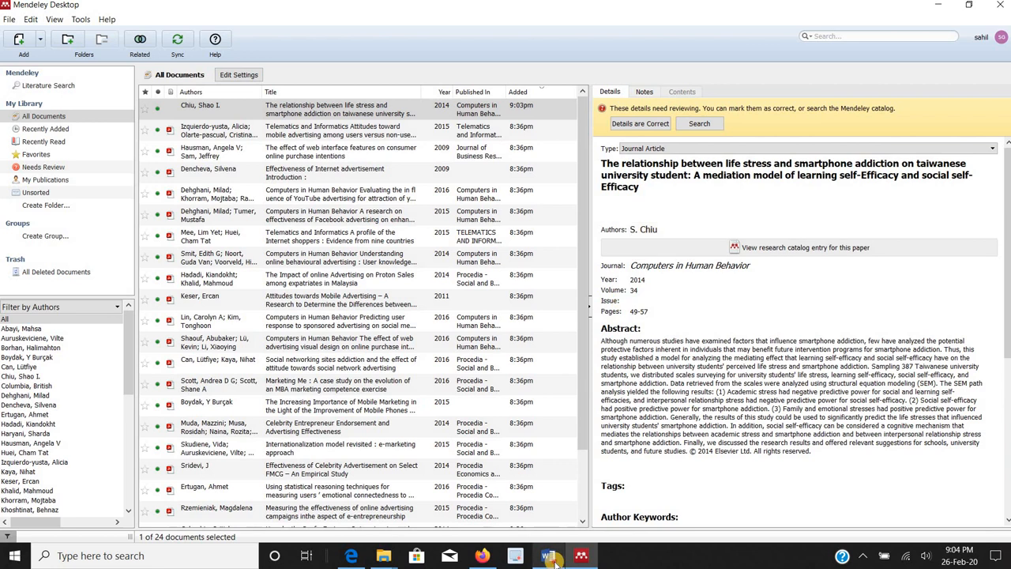
{"action": "left_click", "coordinate": [547, 556]}
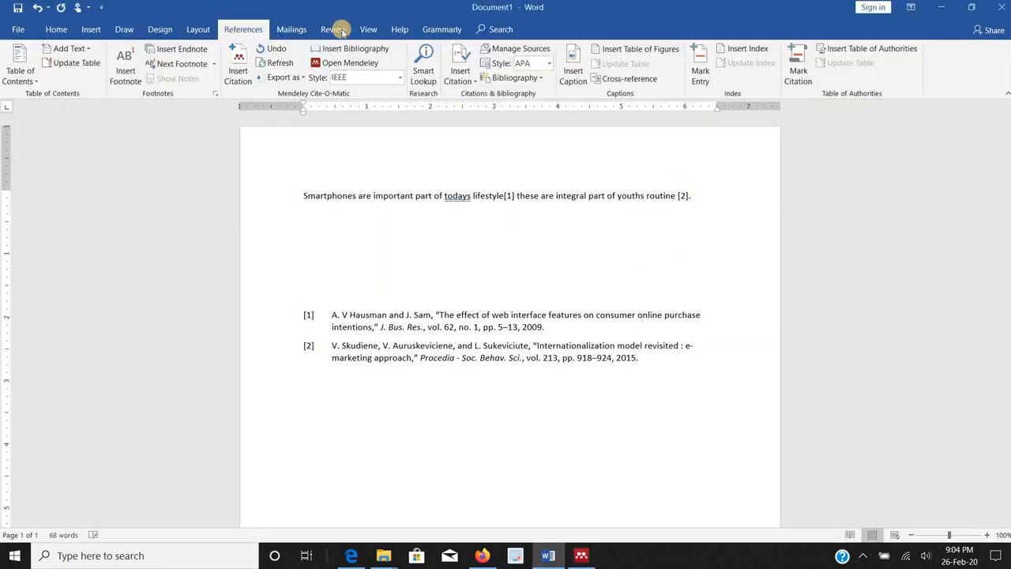
Step: Insert a Mendeley citation for Chiu (2014) at the end of the sentence, searching 'chi'
{"action": "left_click", "coordinate": [237, 70]}
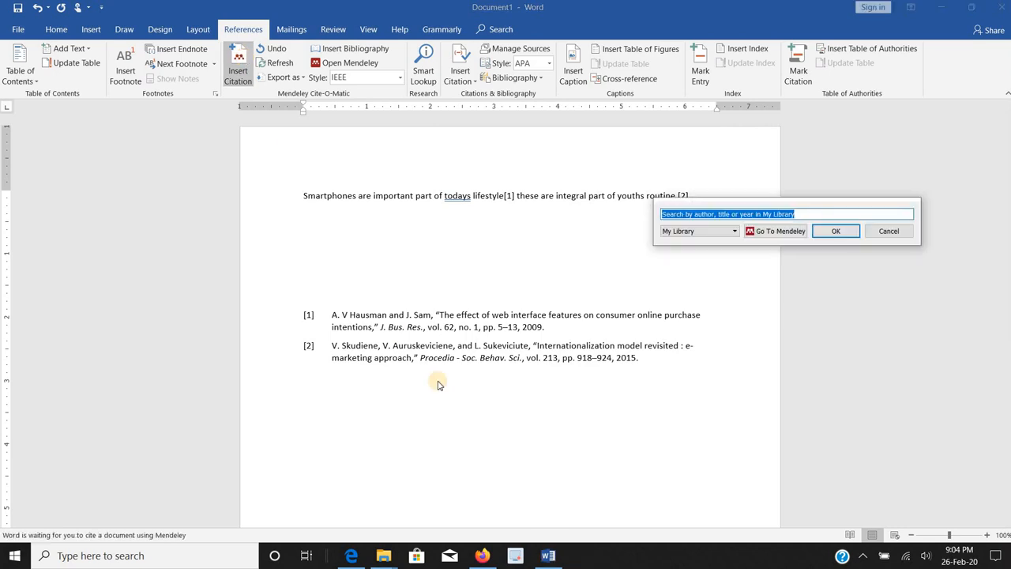
{"action": "type", "text": "chi"}
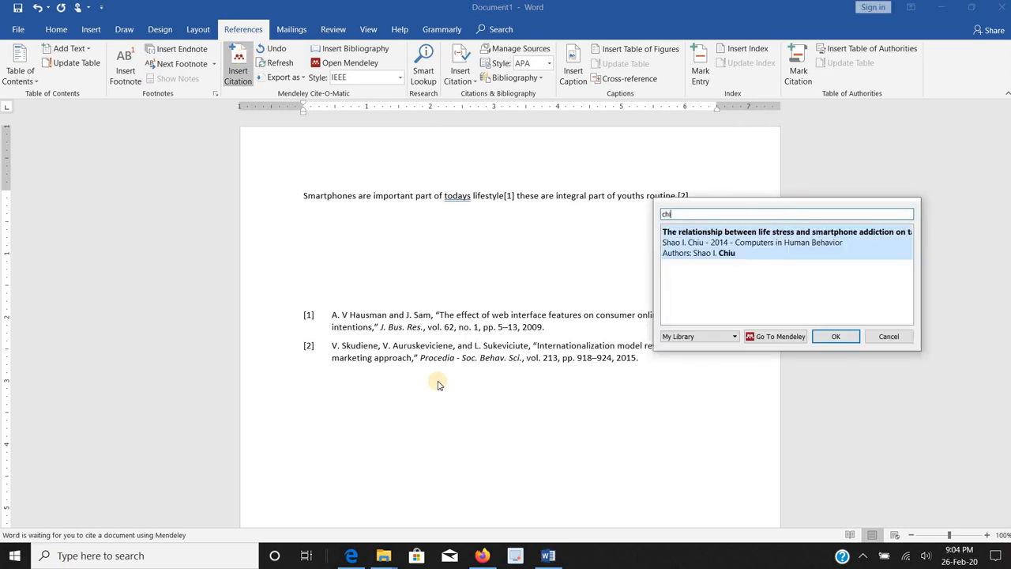
{"action": "mouse_move", "coordinate": [836, 337]}
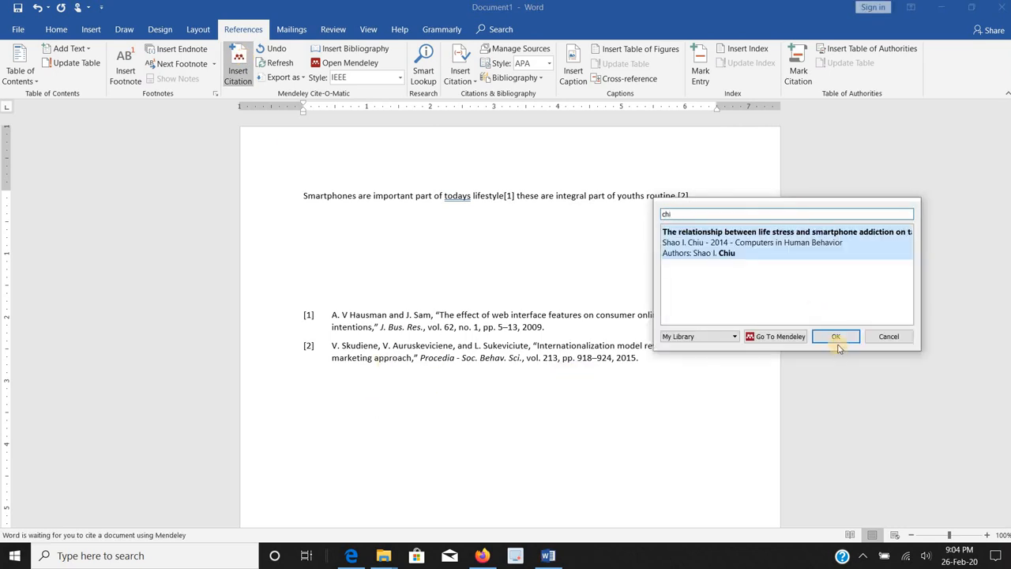
{"action": "left_click", "coordinate": [834, 335]}
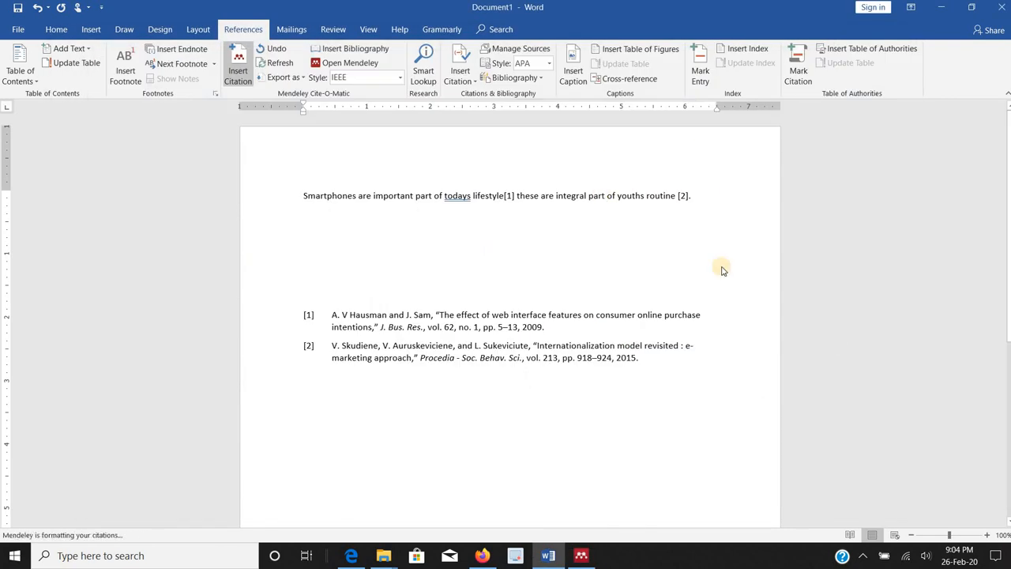
Step: Set the style to American Psychological Association for a three-entry bibliography, then bring up Mendeley Desktop
{"action": "left_click", "coordinate": [237, 70]}
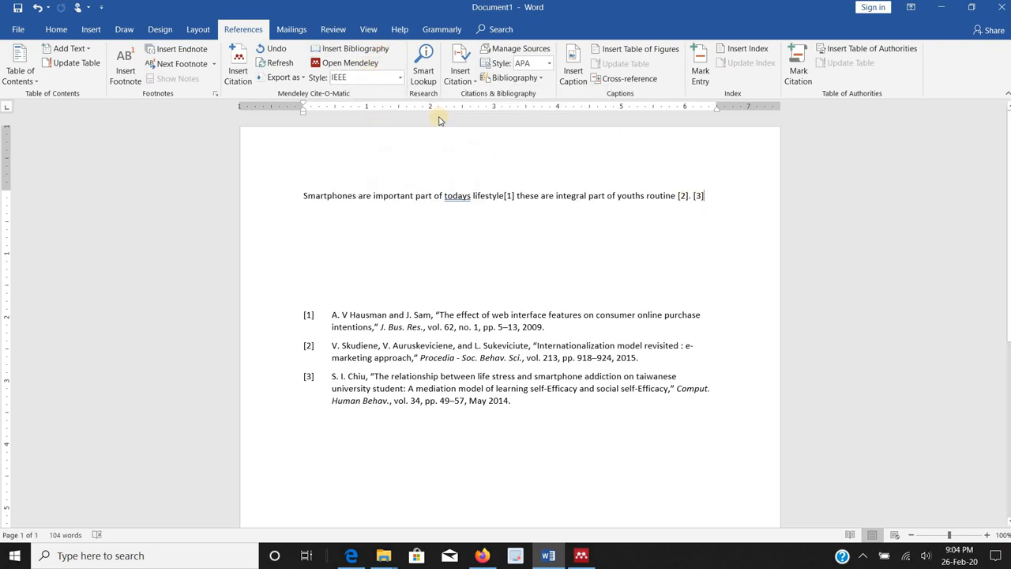
{"action": "left_click", "coordinate": [367, 76]}
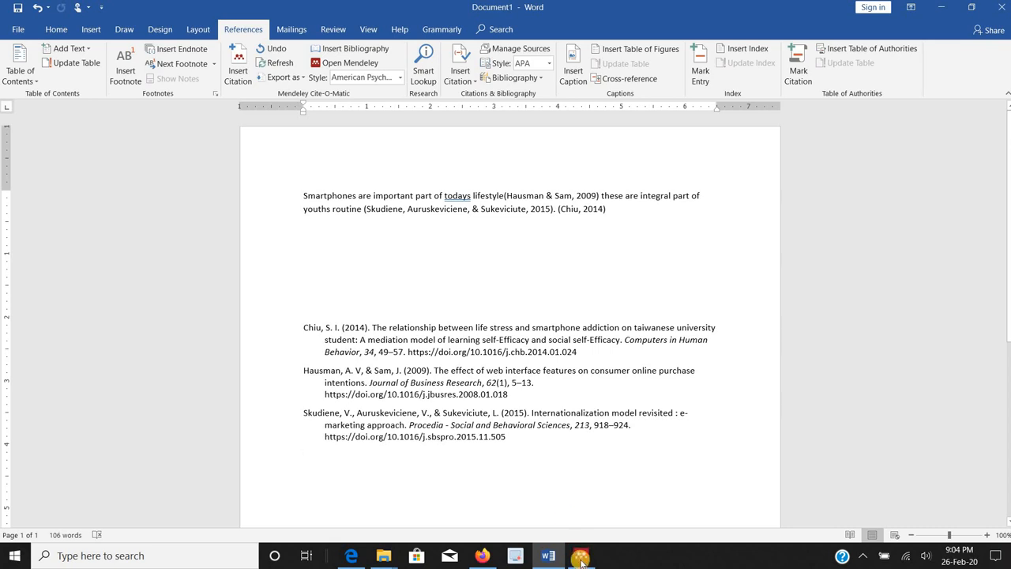
{"action": "left_click", "coordinate": [582, 556]}
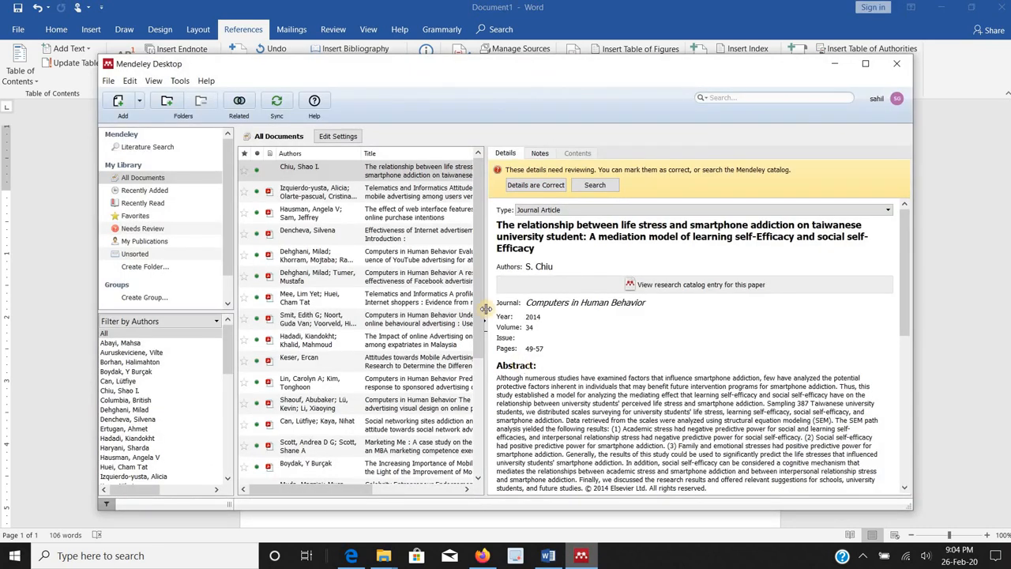